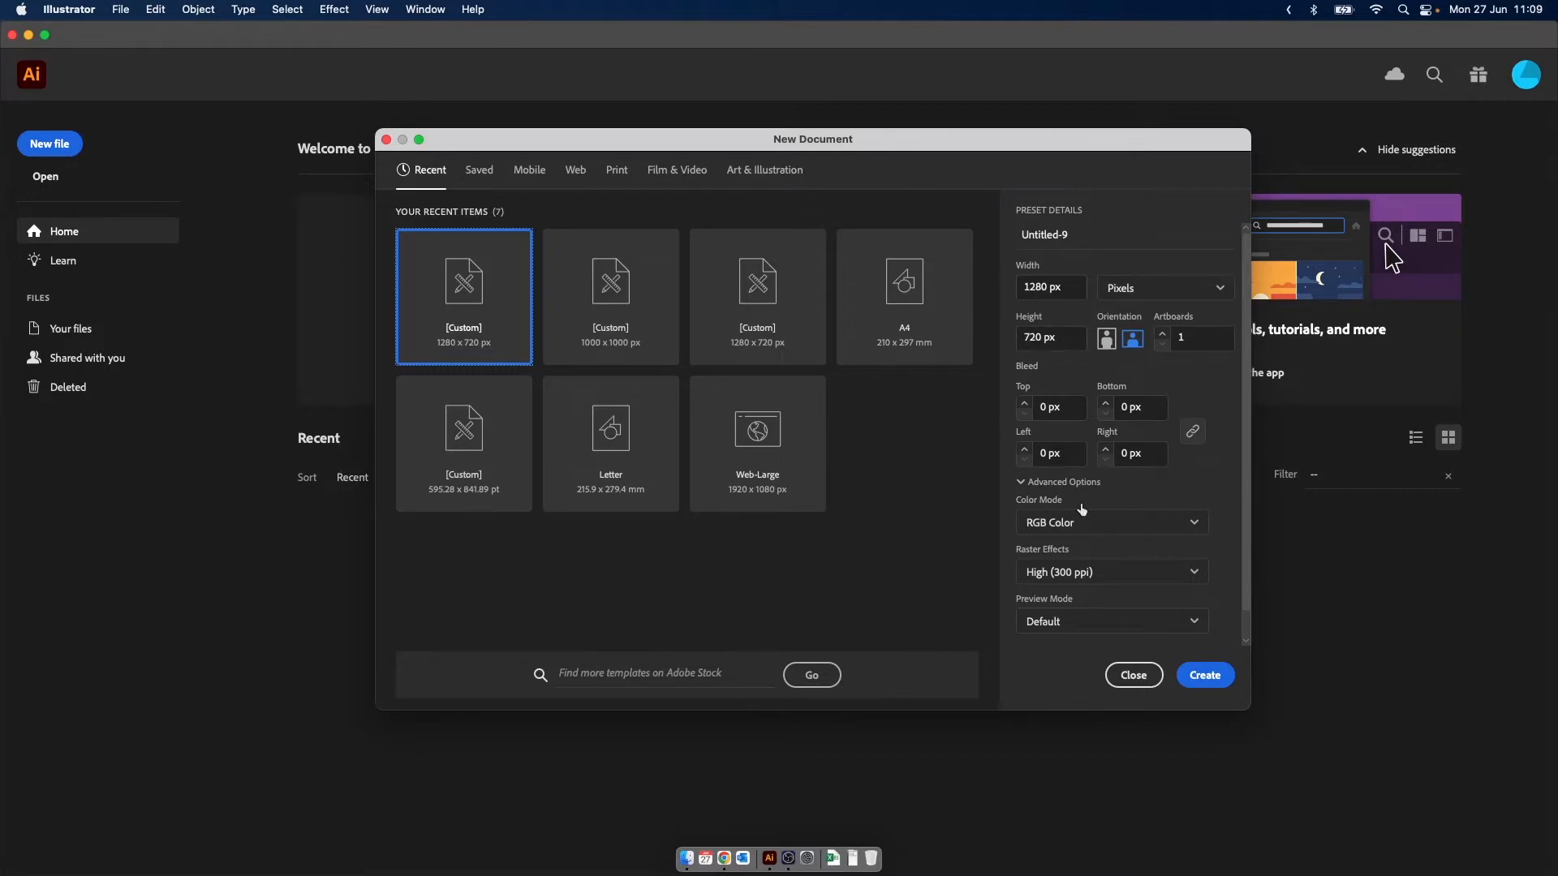
# Confirm the 1280 × 720 px custom preset and create the document
pyautogui.click(1203, 674)
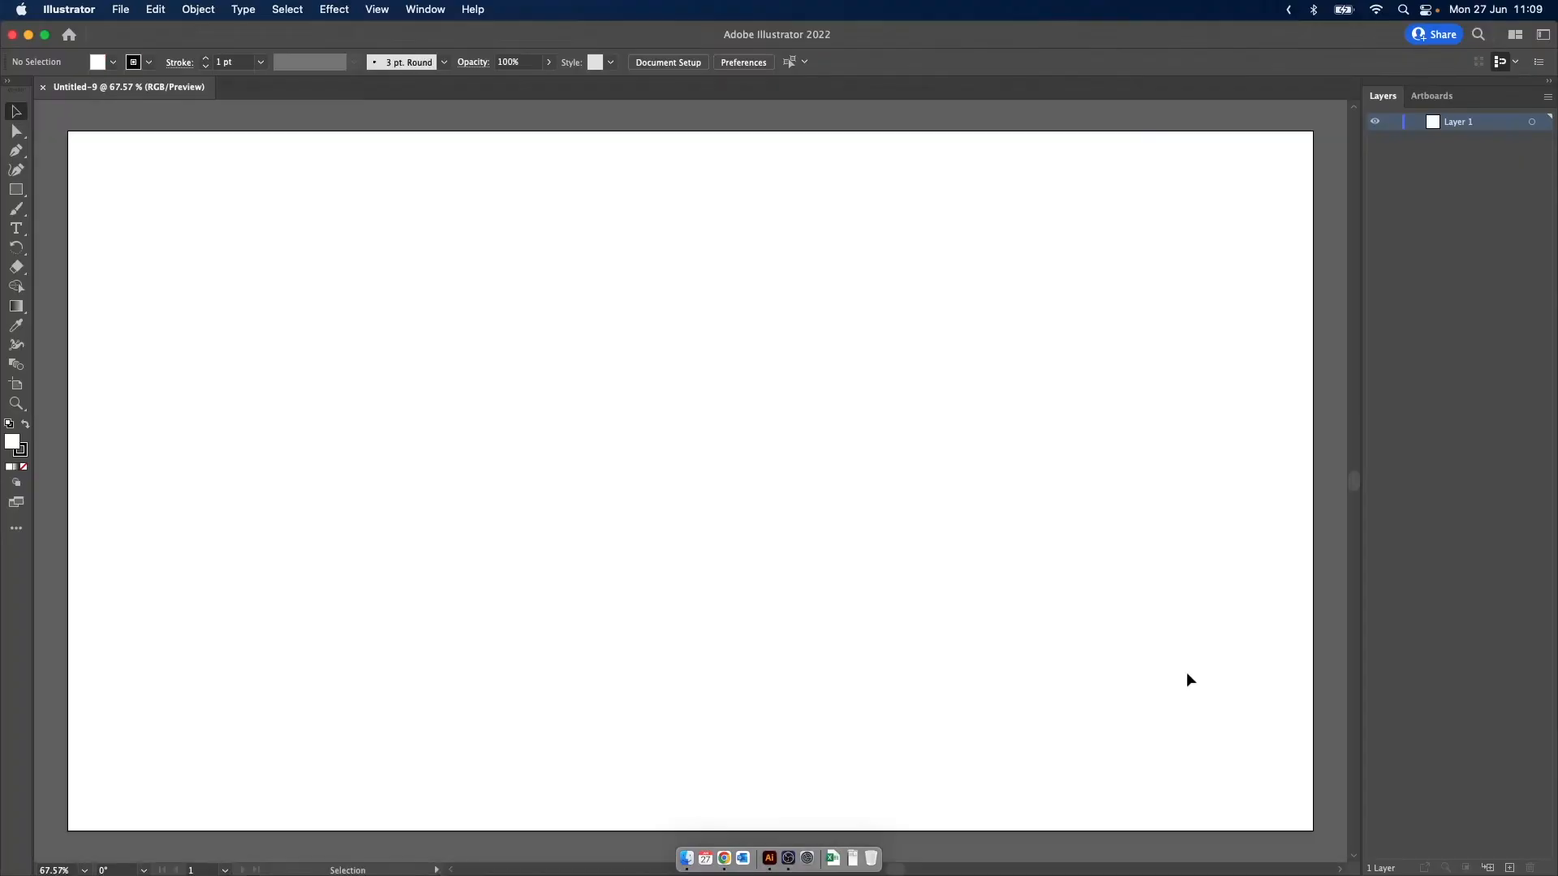
pyautogui.click(724, 858)
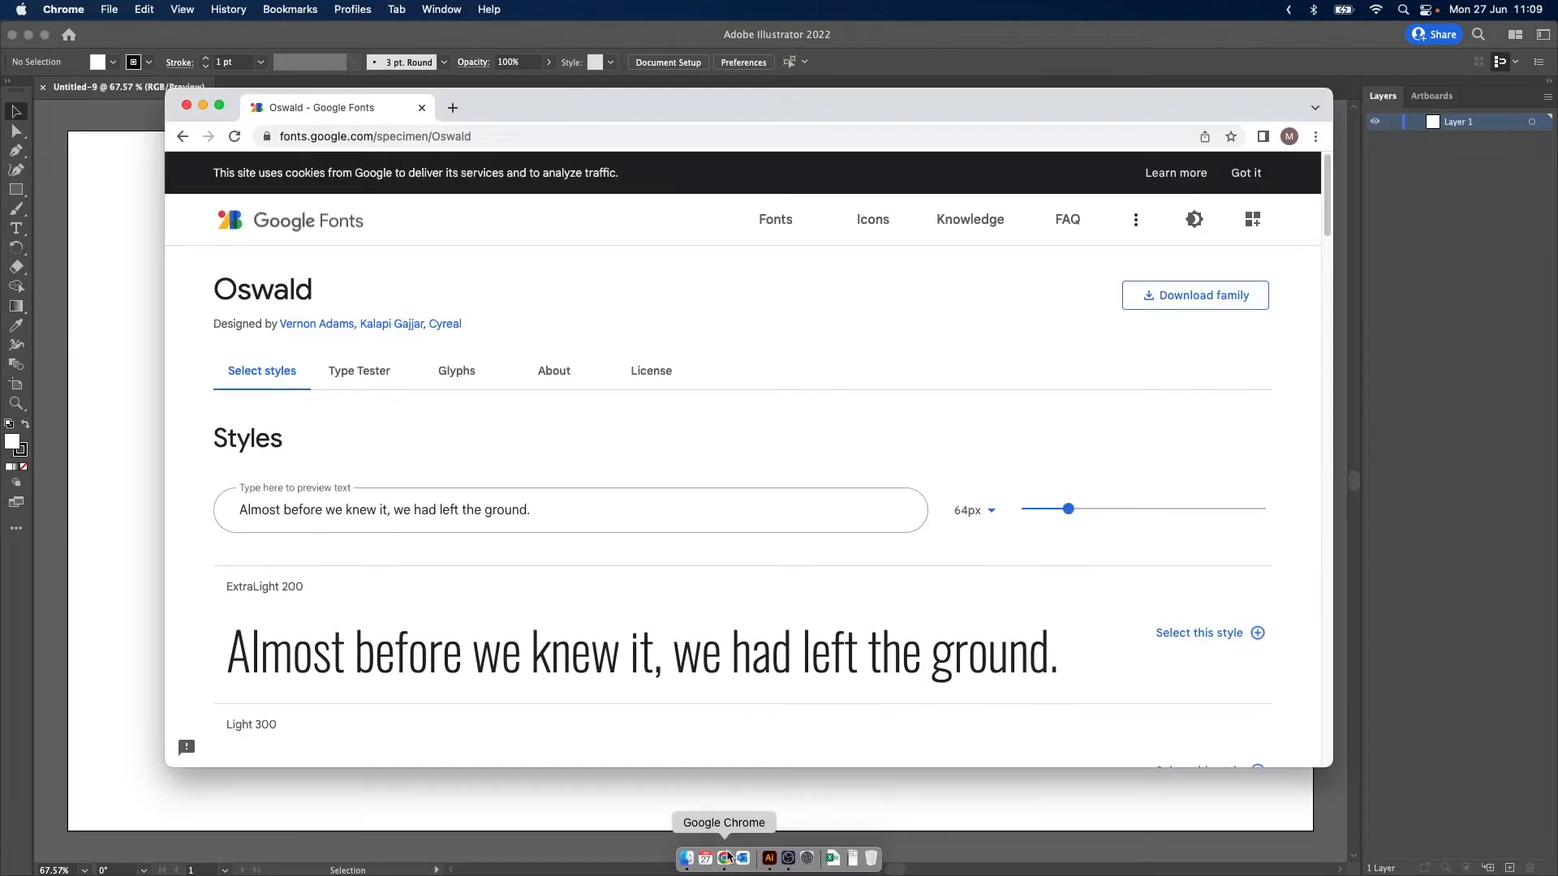
pyautogui.moveTo(537, 487)
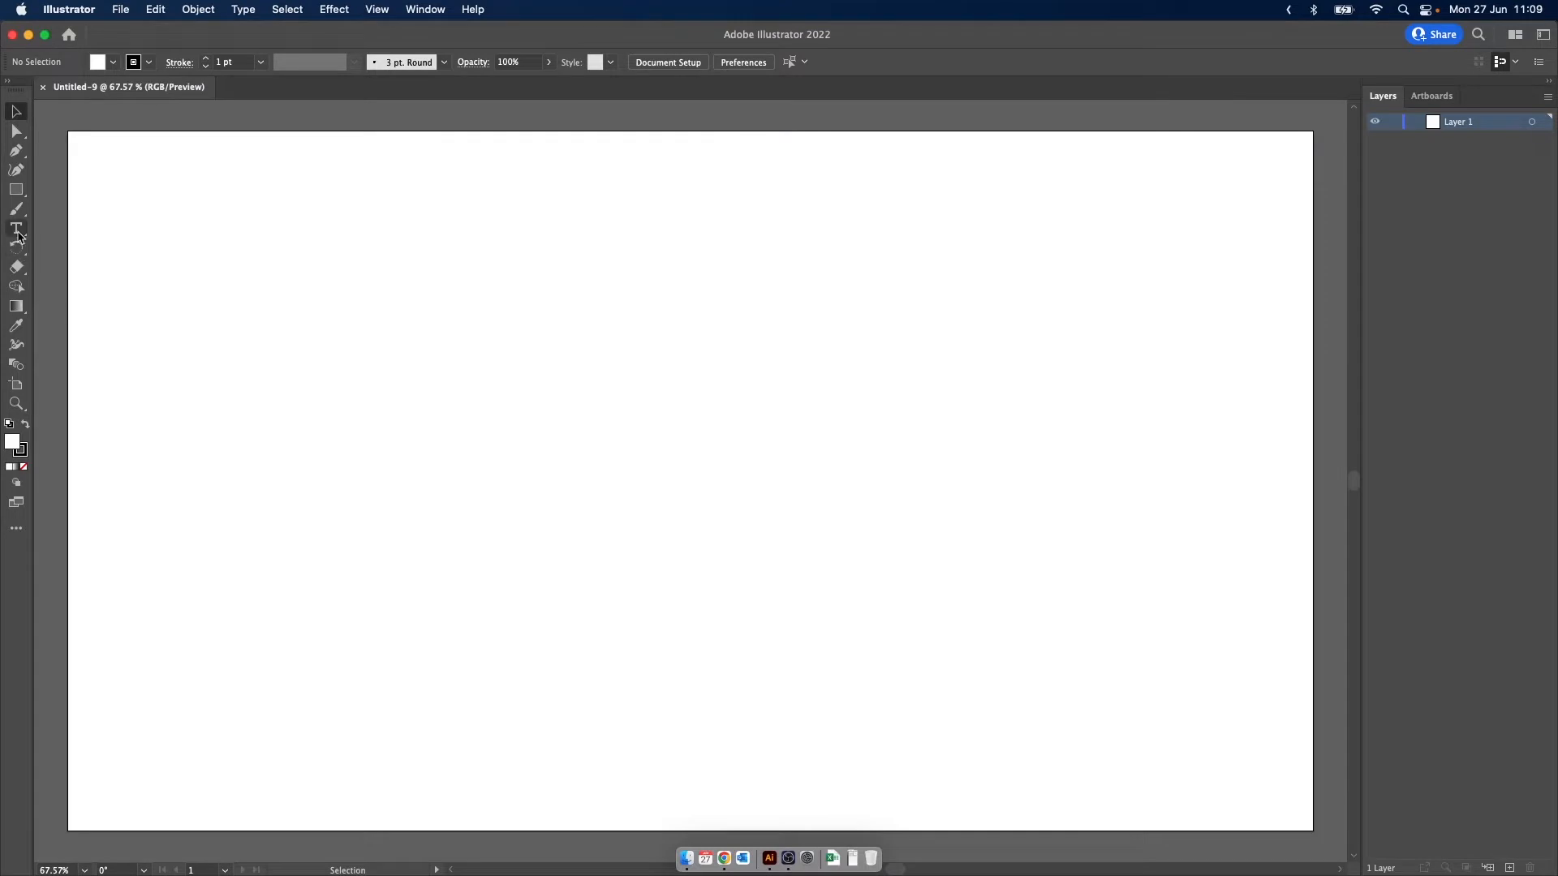
# Select the Type tool and choose Oswald SemiBold as the font
pyautogui.click(16, 231)
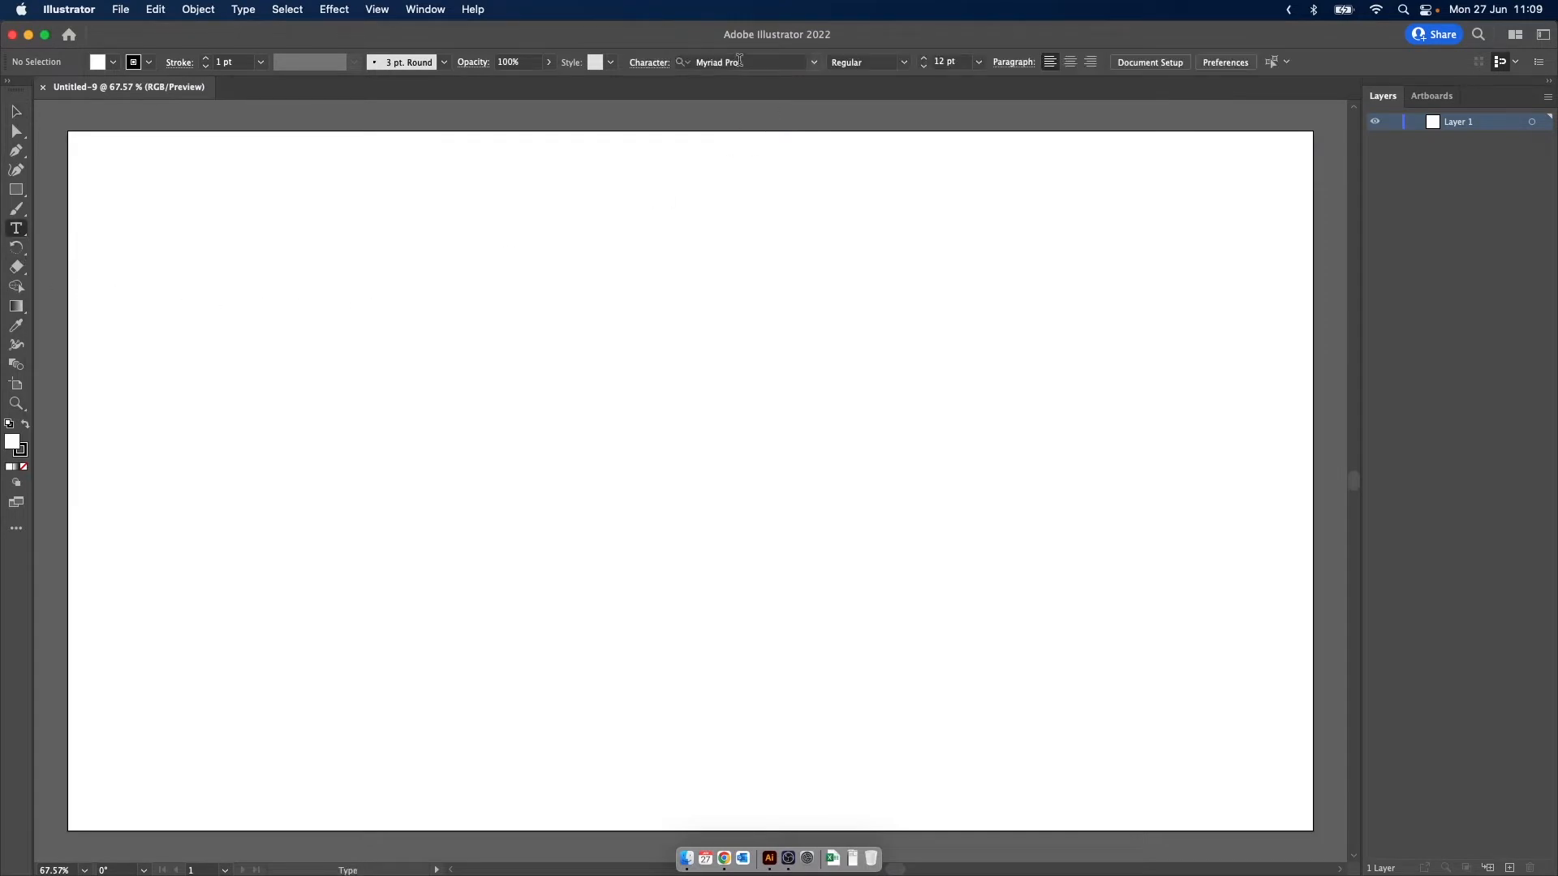
pyautogui.write('osw')
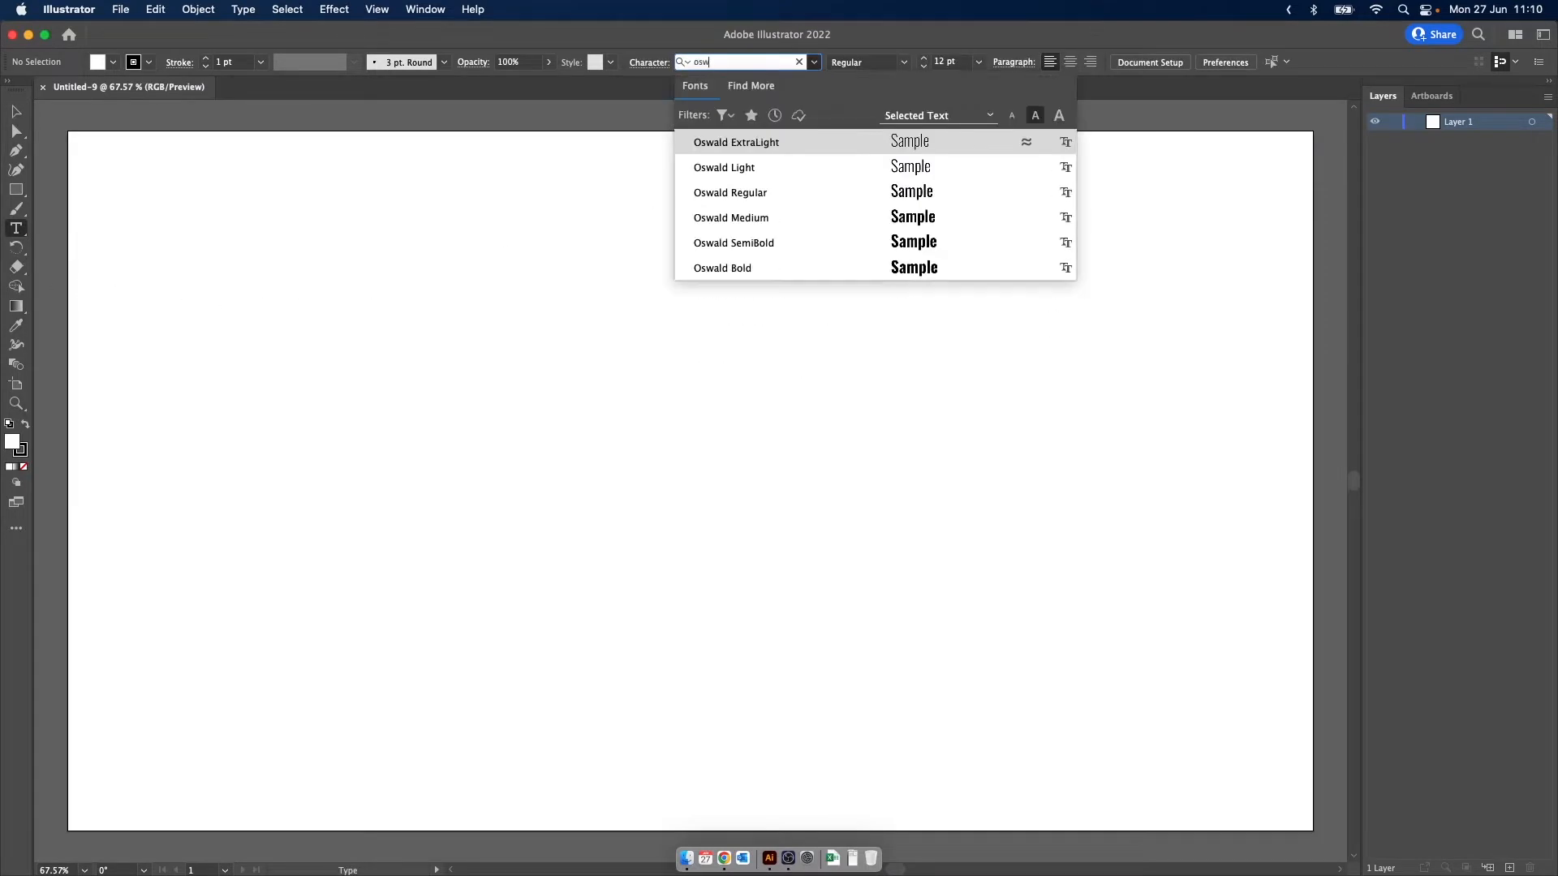
pyautogui.click(734, 243)
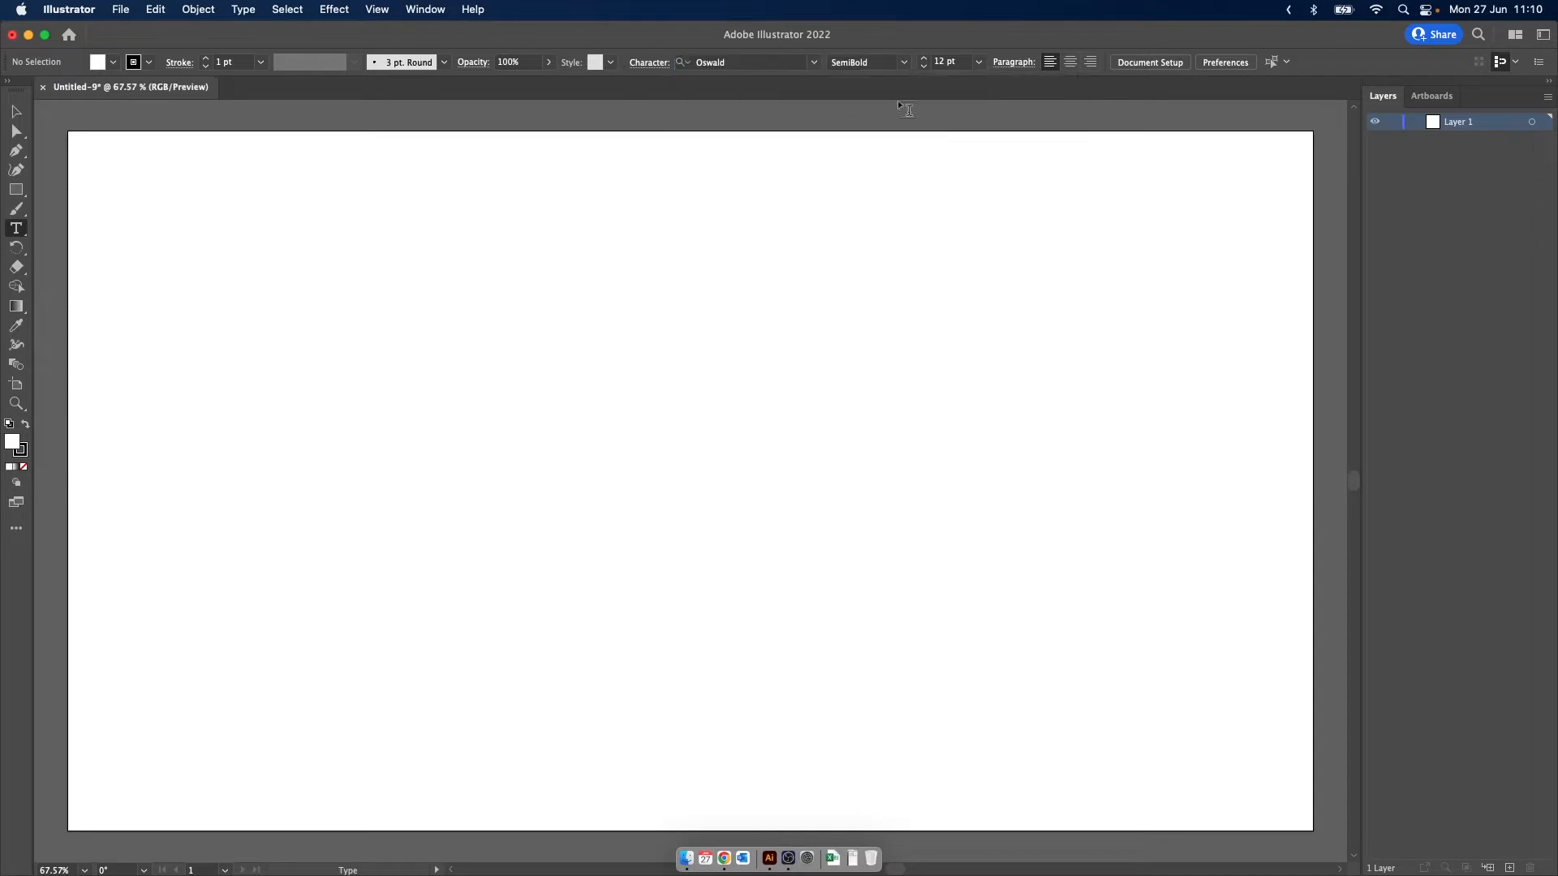
# Type PULL on the artboard and drag it to the canvas centre
pyautogui.click(948, 62)
pyautogui.write('PU')
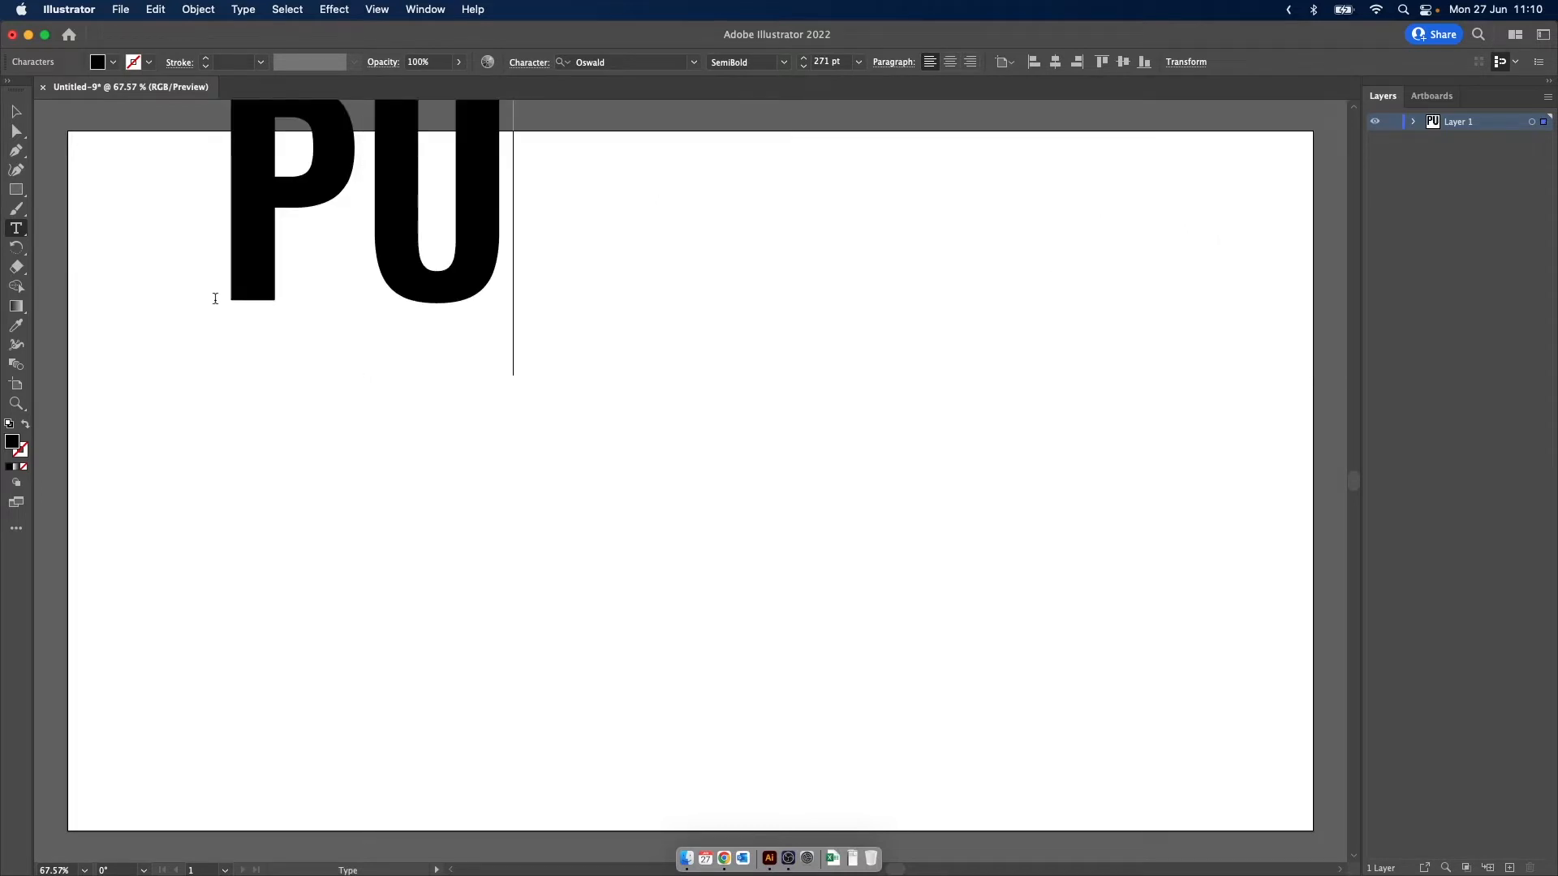
pyautogui.write('LL')
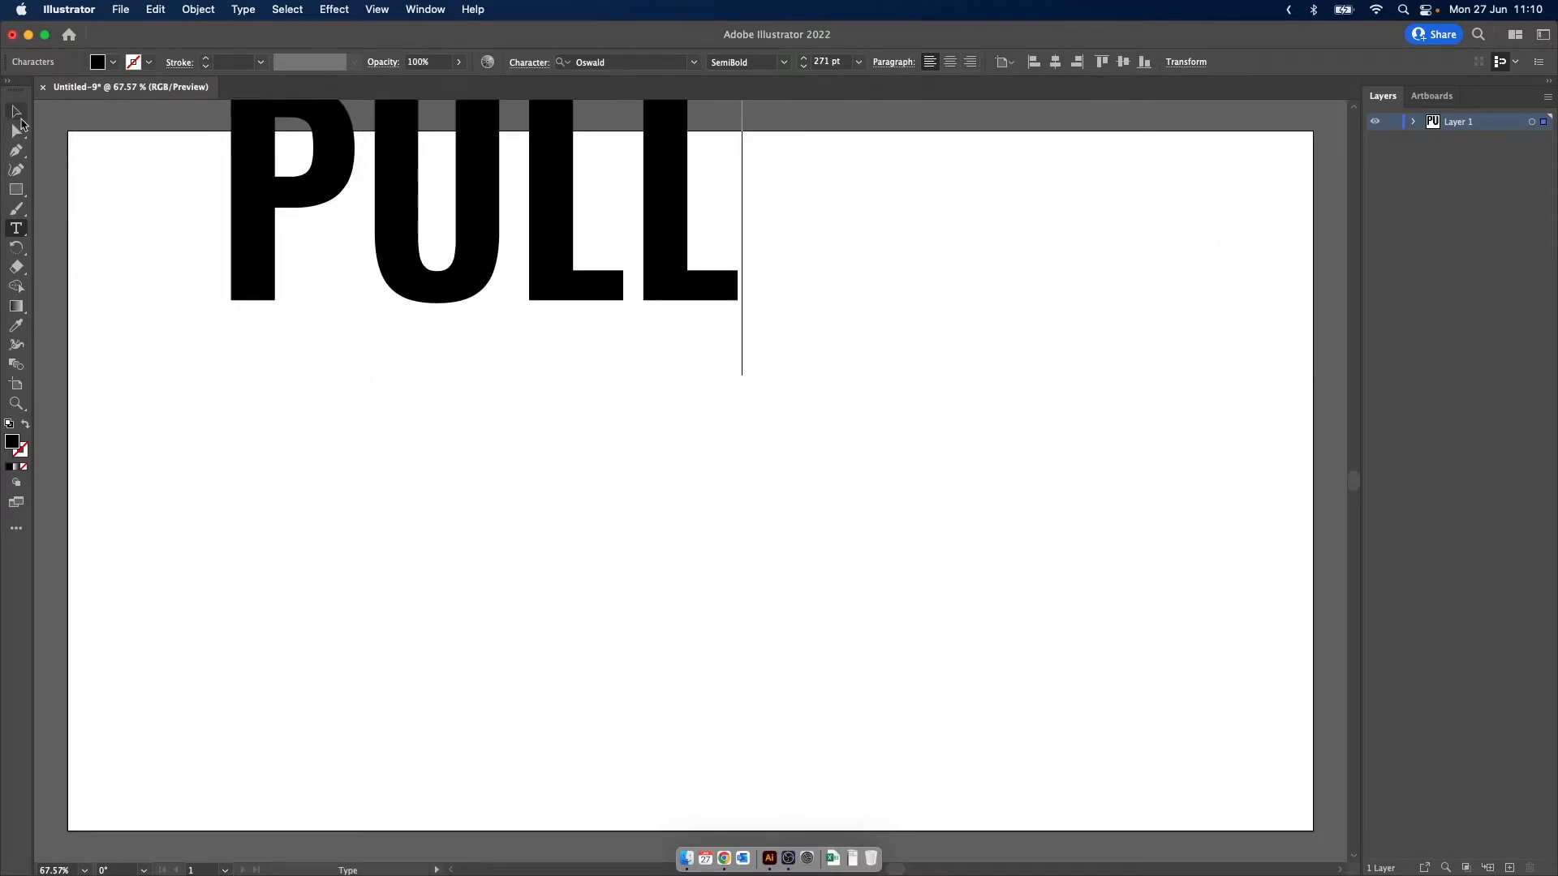
pyautogui.moveTo(482, 203); pyautogui.dragTo(726, 472)
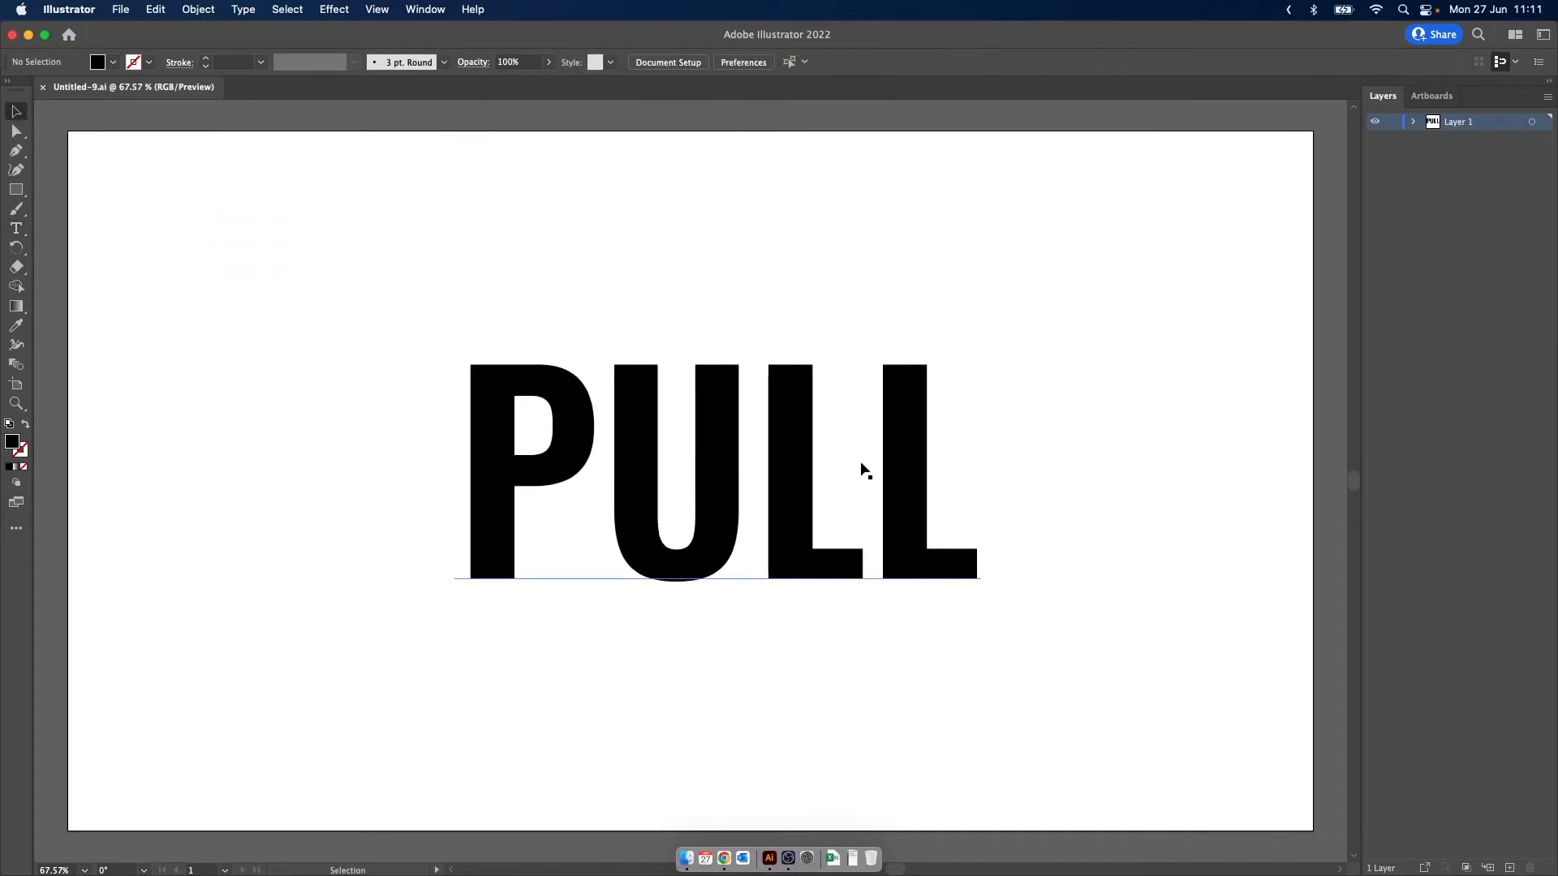
# Convert the PULL text to outlines using the right-click Create Outlines command
pyautogui.click(715, 472)
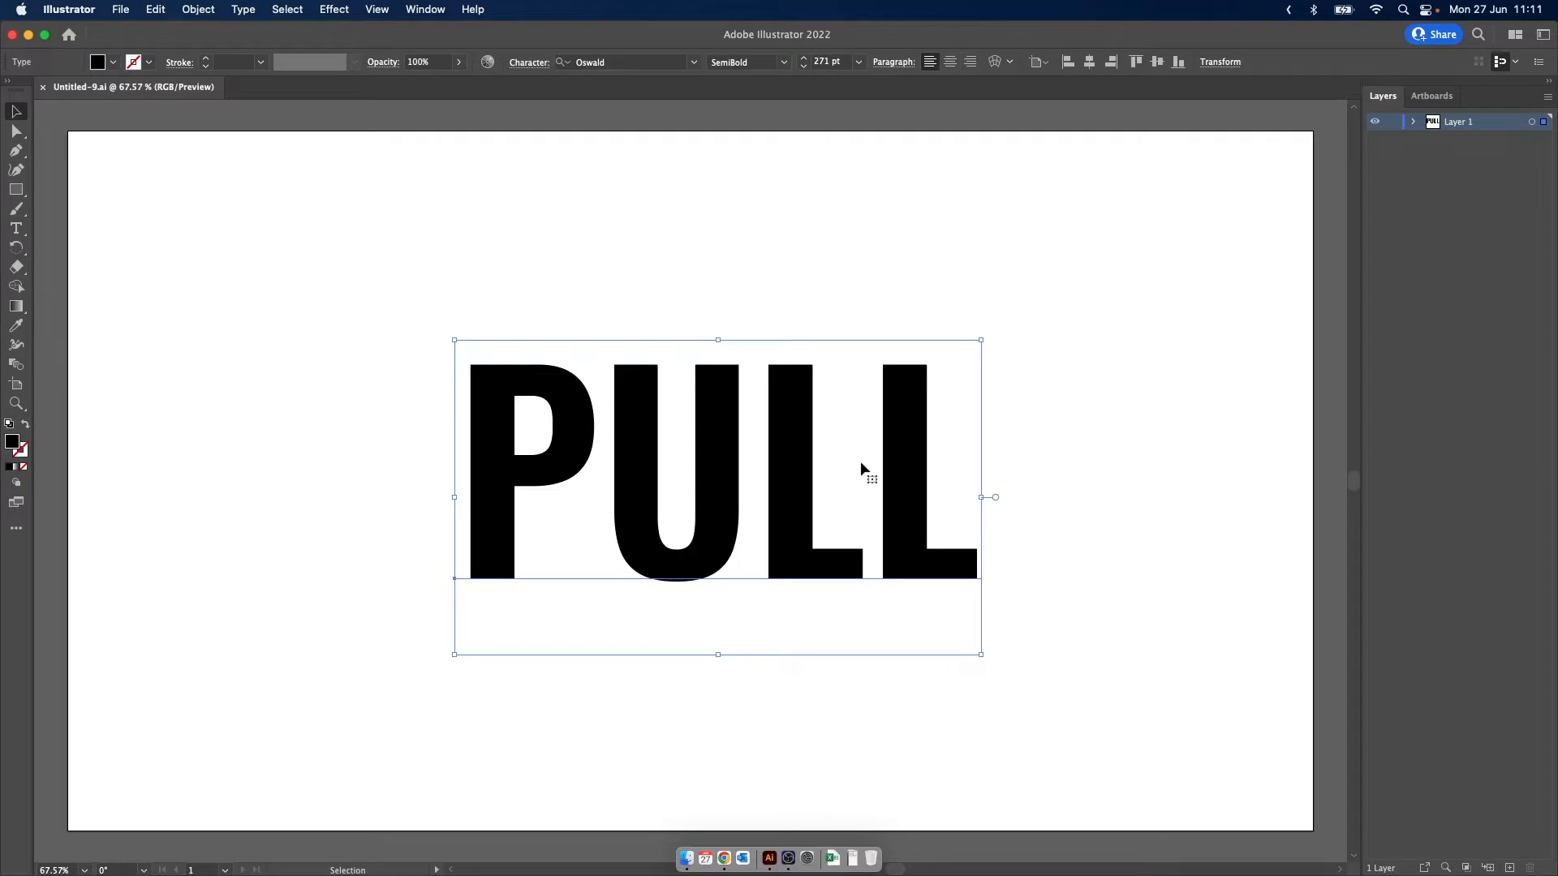
pyautogui.rightClick(863, 468)
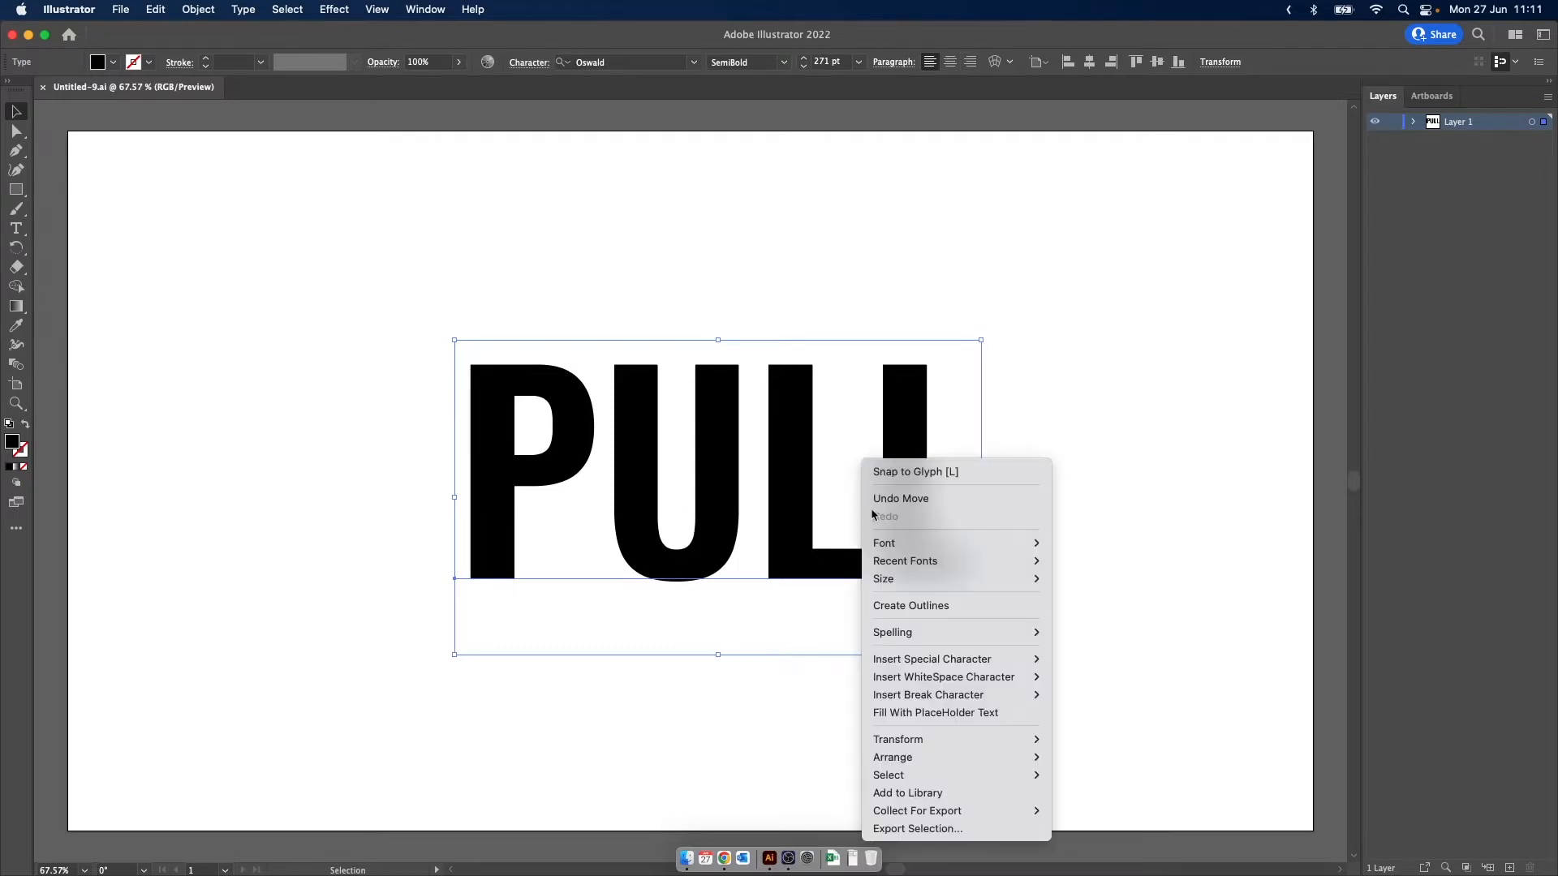
pyautogui.moveTo(911, 605)
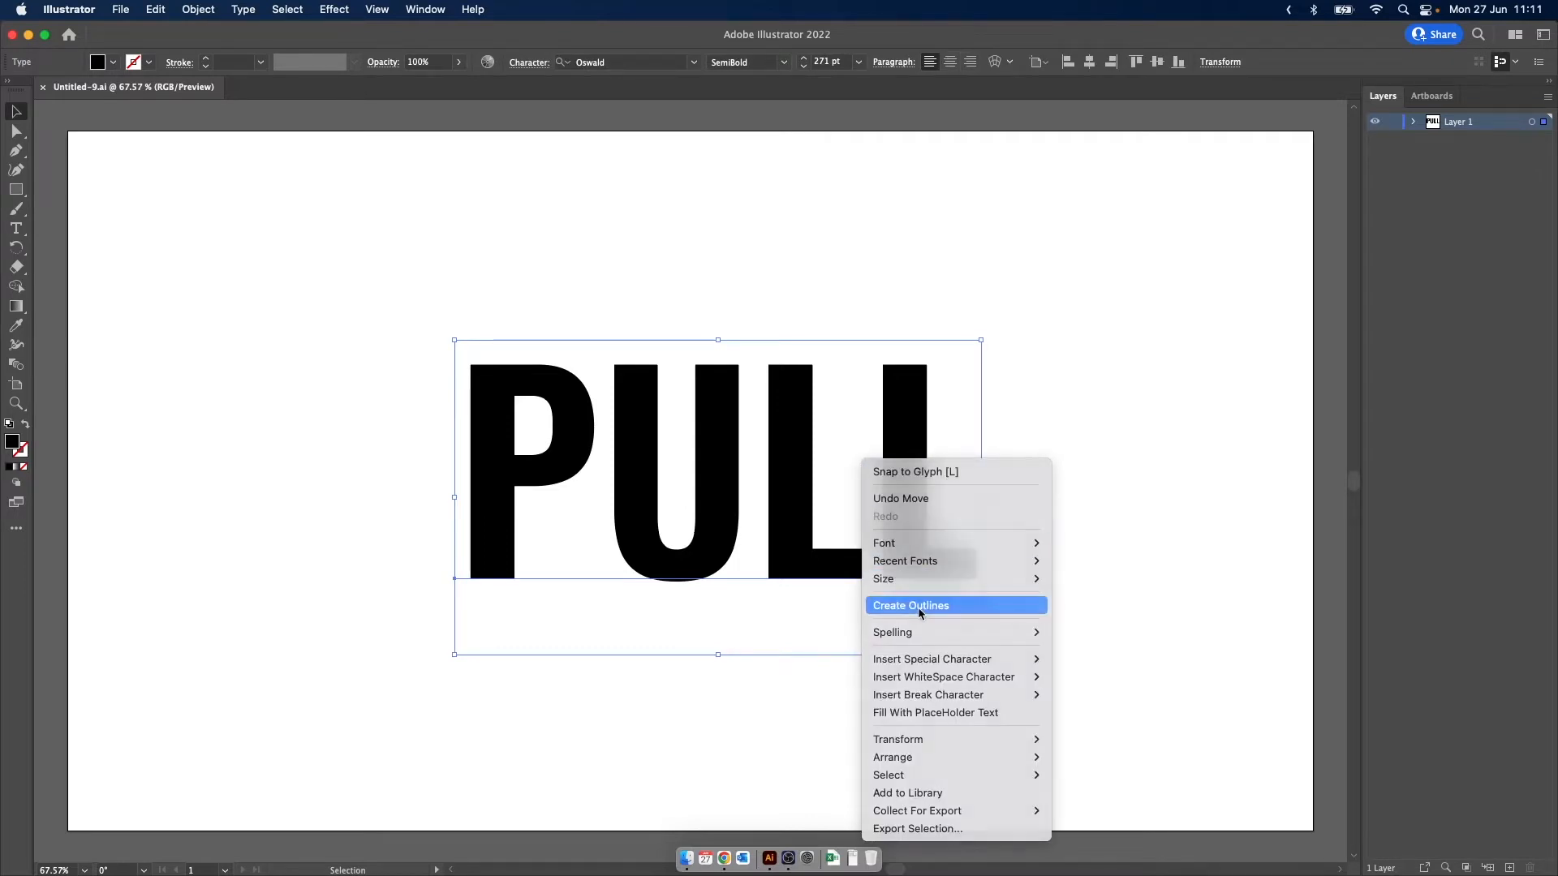
pyautogui.click(910, 605)
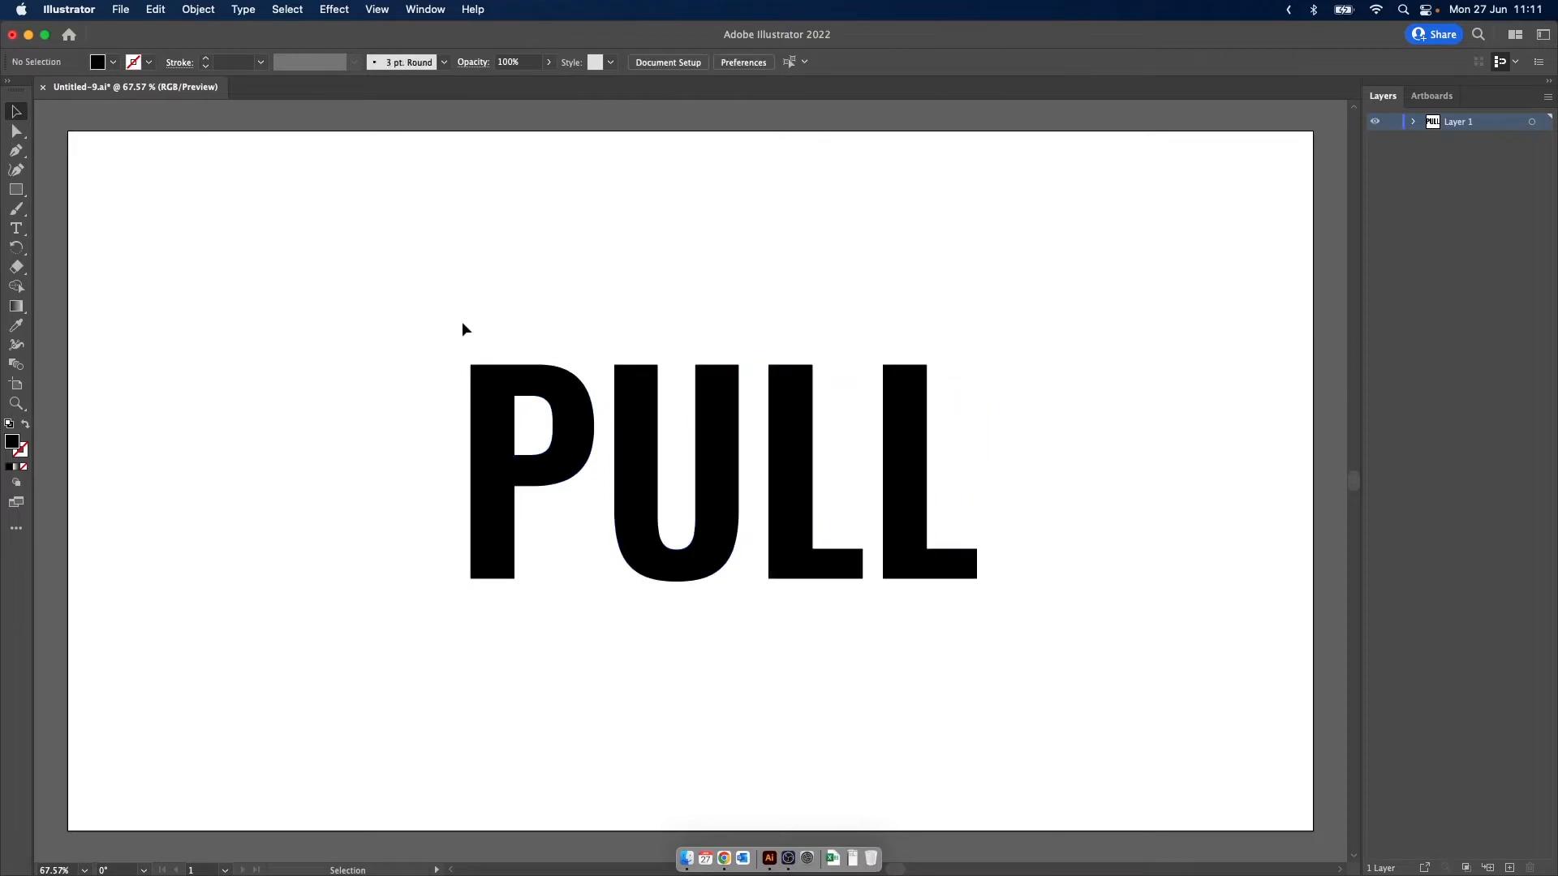
pyautogui.moveTo(14, 130)
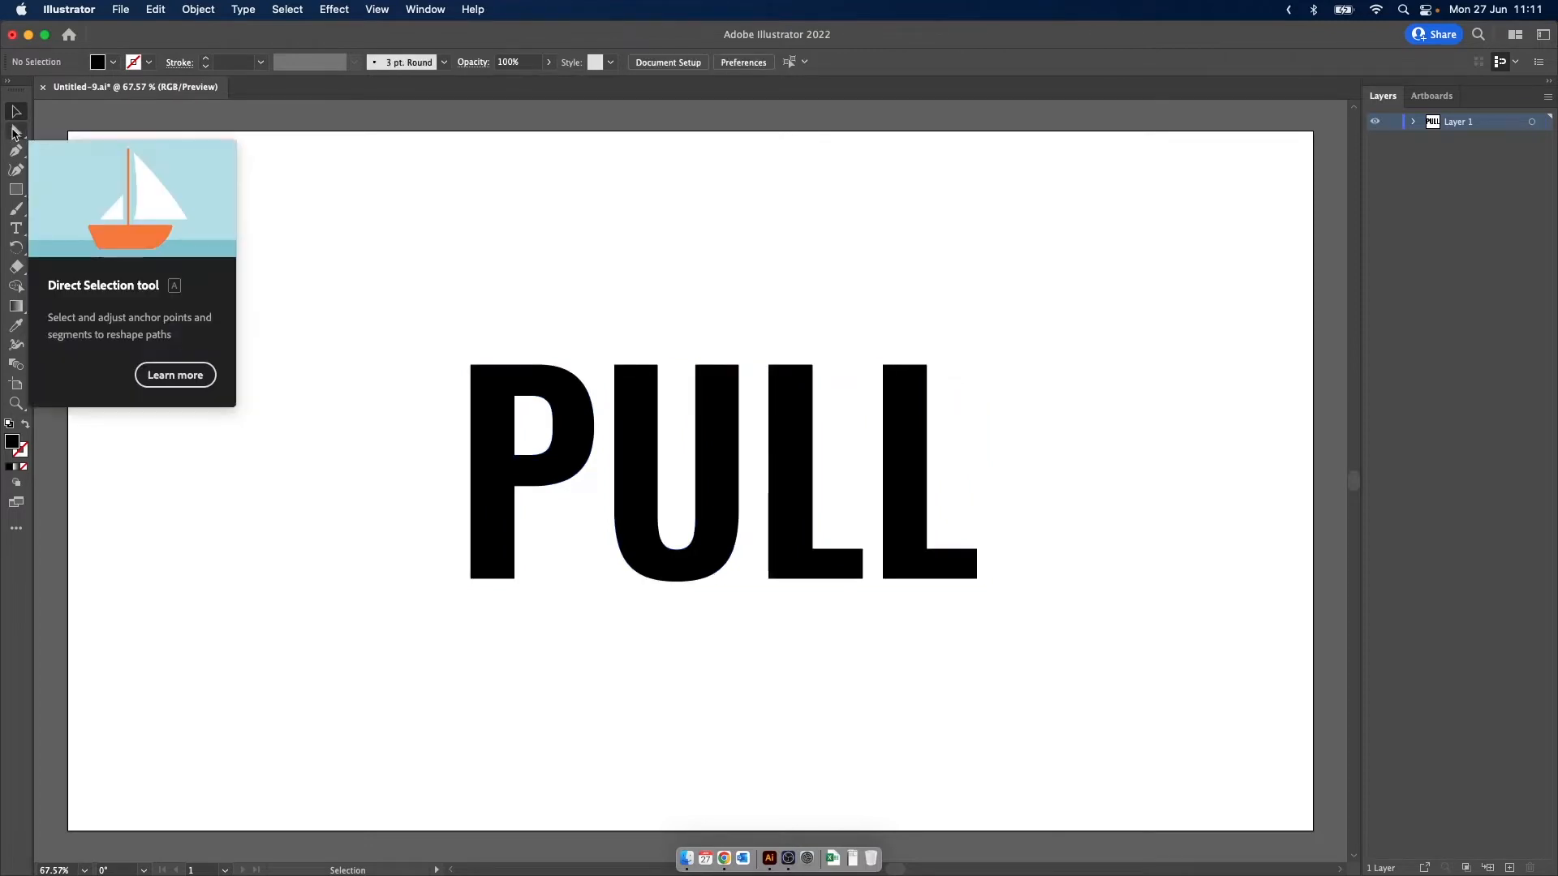
# Marquee-select the letters' bottom anchor points and drag them down to roughly double height
pyautogui.click(17, 131)
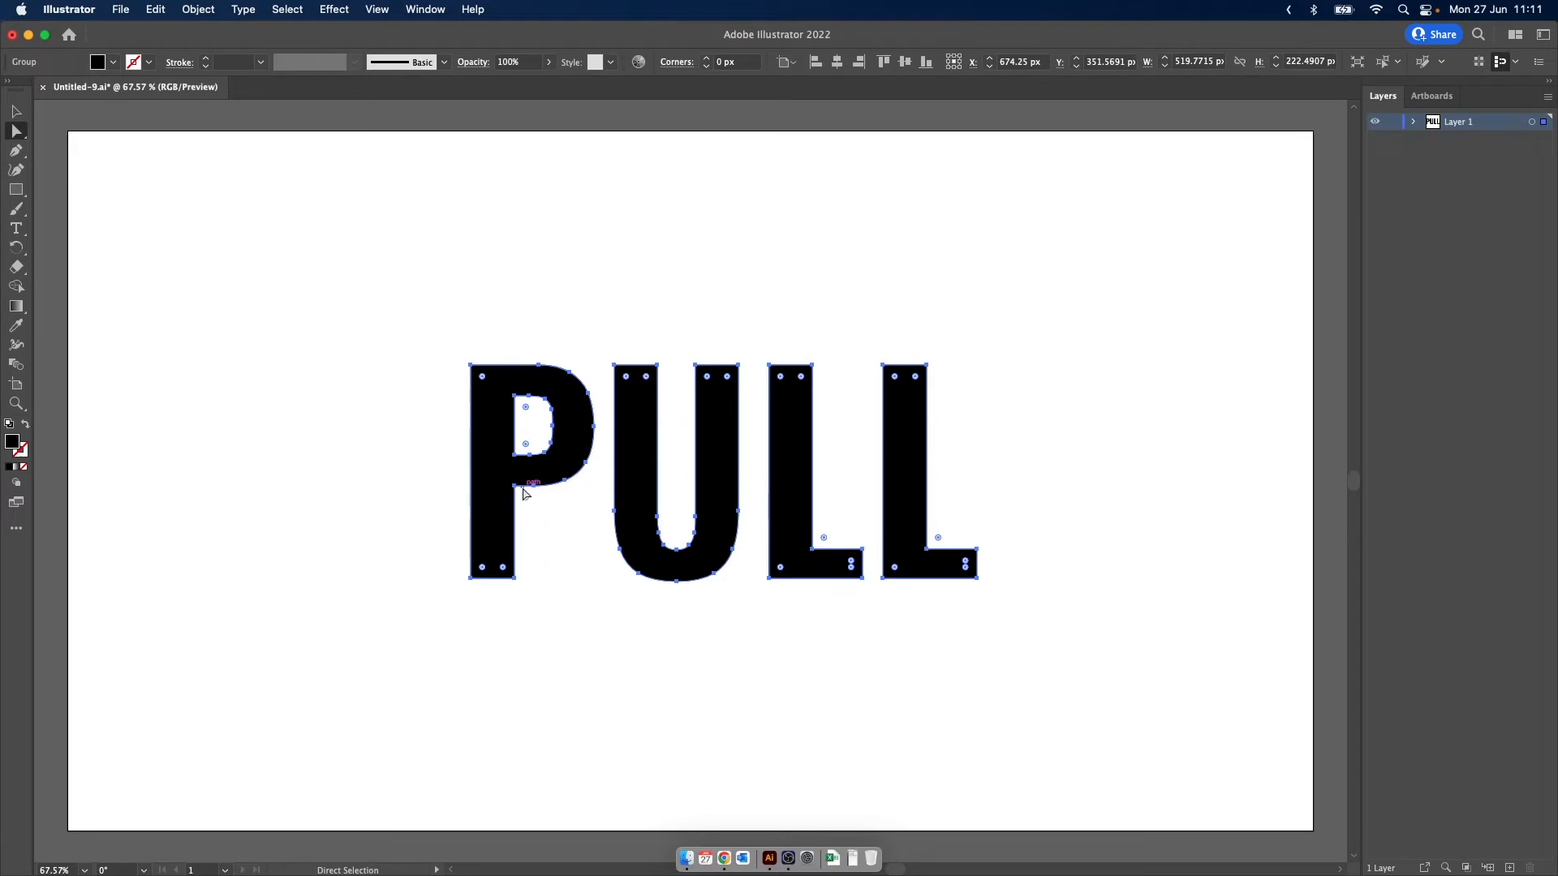
pyautogui.moveTo(662, 548)
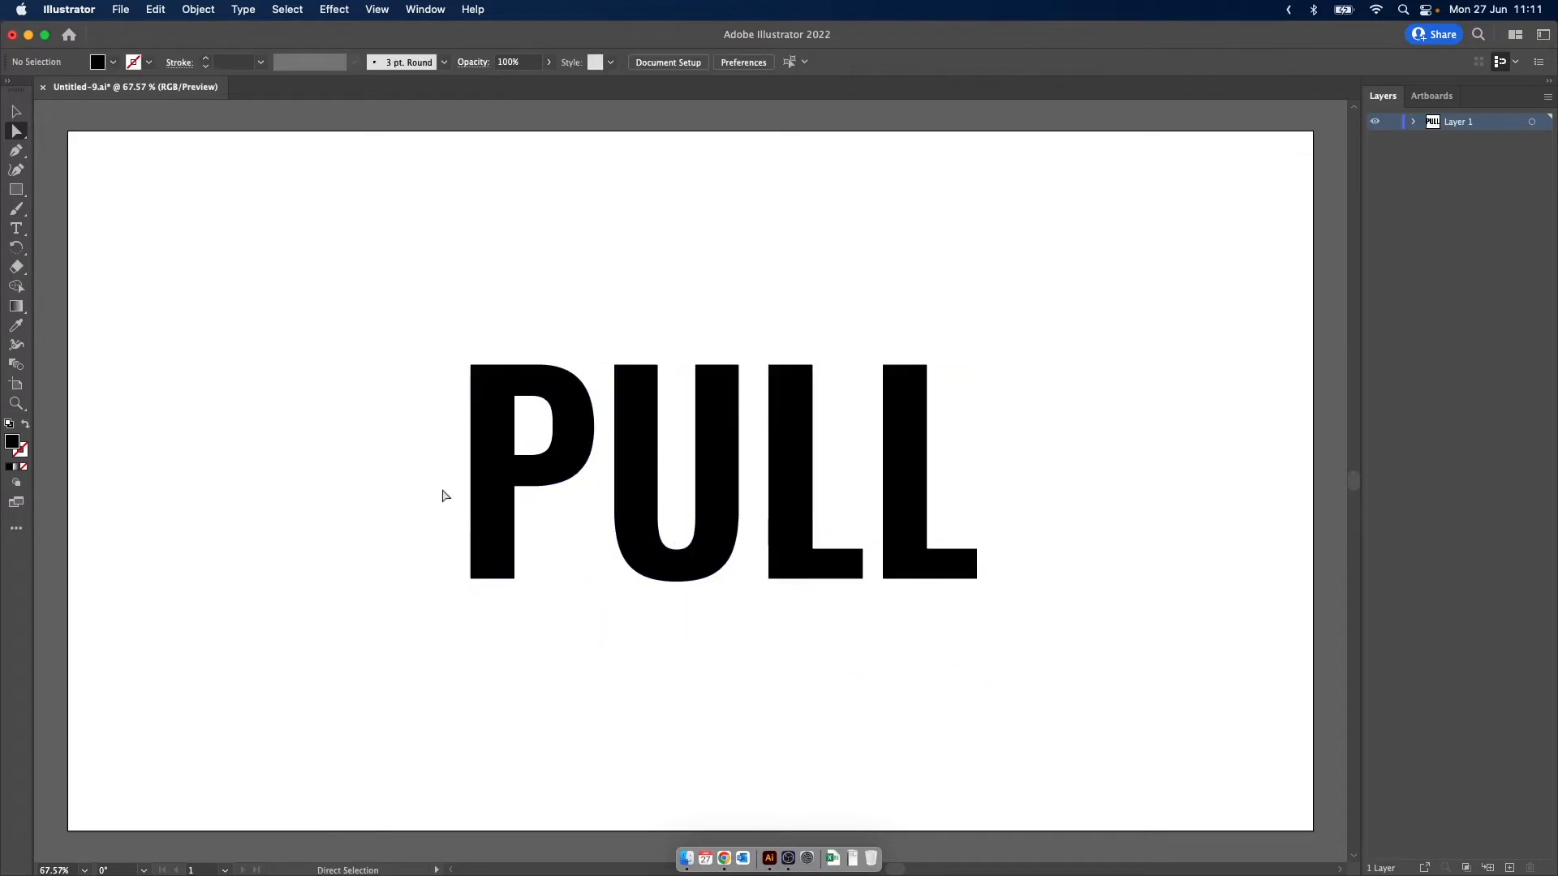
pyautogui.moveTo(444, 496); pyautogui.dragTo(1119, 664)
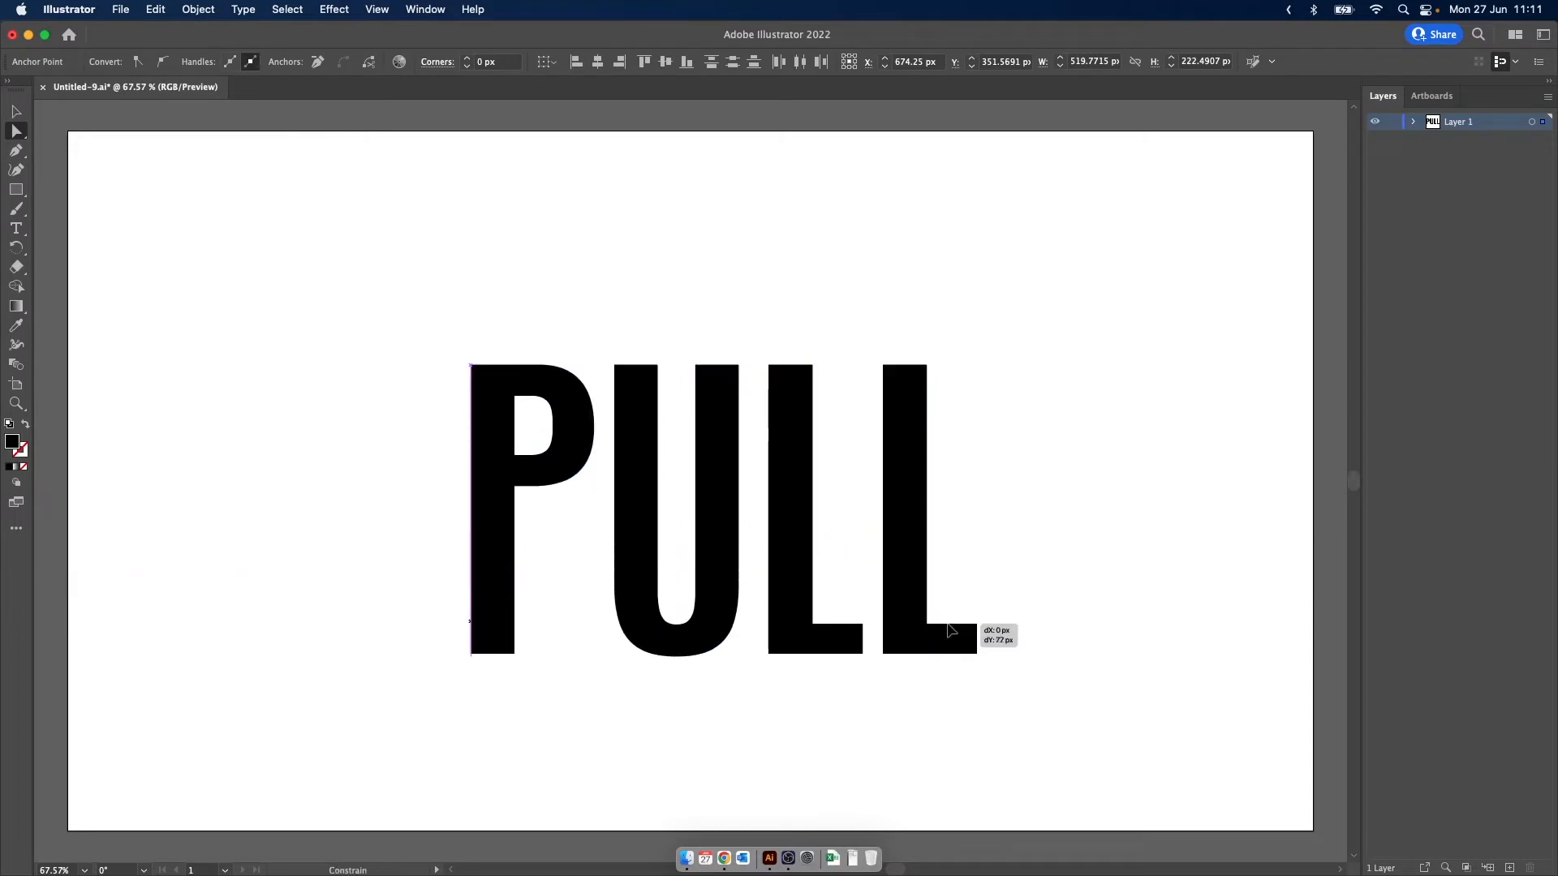
pyautogui.moveTo(949, 631); pyautogui.dragTo(957, 668)
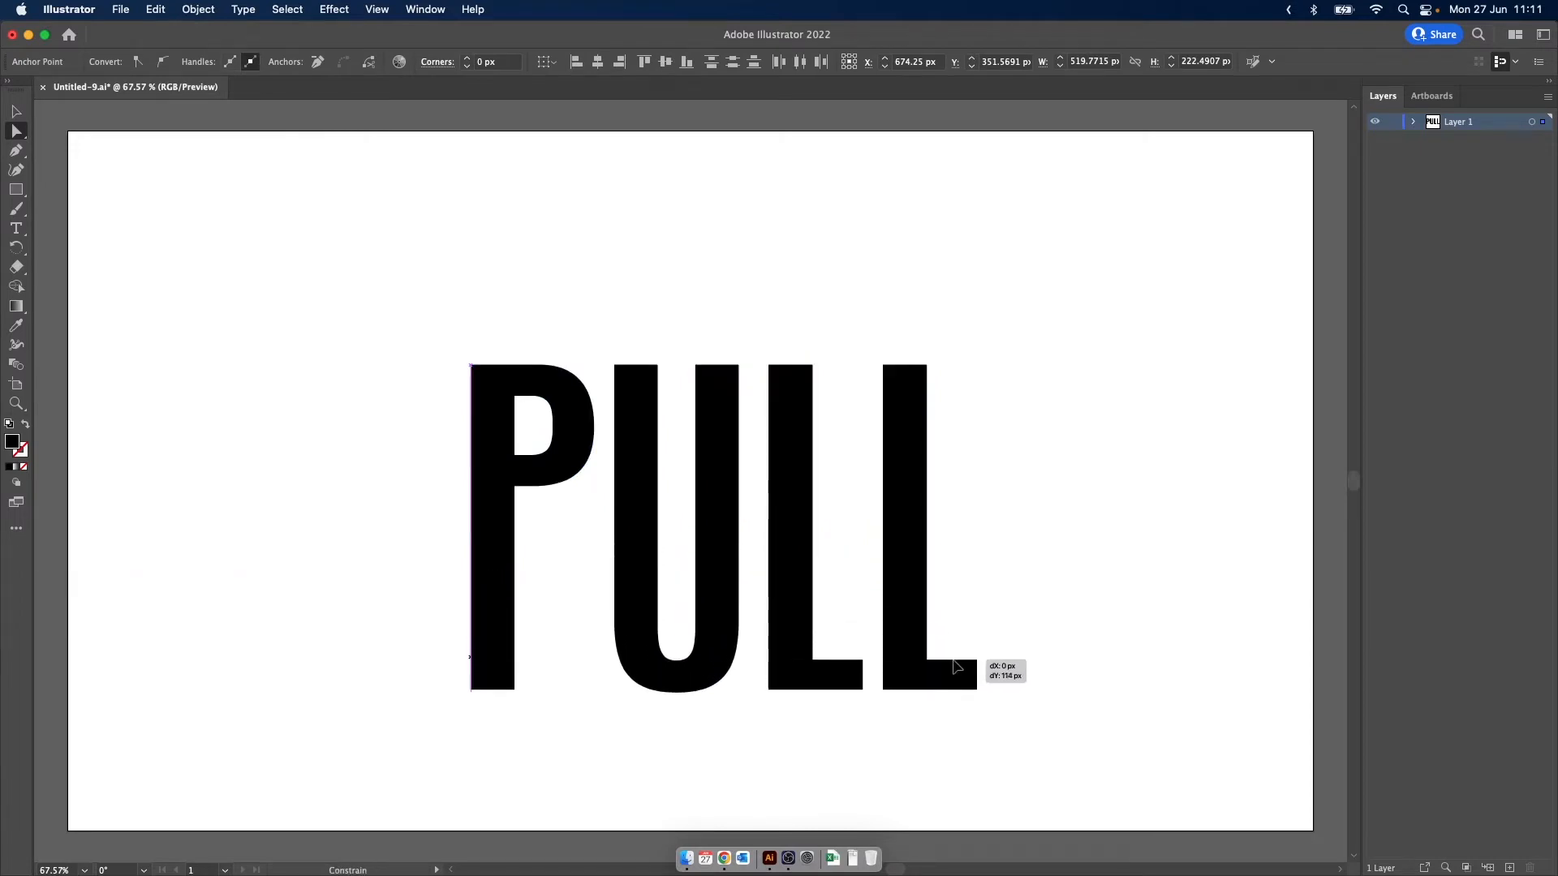
pyautogui.moveTo(954, 667); pyautogui.dragTo(954, 740)
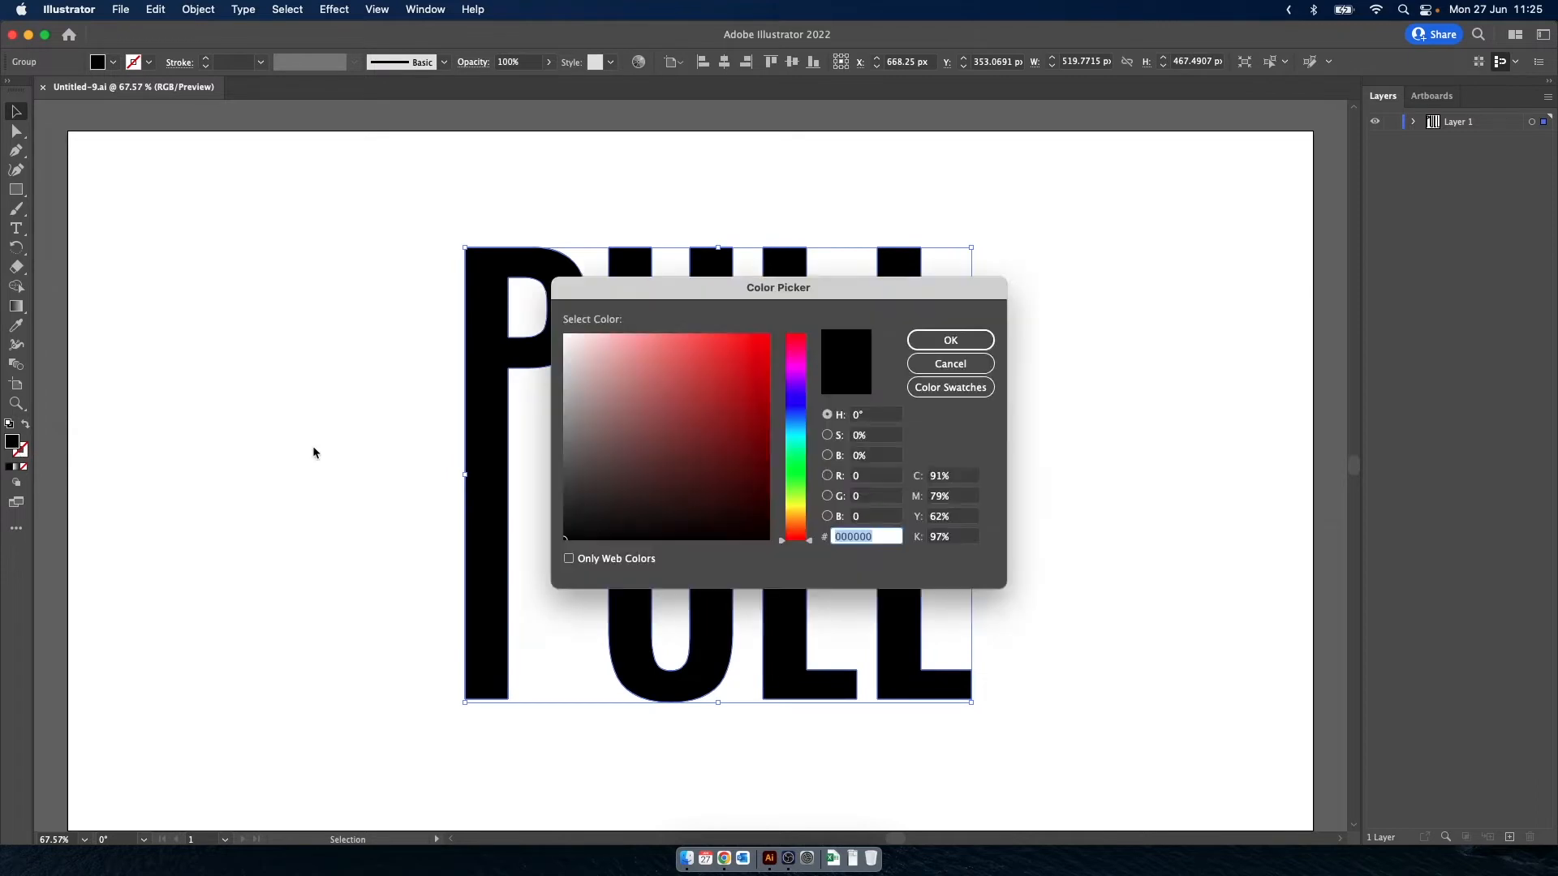
# Set the PULL letters' fill to white in the Color Picker
pyautogui.click(949, 340)
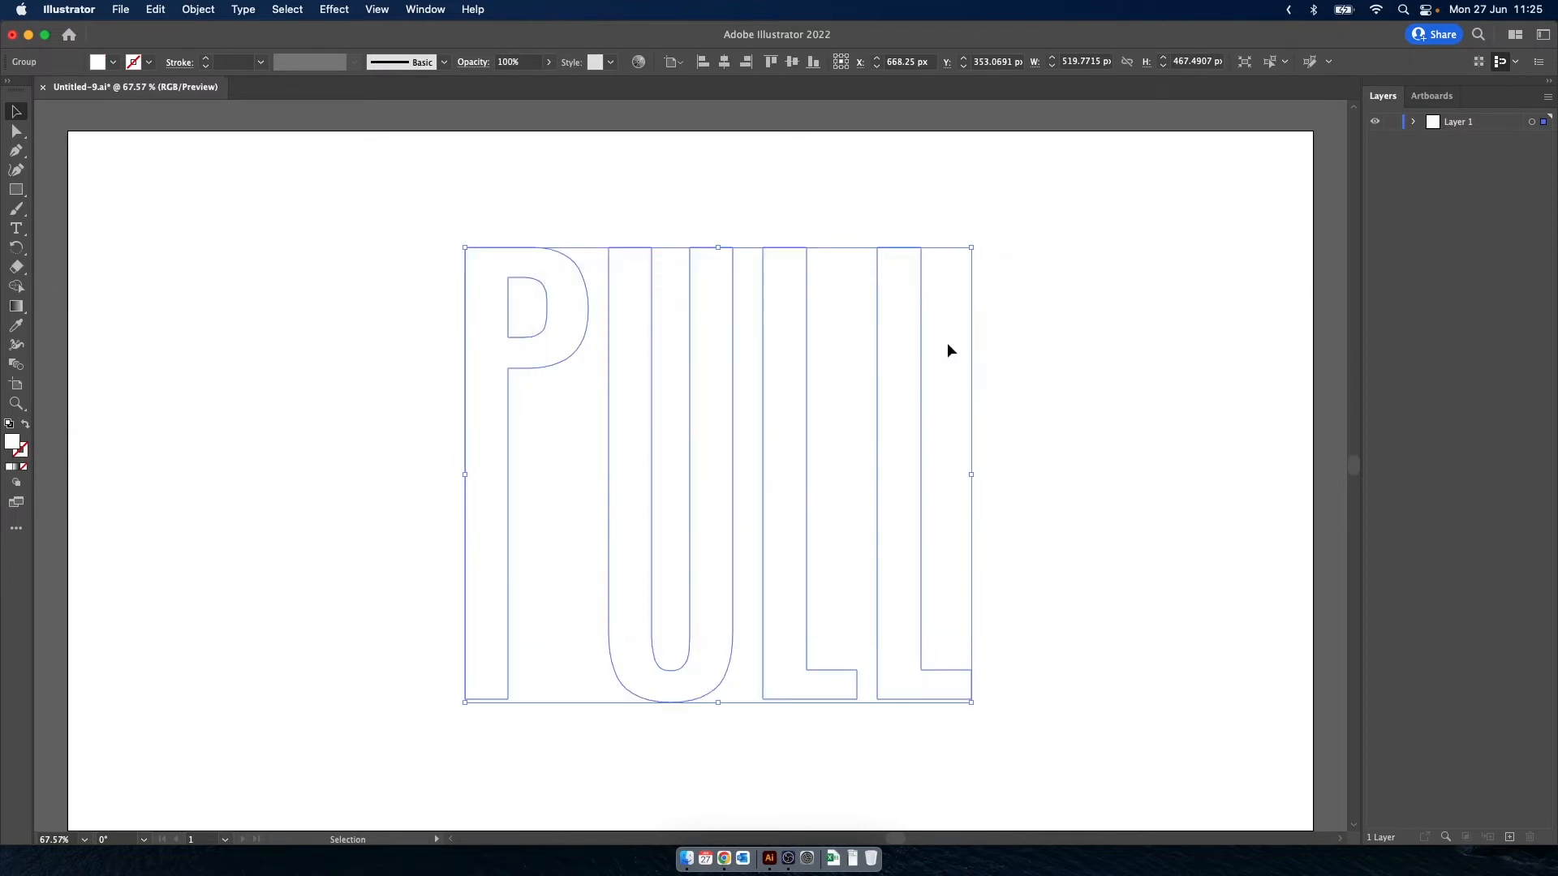
pyautogui.click(333, 9)
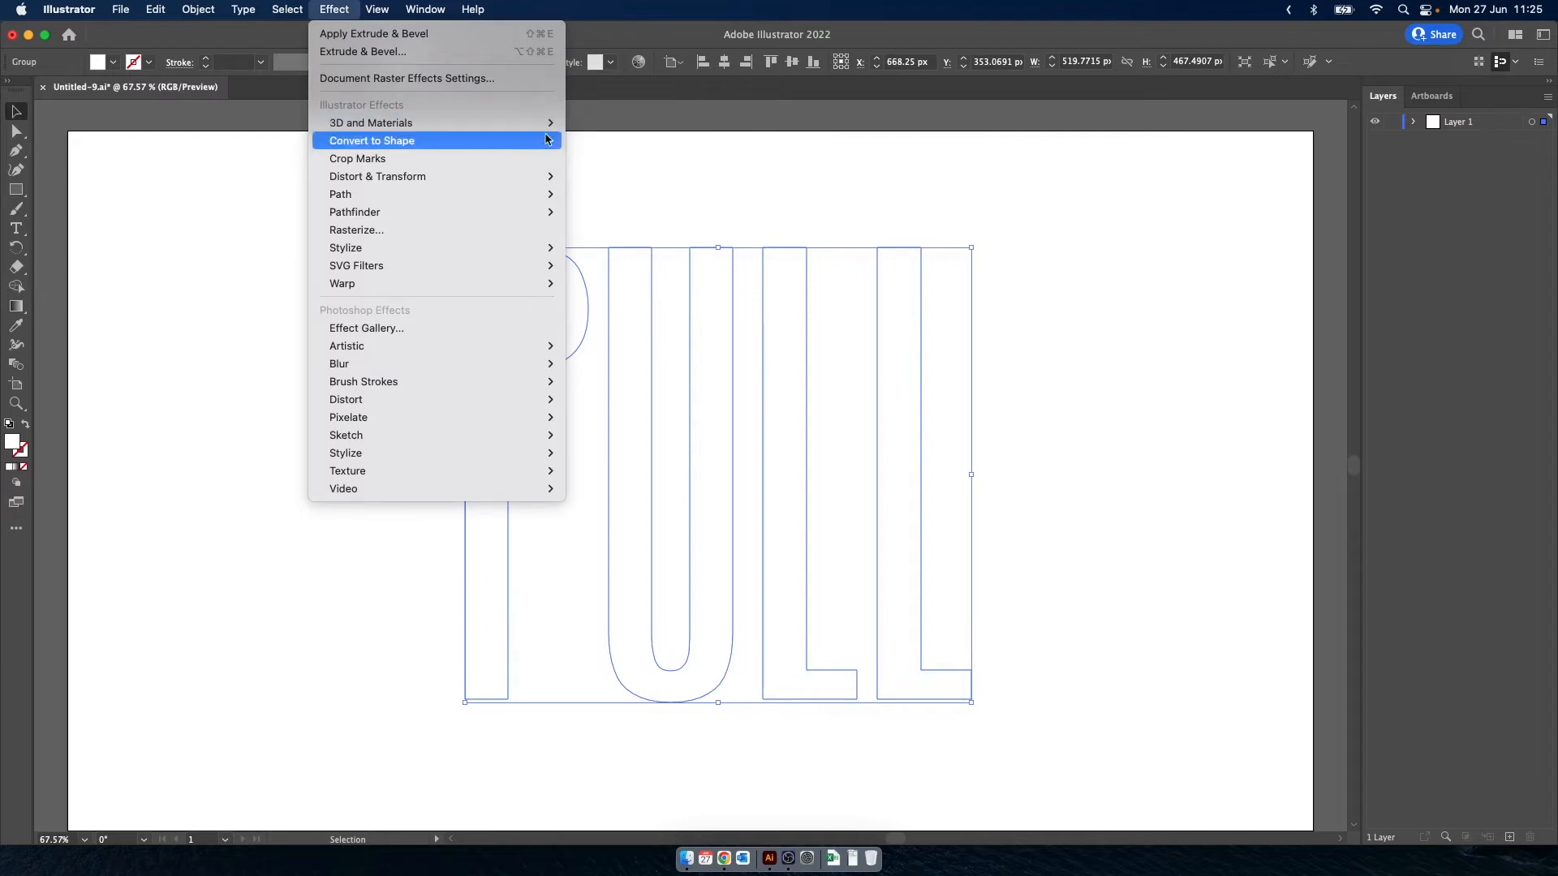
# Apply 3D Extrude and set rotation angles to 10.45°, 13.75° and 9.48°
pyautogui.click(373, 33)
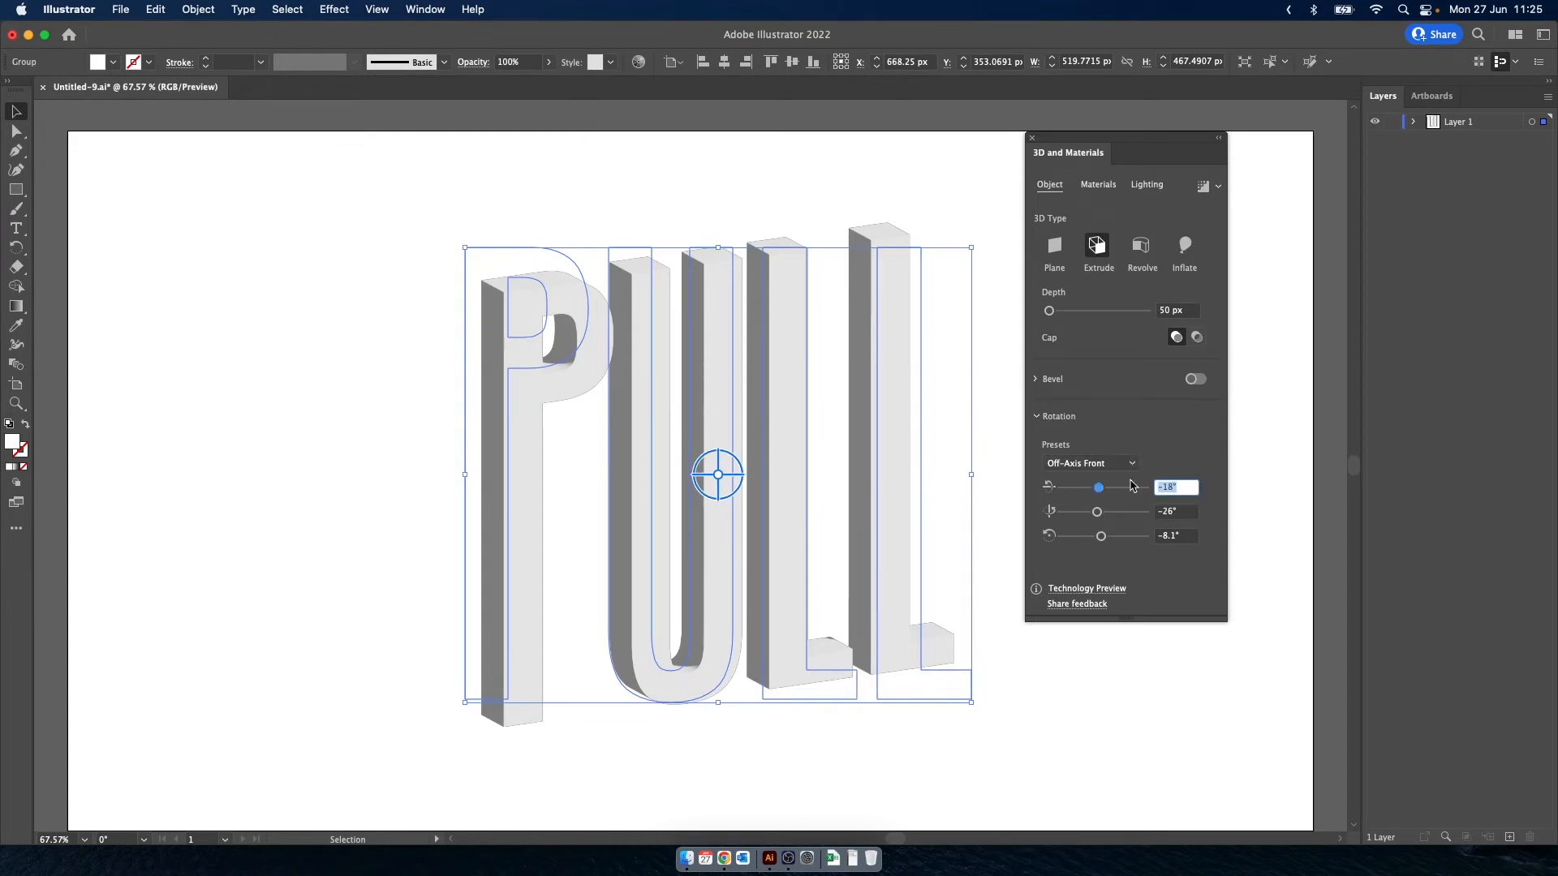
pyautogui.write('10')
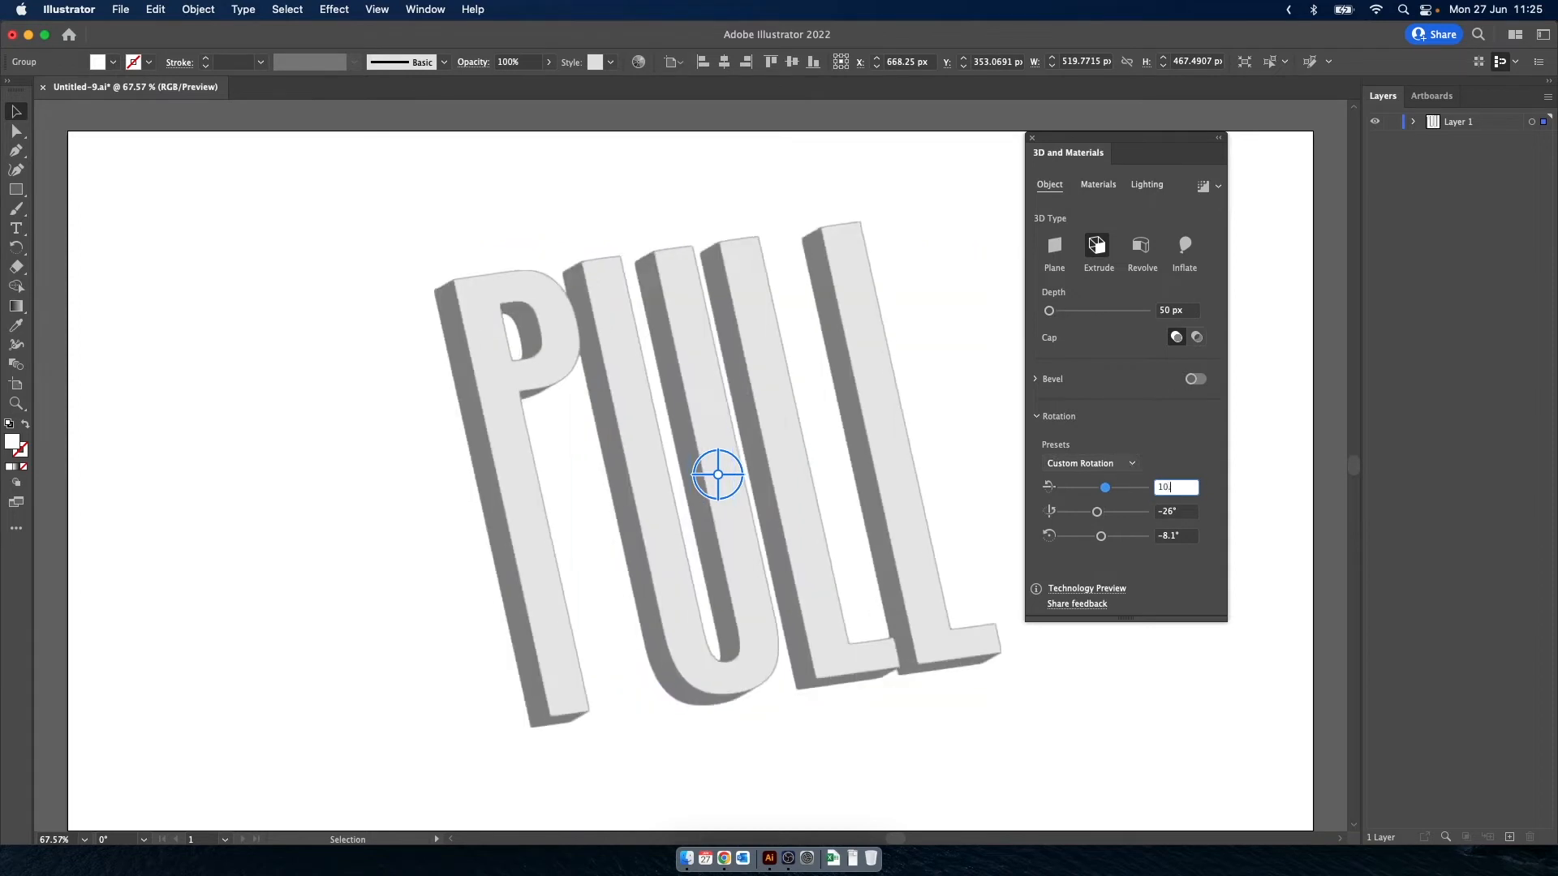
pyautogui.press('Tab')
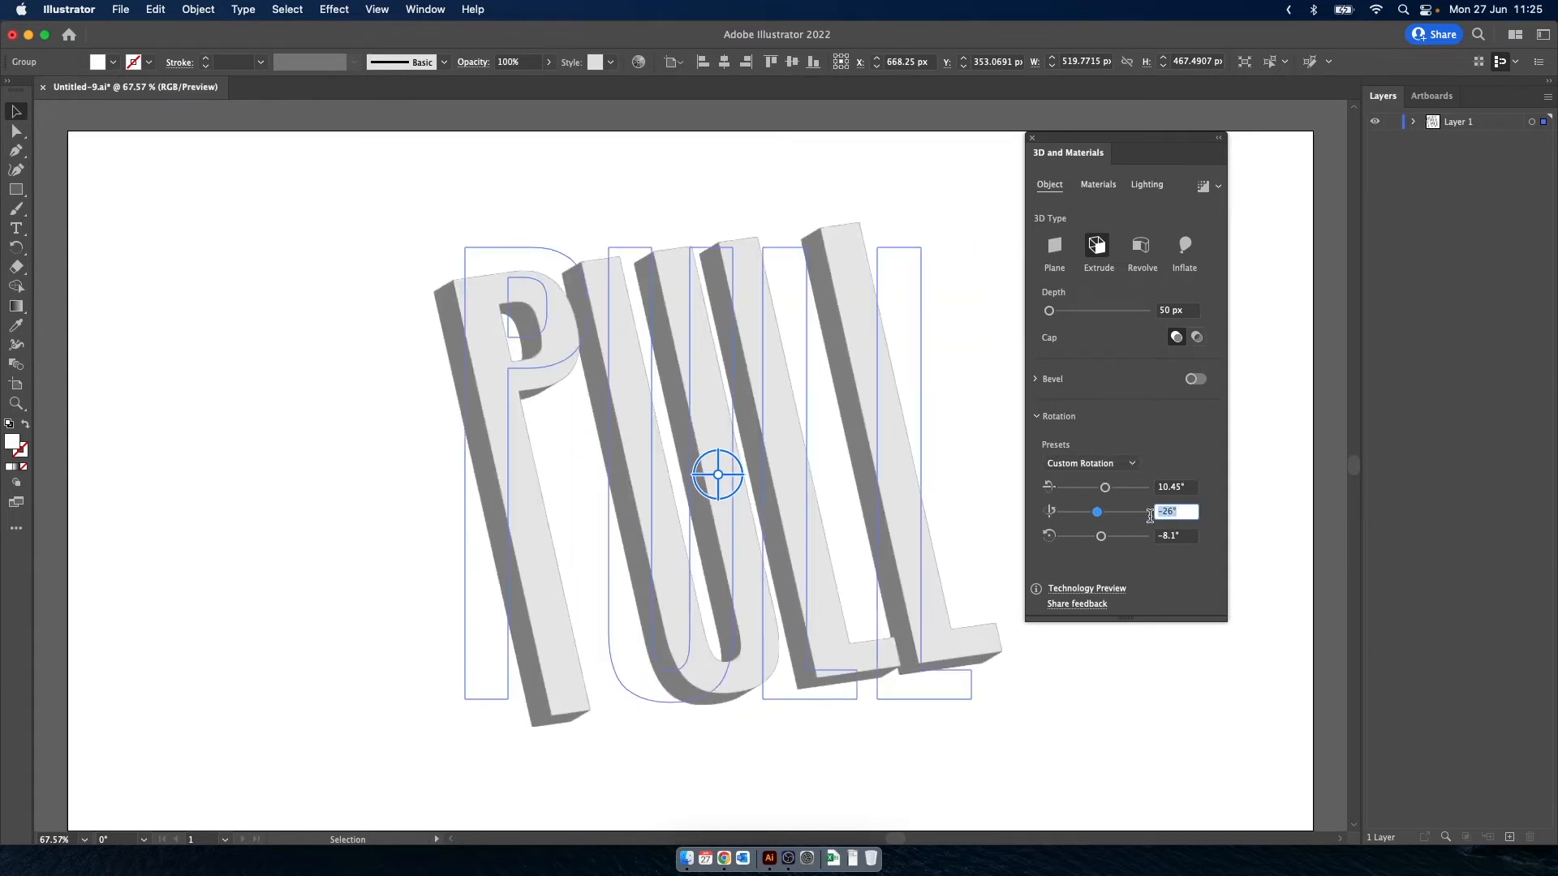
pyautogui.write('13.75°')
pyautogui.click(1176, 535)
pyautogui.write('9.48')
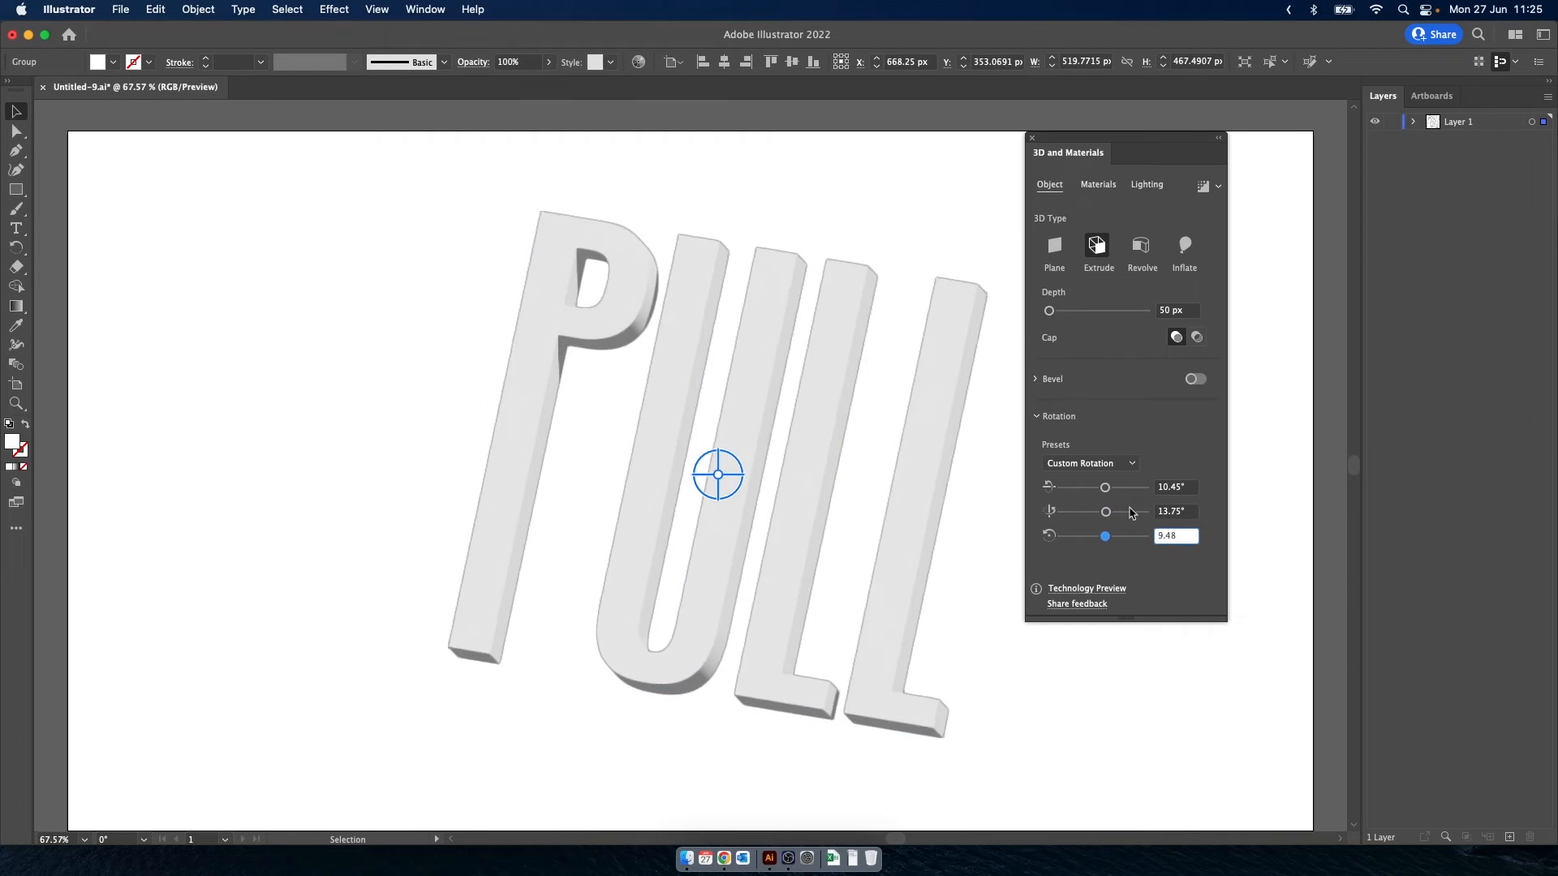
# Adjust the extrusion Depth slider to 528 px
pyautogui.moveTo(1049, 310); pyautogui.dragTo(1049, 310)
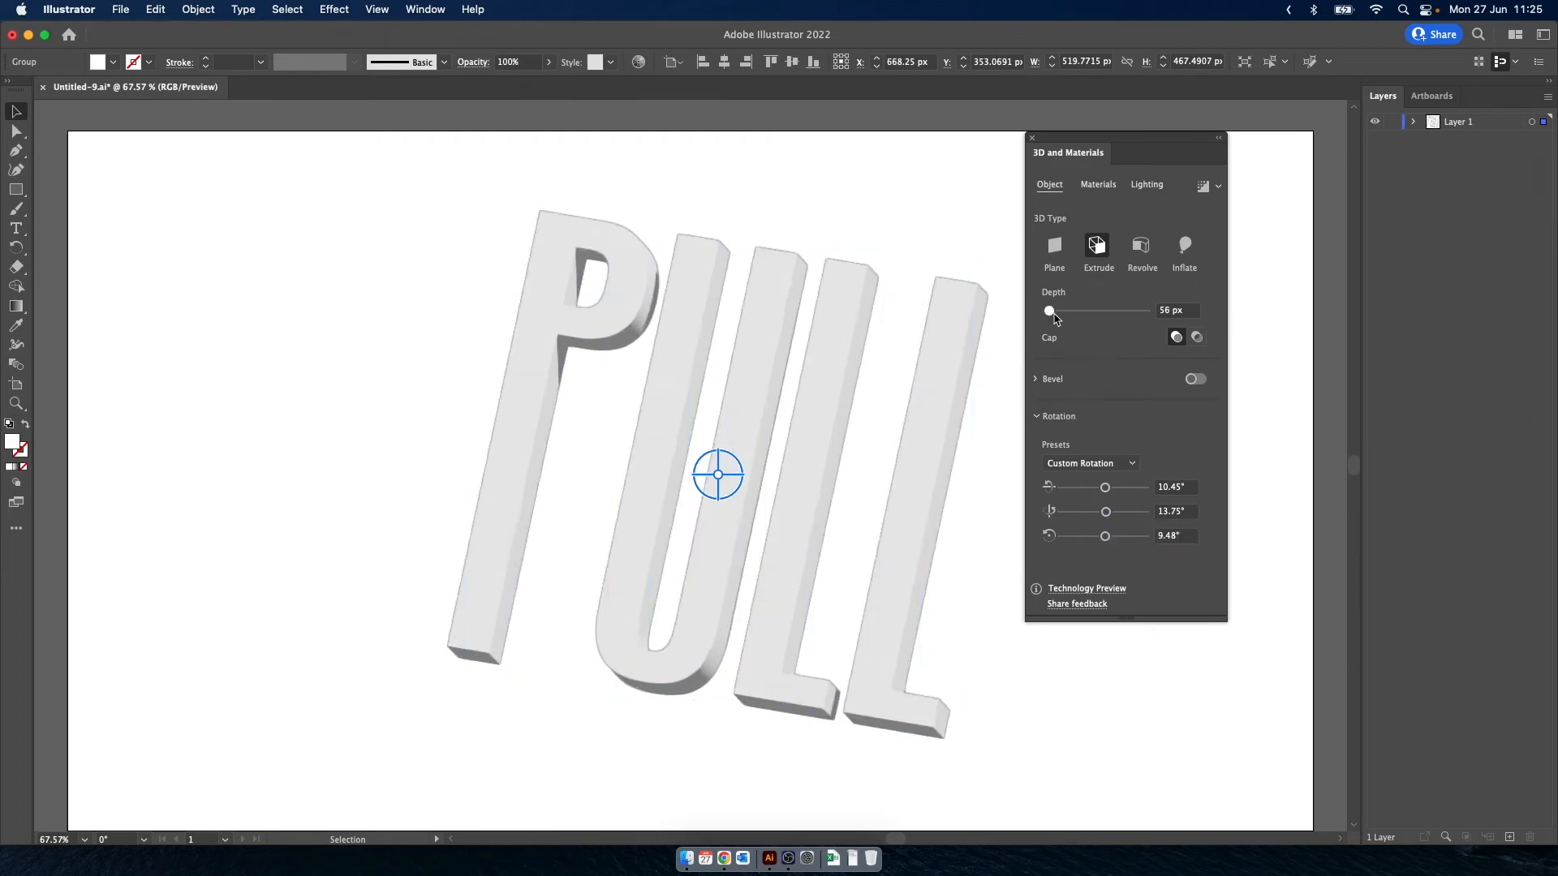
pyautogui.moveTo(1049, 310); pyautogui.dragTo(1065, 310)
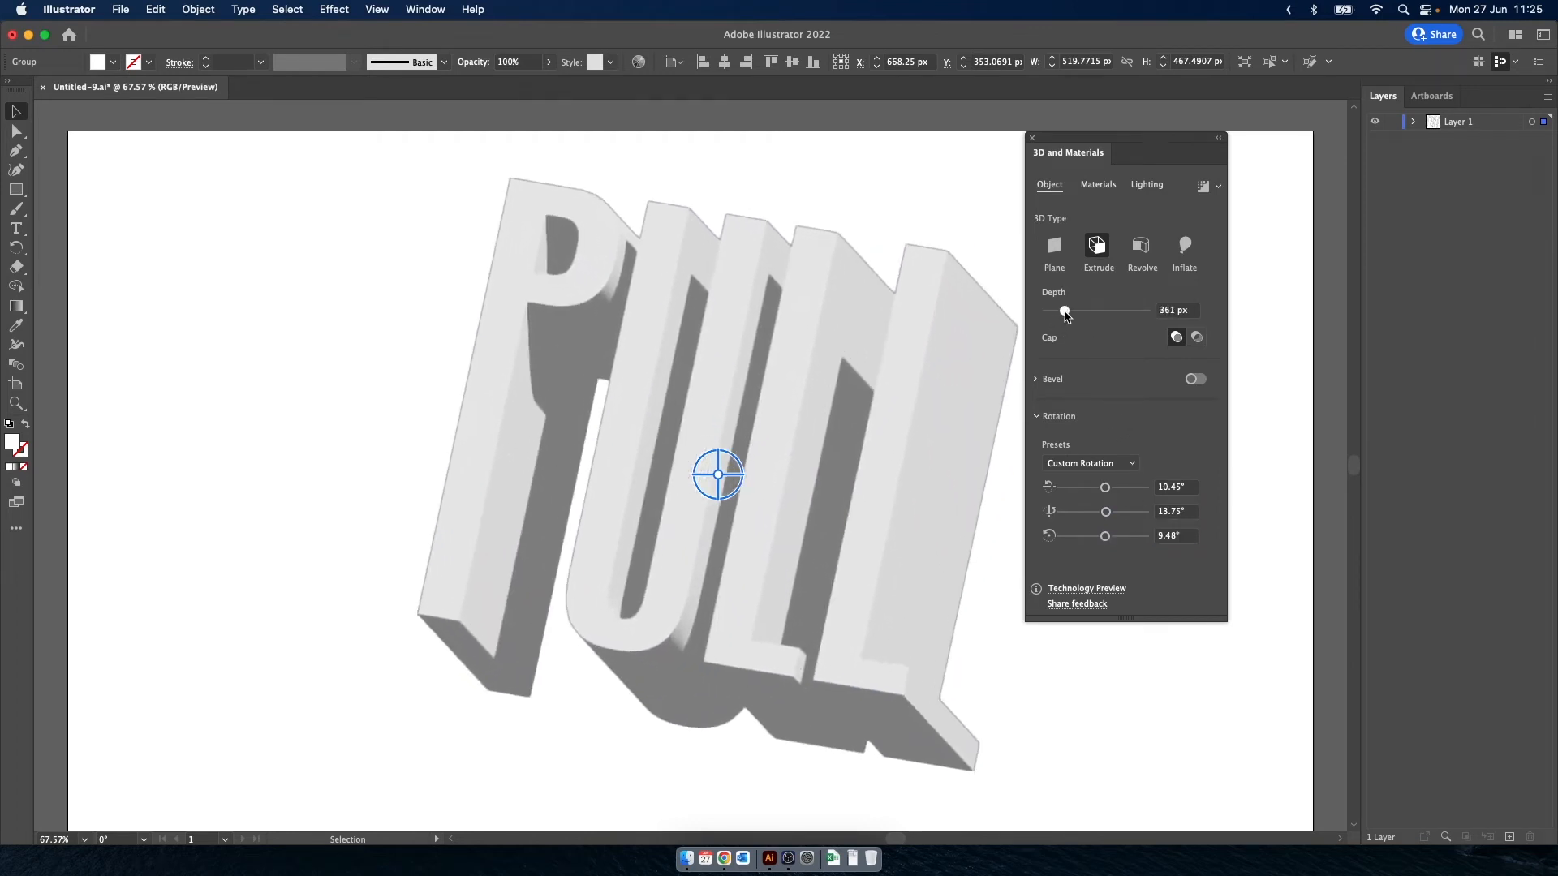
pyautogui.moveTo(1063, 310); pyautogui.dragTo(1061, 310)
pyautogui.write('528')
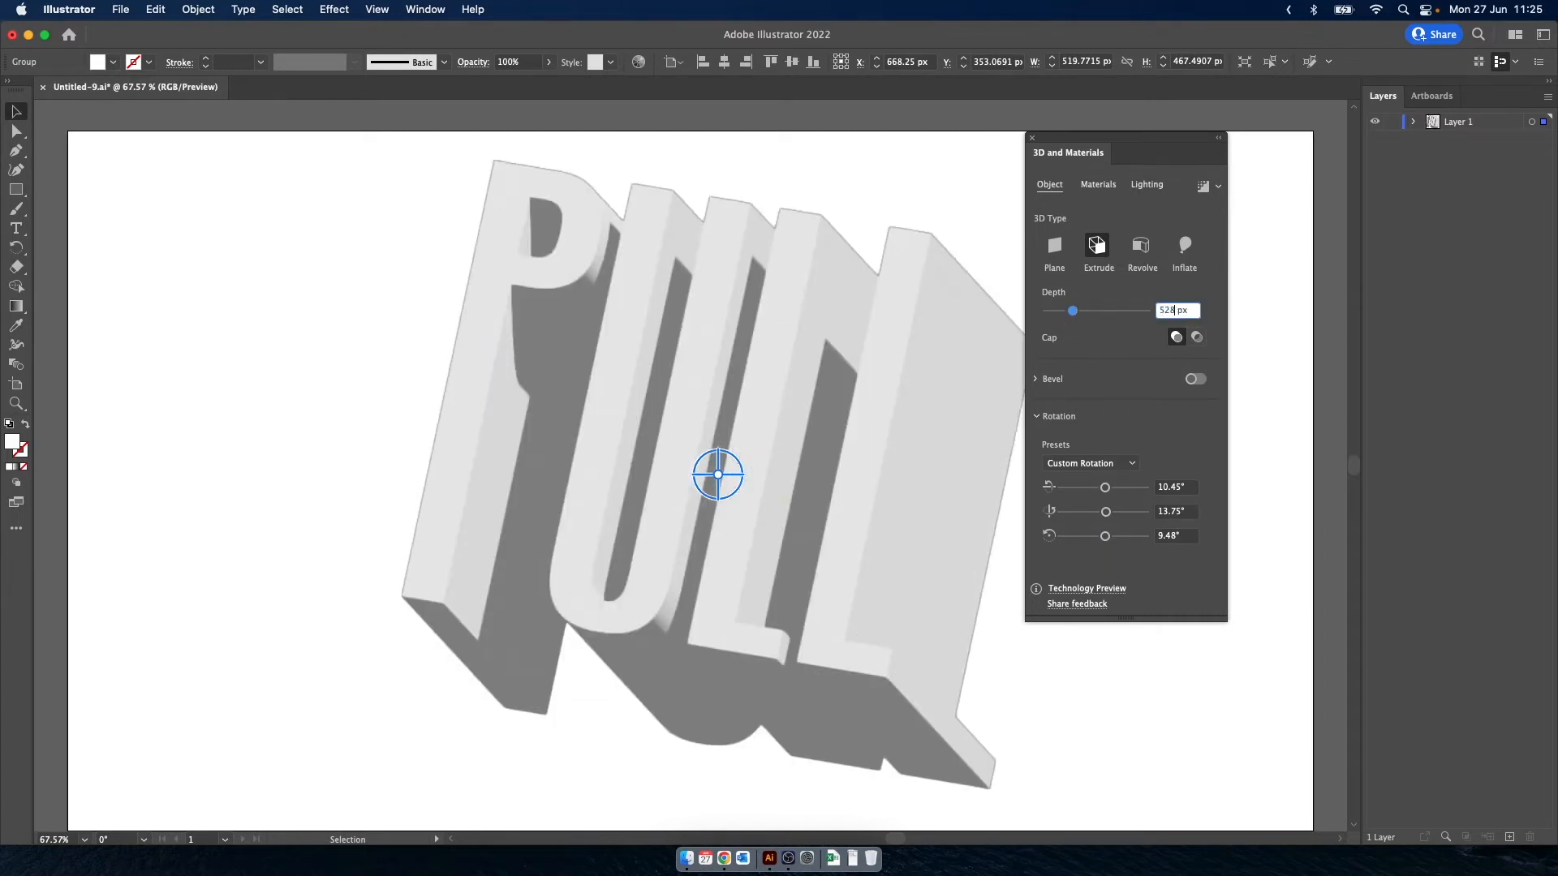
pyautogui.click(308, 367)
pyautogui.write('Background')
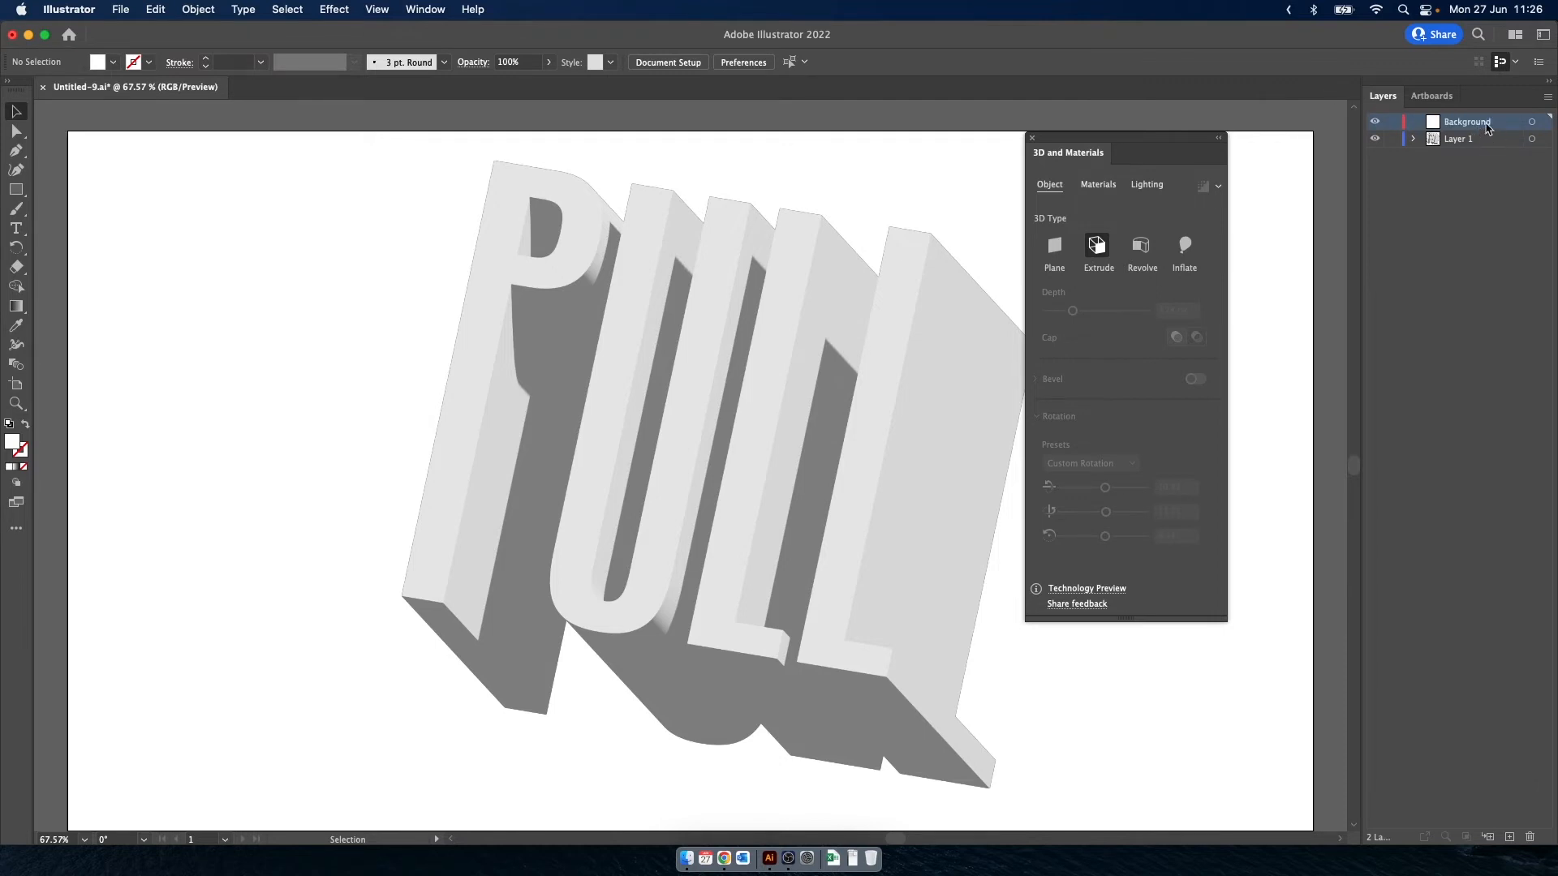
# Drag the Background layer below Layer 1 in the Layers panel
pyautogui.moveTo(1466, 121); pyautogui.dragTo(1466, 145)
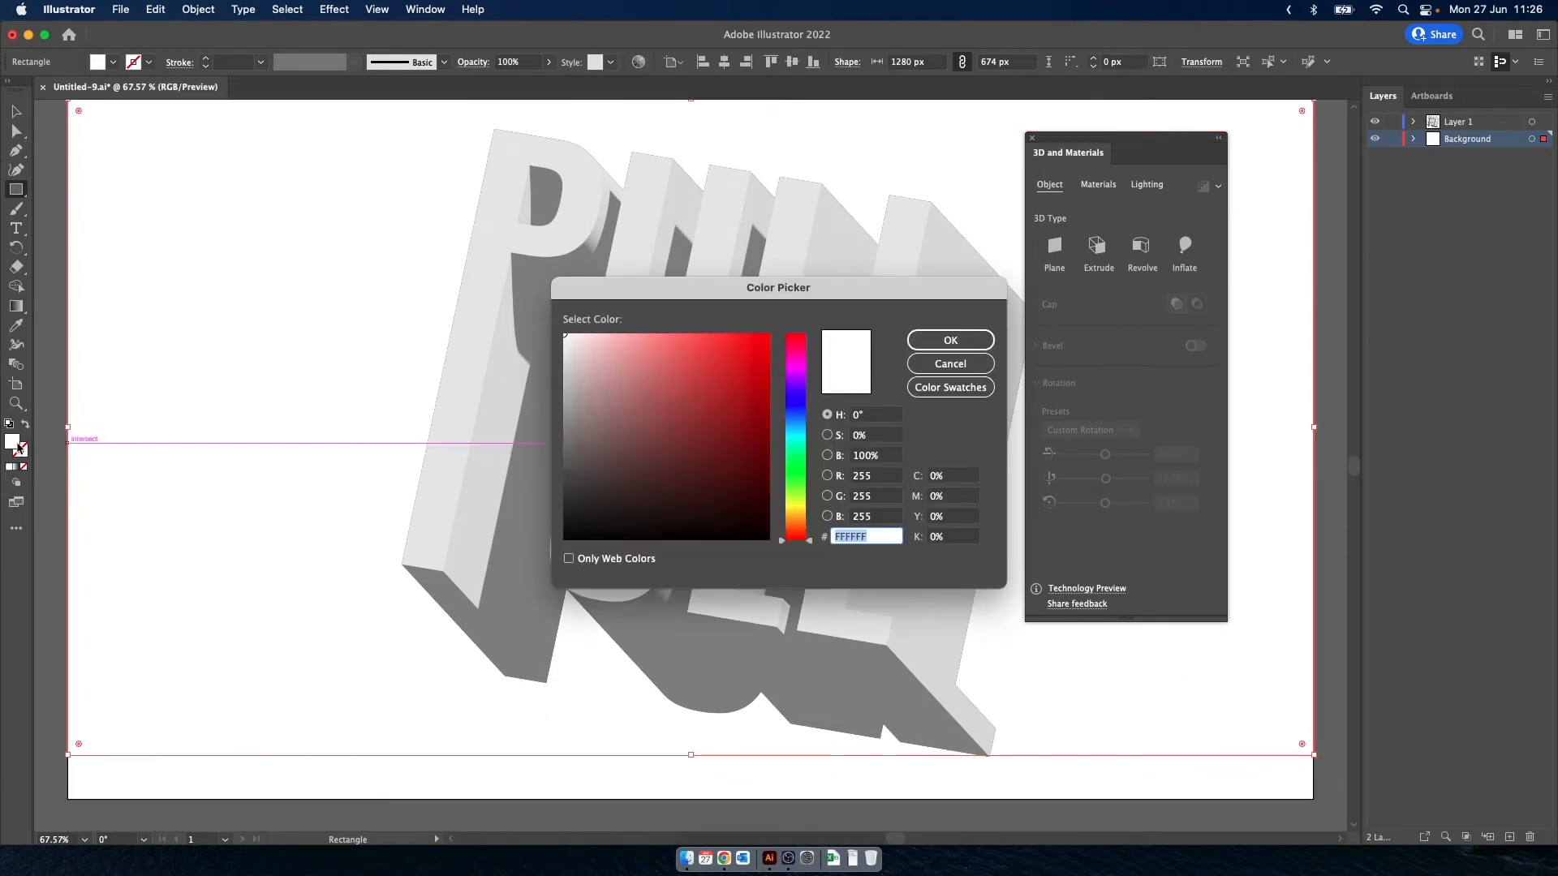
# Fill the artboard-sized background rectangle with red hex E50050
pyautogui.write('E')
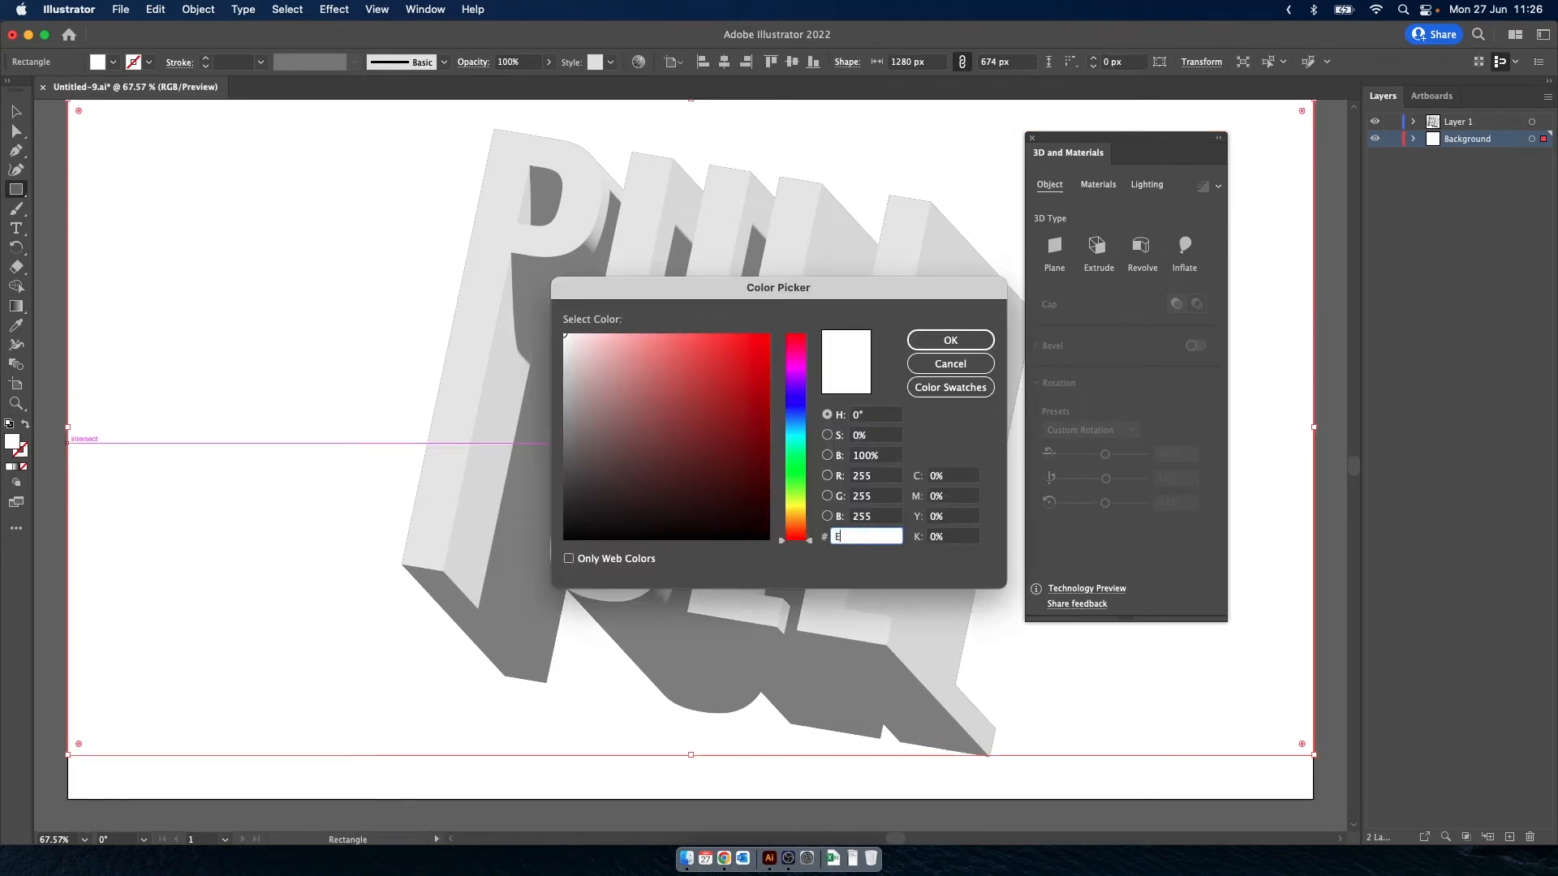
pyautogui.write('500')
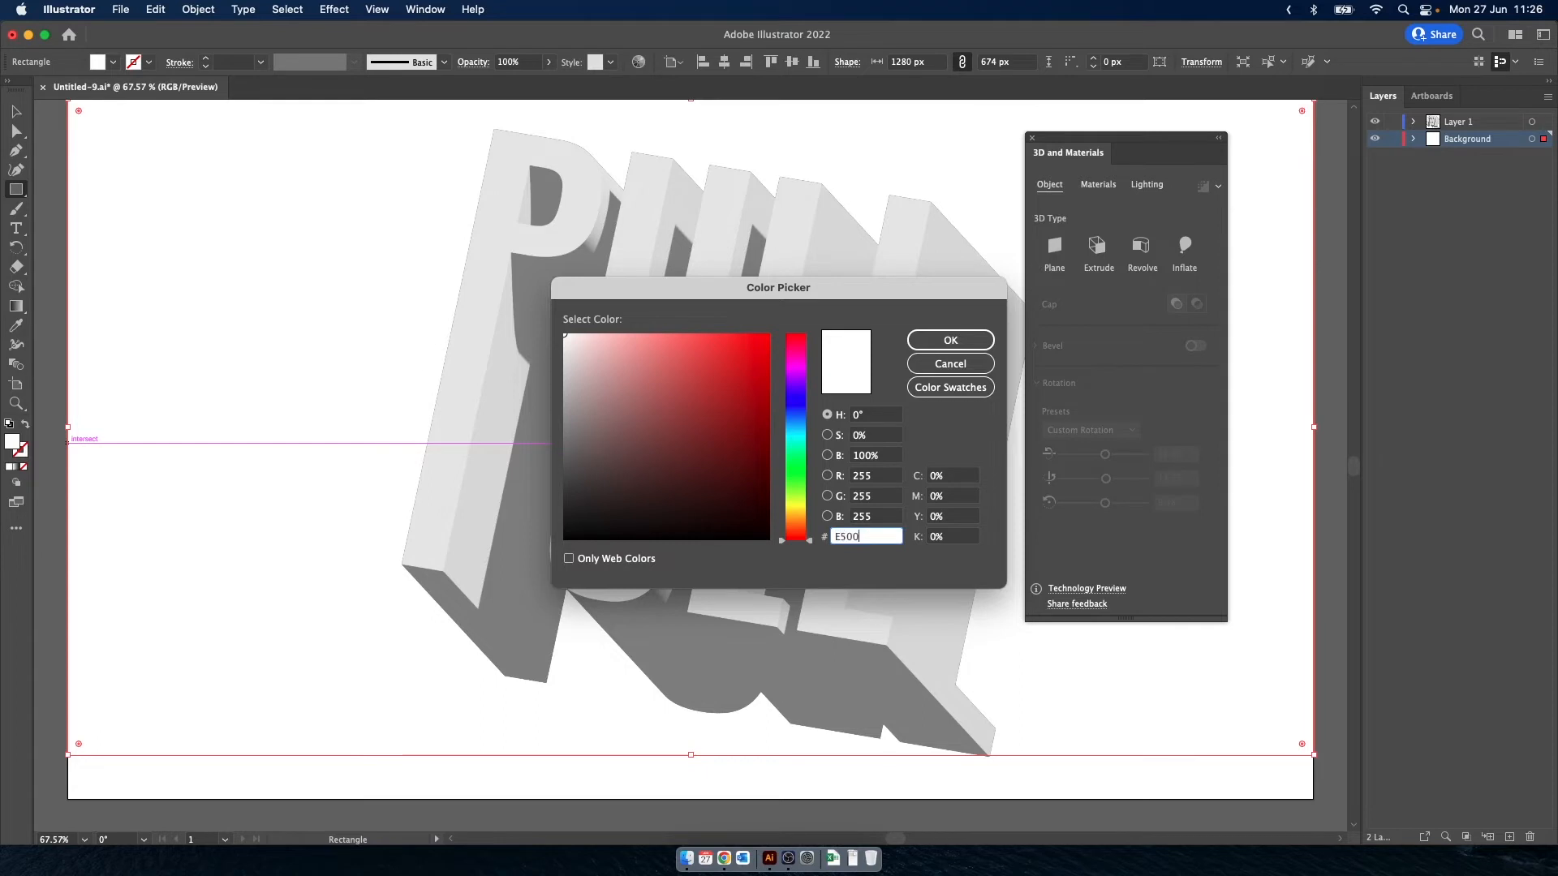
pyautogui.write('50')
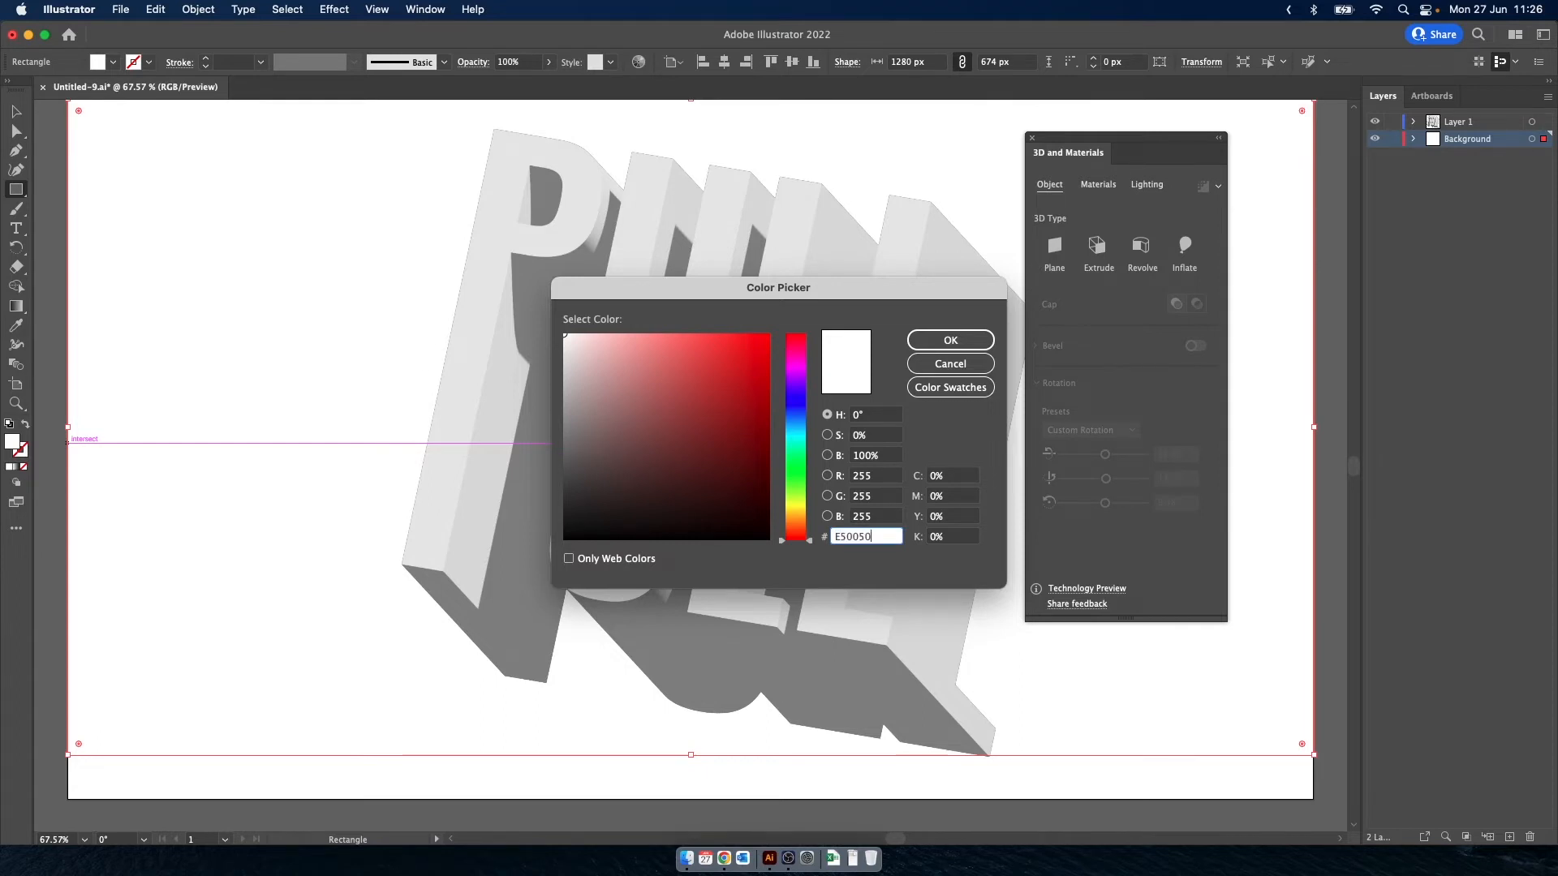
pyautogui.click(948, 339)
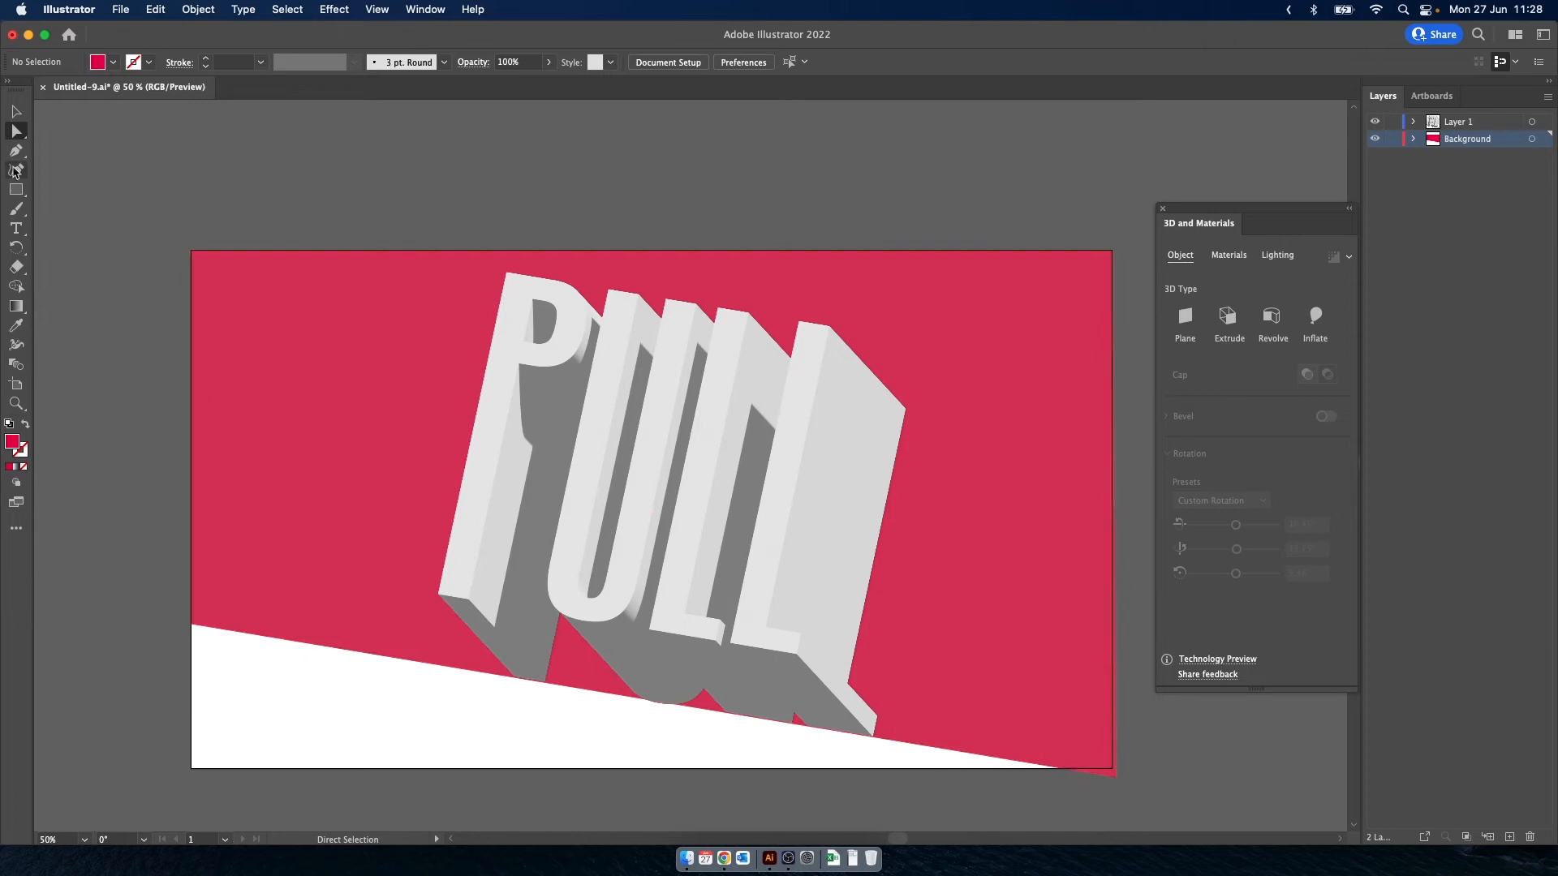
pyautogui.moveTo(17, 167)
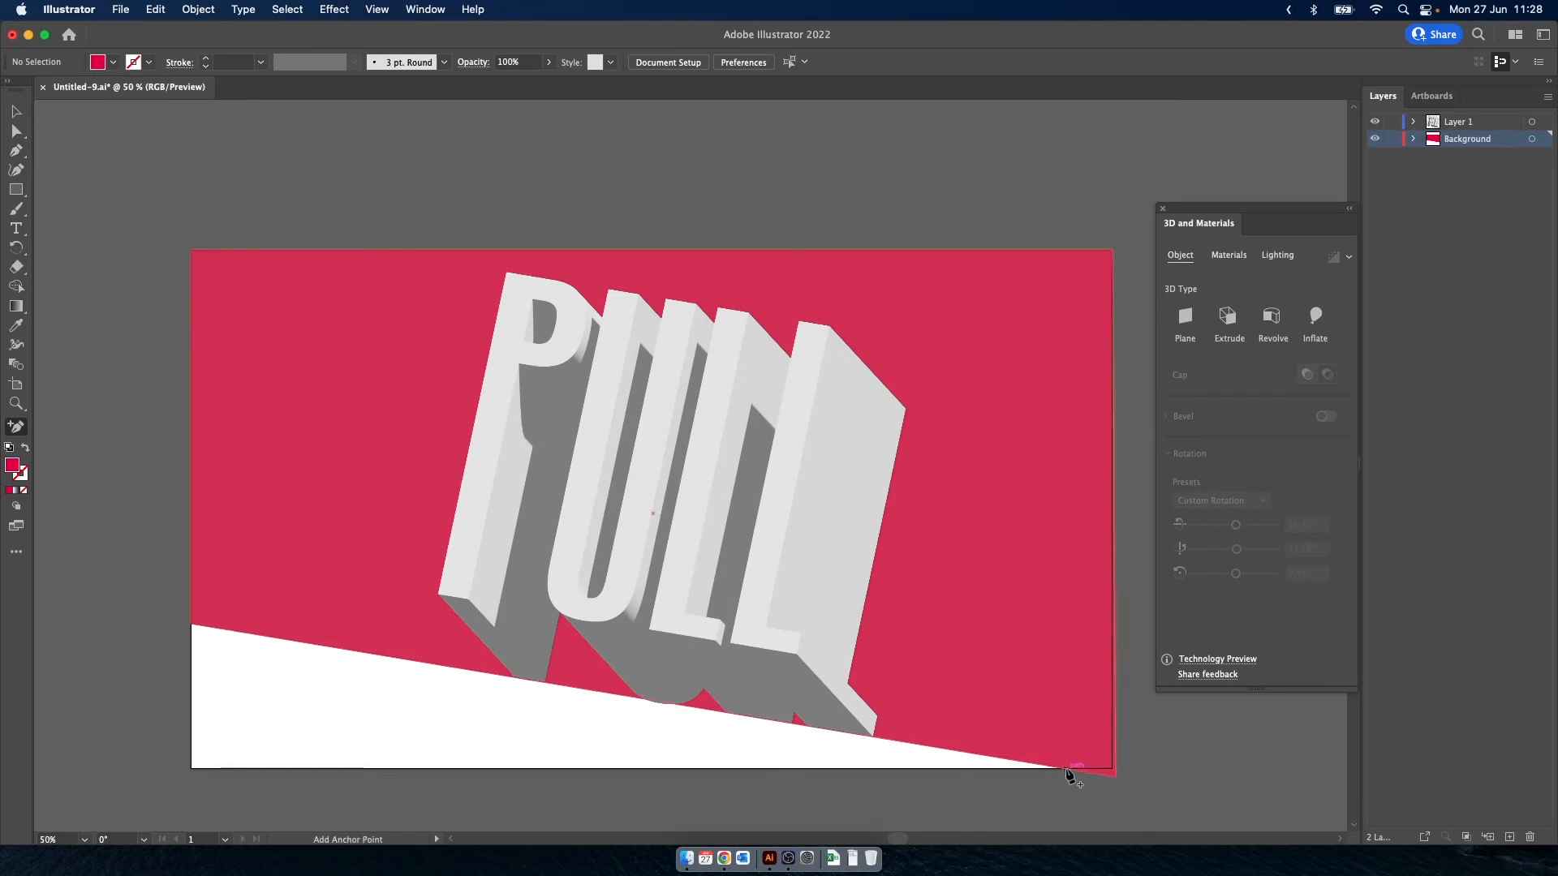
# Add an anchor point on the background's lower edge near the bottom-right corner
pyautogui.click(1071, 773)
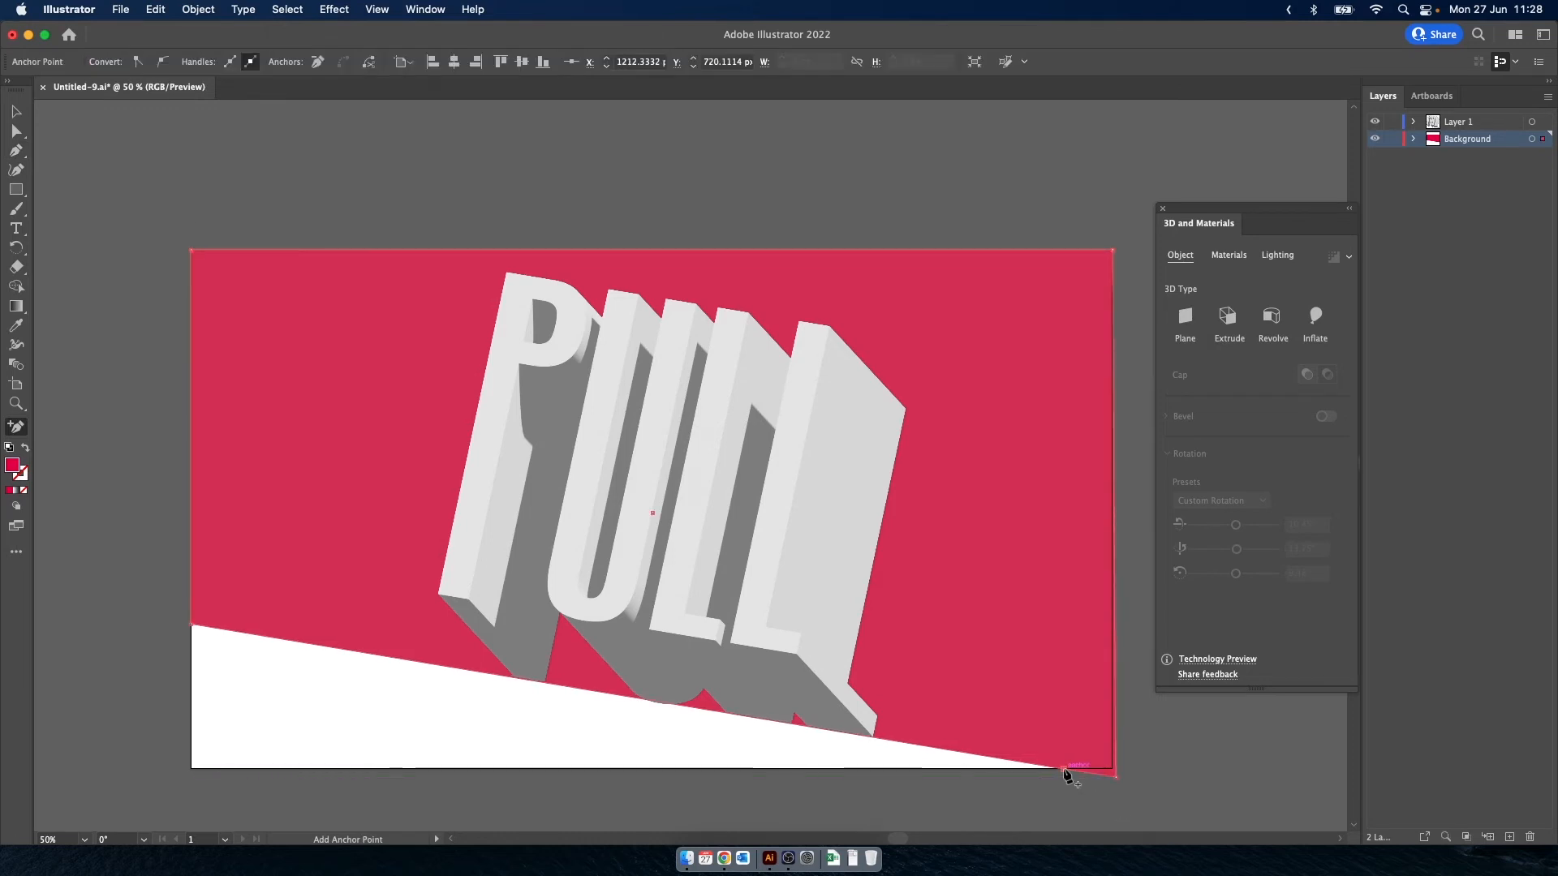
pyautogui.click(16, 132)
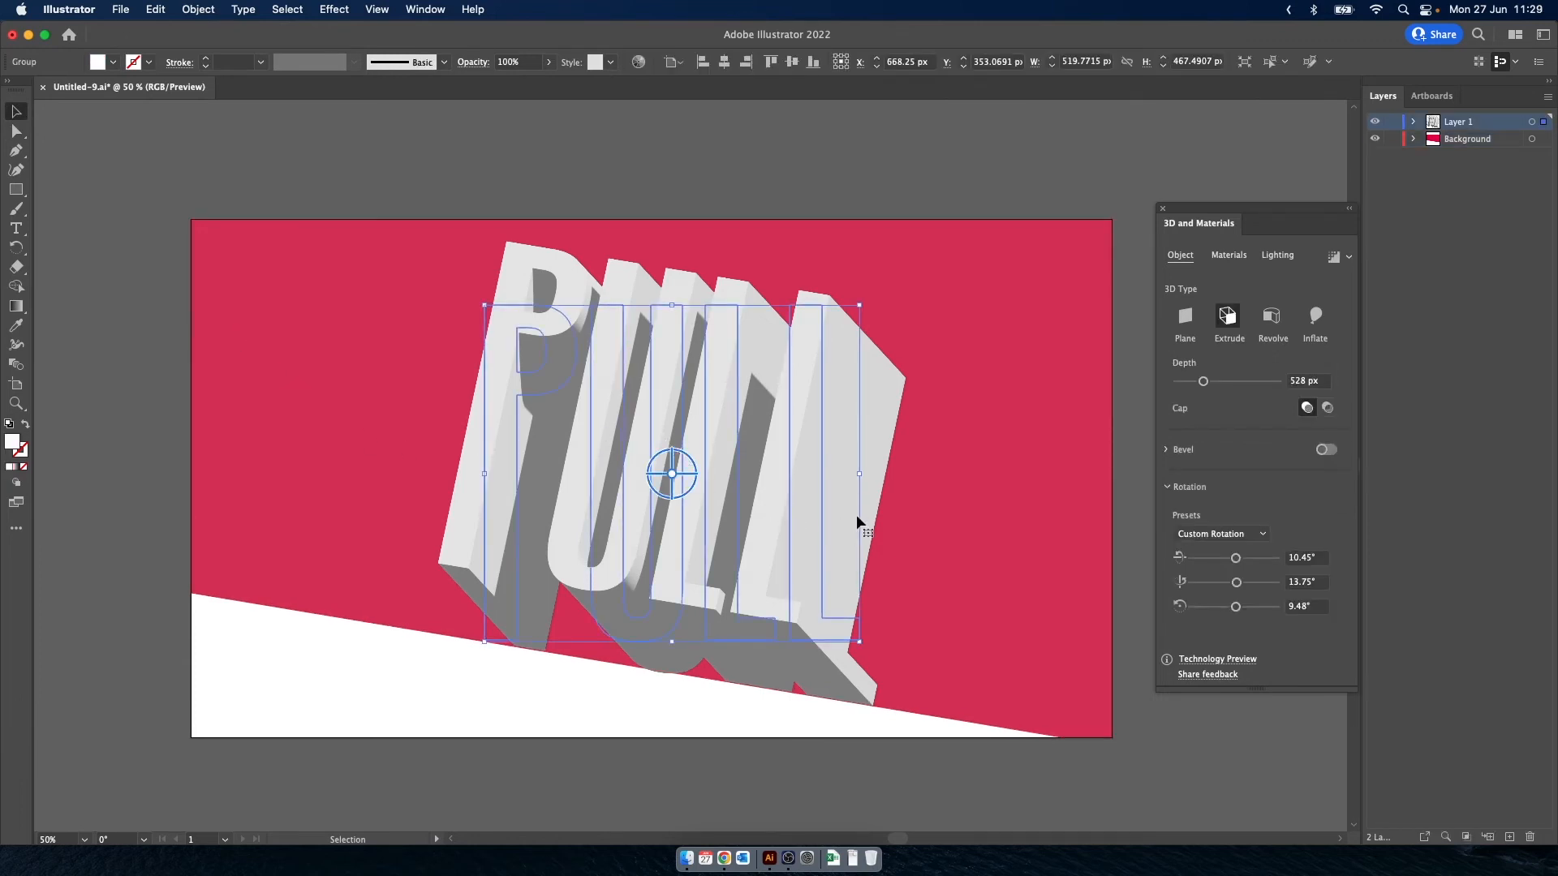
# Set the 3D light to 200% intensity, −52° rotation, 48° height, 0% softness, and raise ambient intensity
pyautogui.click(1278, 255)
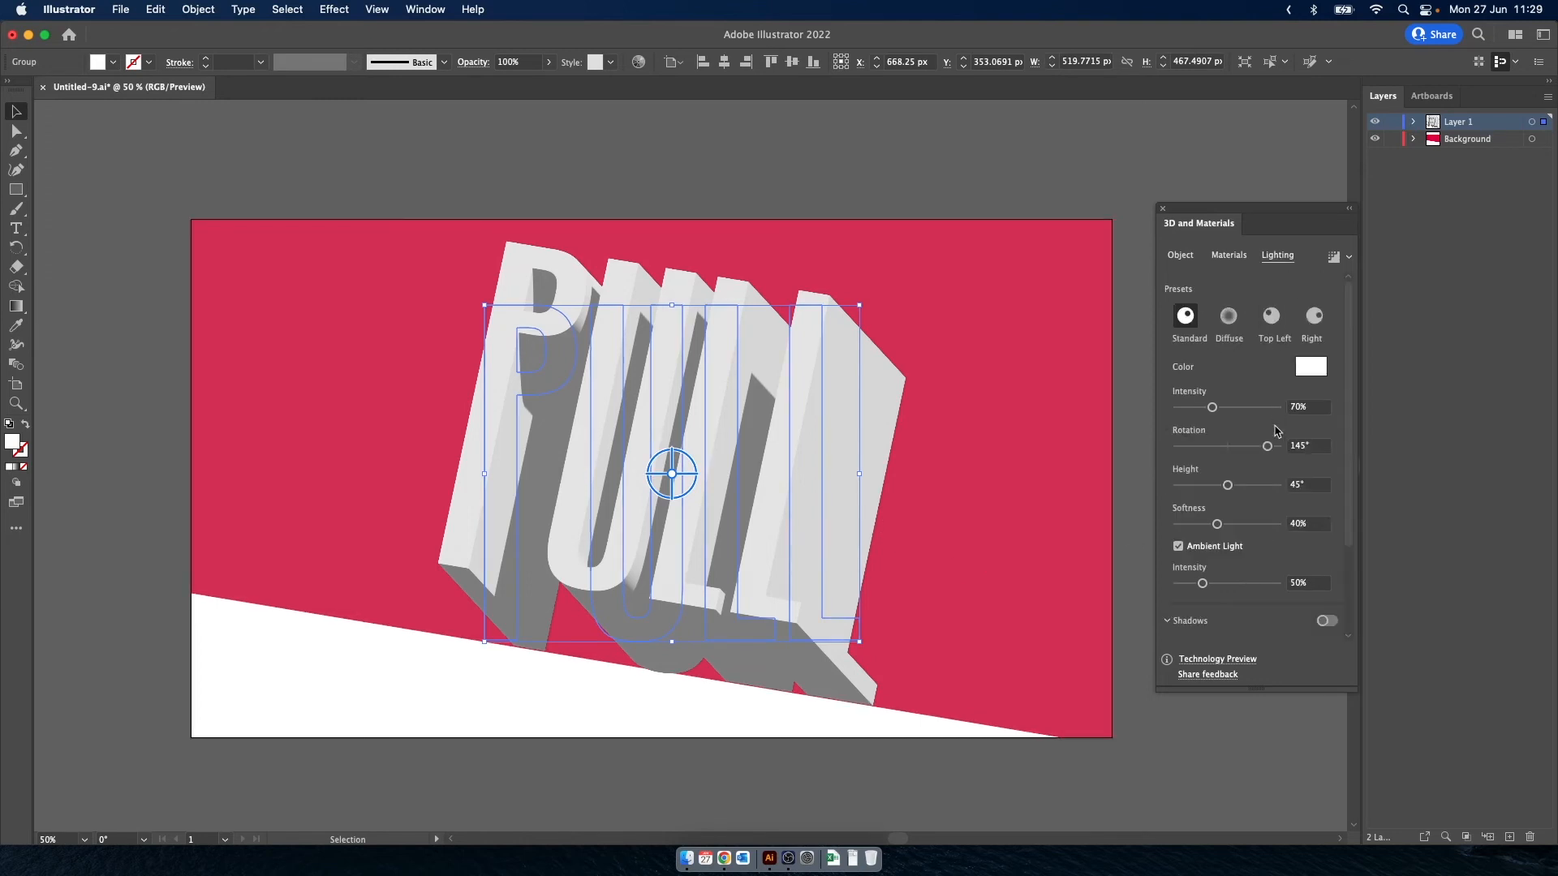
pyautogui.moveTo(1211, 408); pyautogui.dragTo(1278, 407)
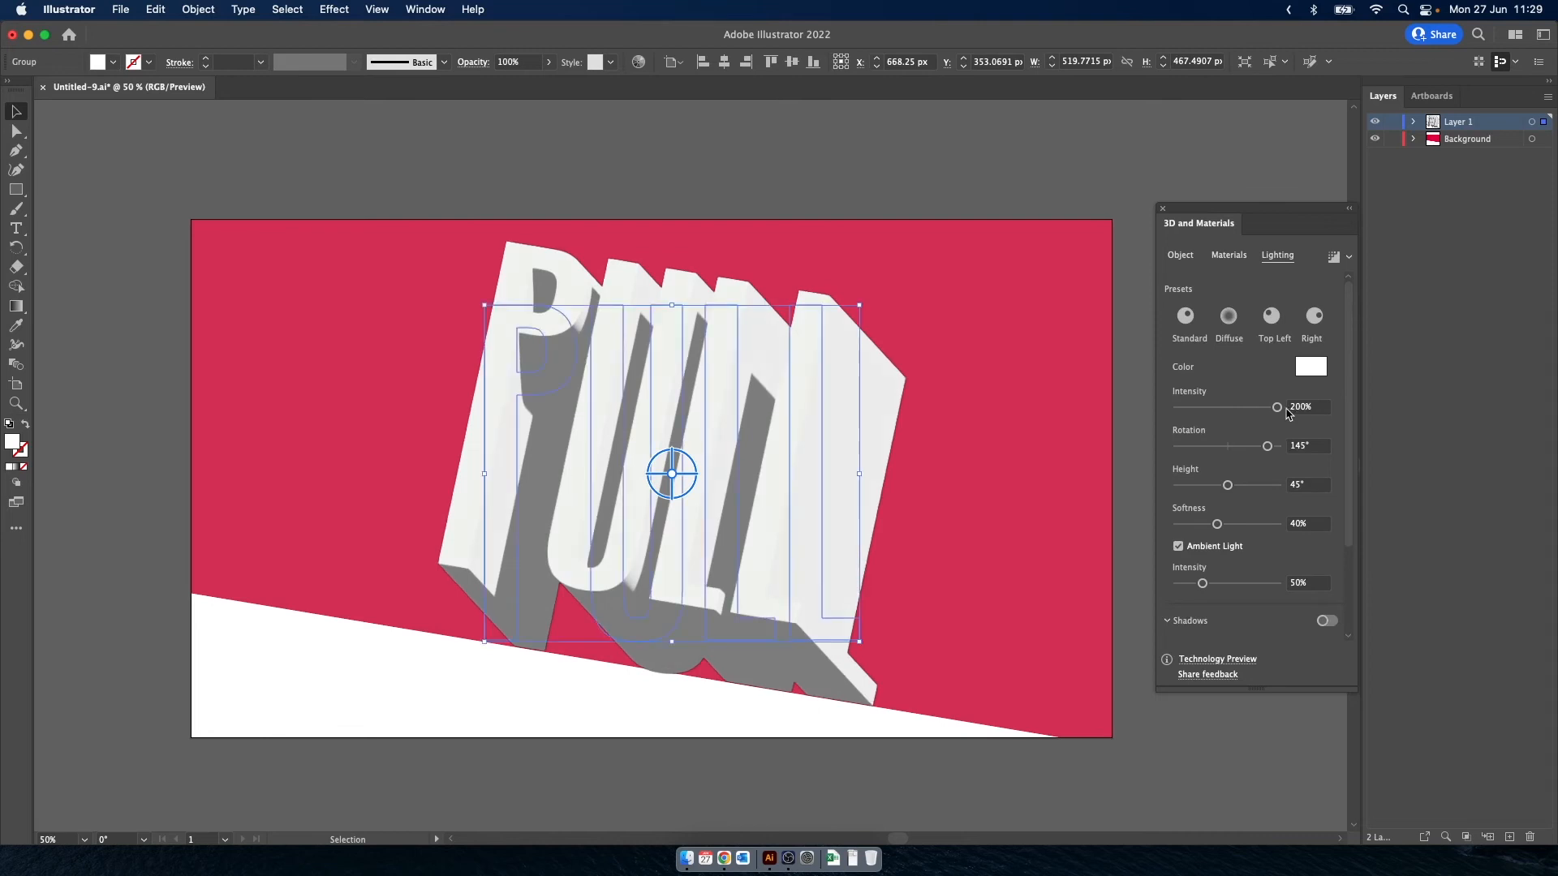
pyautogui.click(1308, 446)
pyautogui.write('-52')
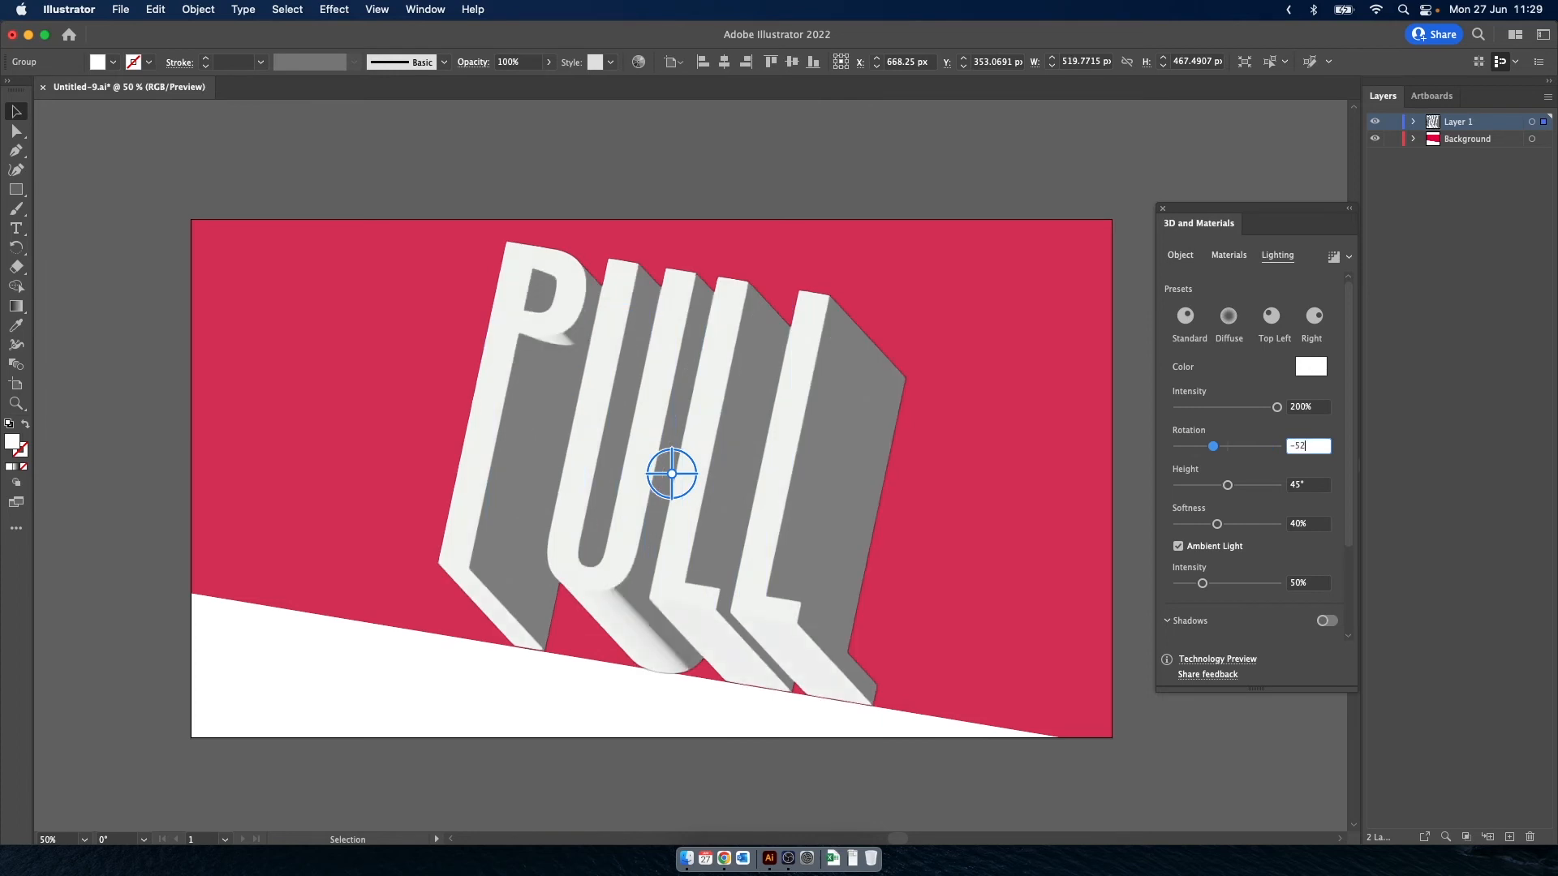
pyautogui.click(1306, 485)
pyautogui.write('48')
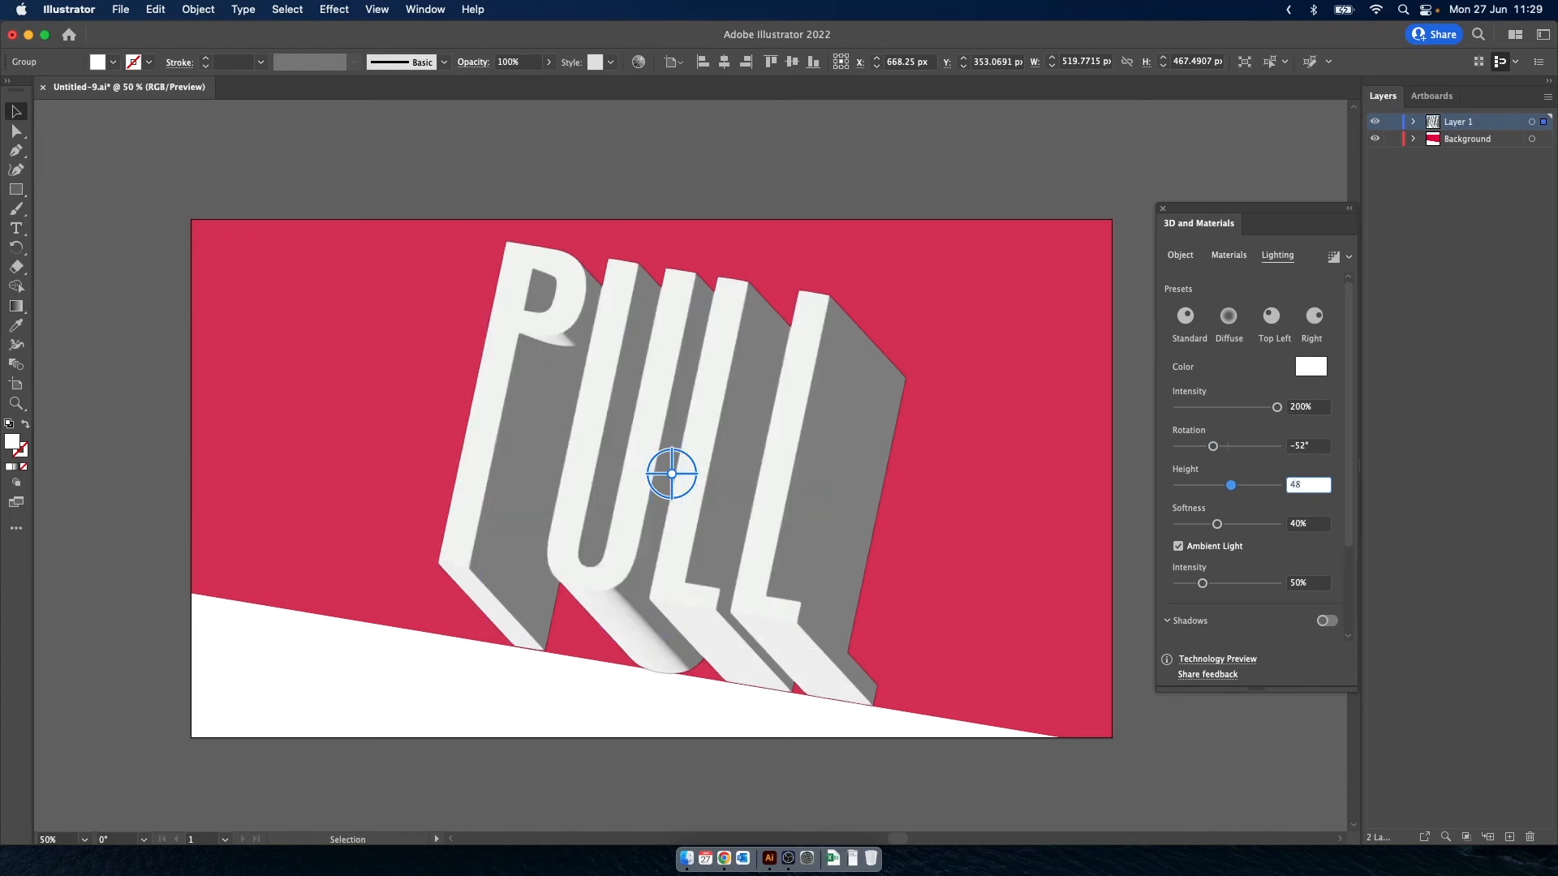
pyautogui.moveTo(1216, 523); pyautogui.dragTo(1177, 523)
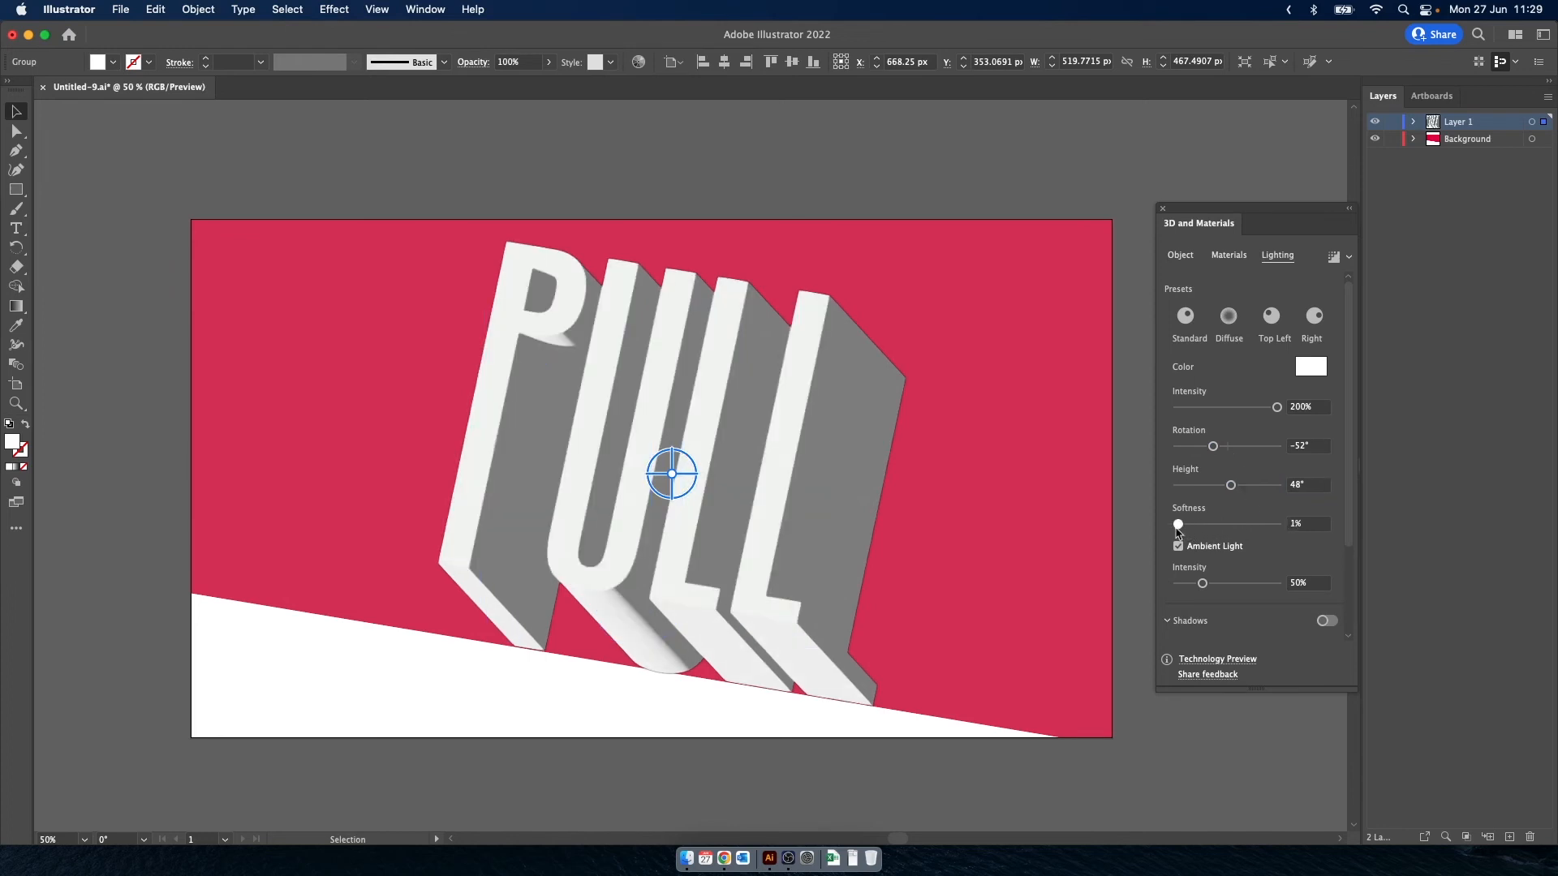
pyautogui.moveTo(1178, 523); pyautogui.dragTo(1176, 523)
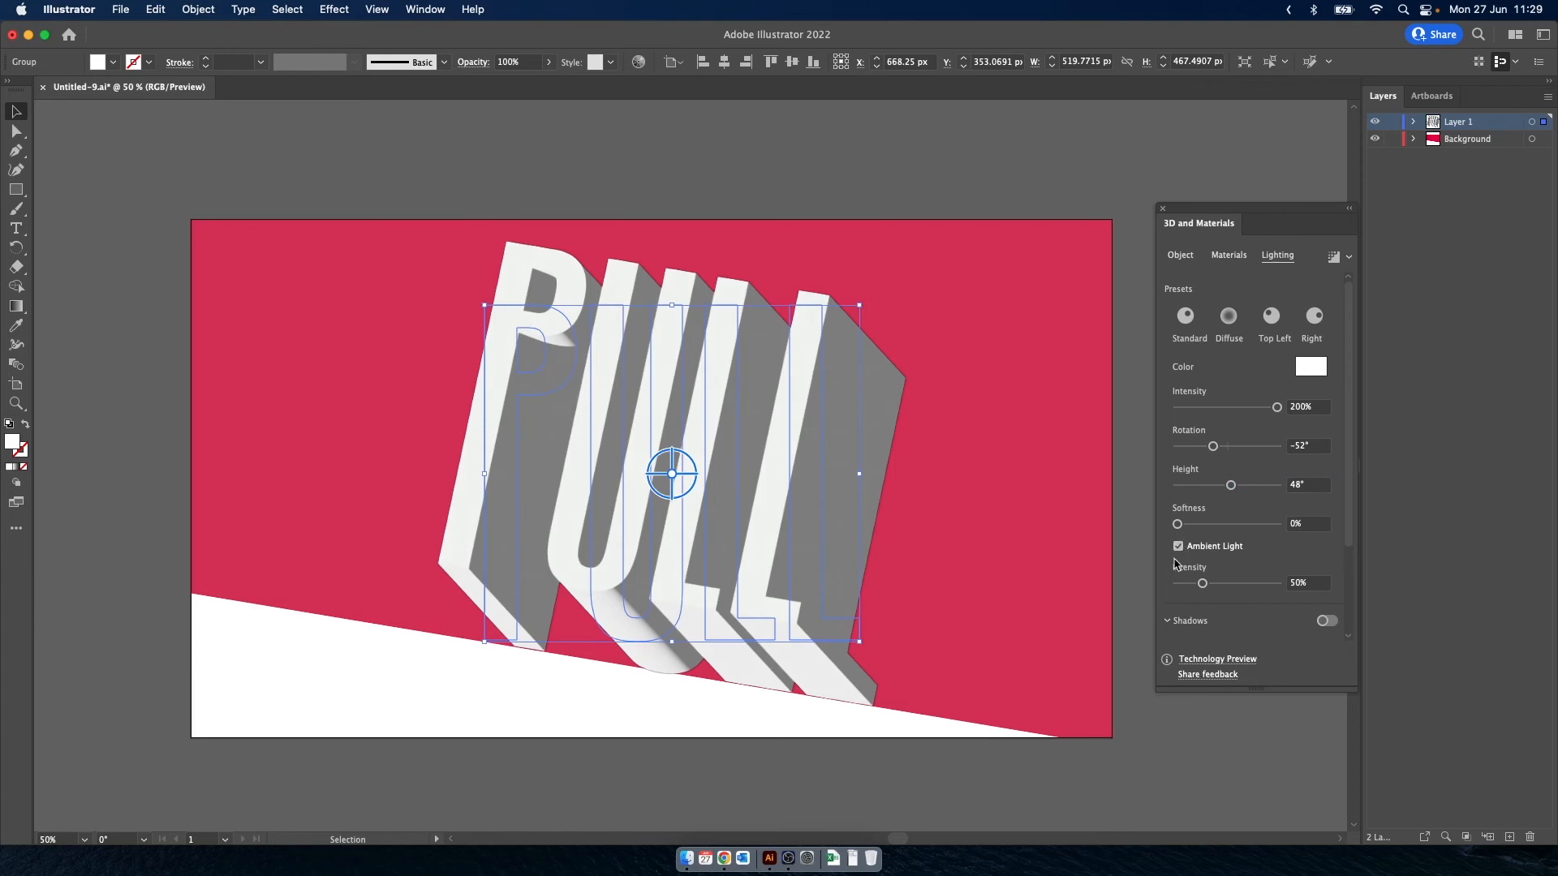
pyautogui.moveTo(1223, 576)
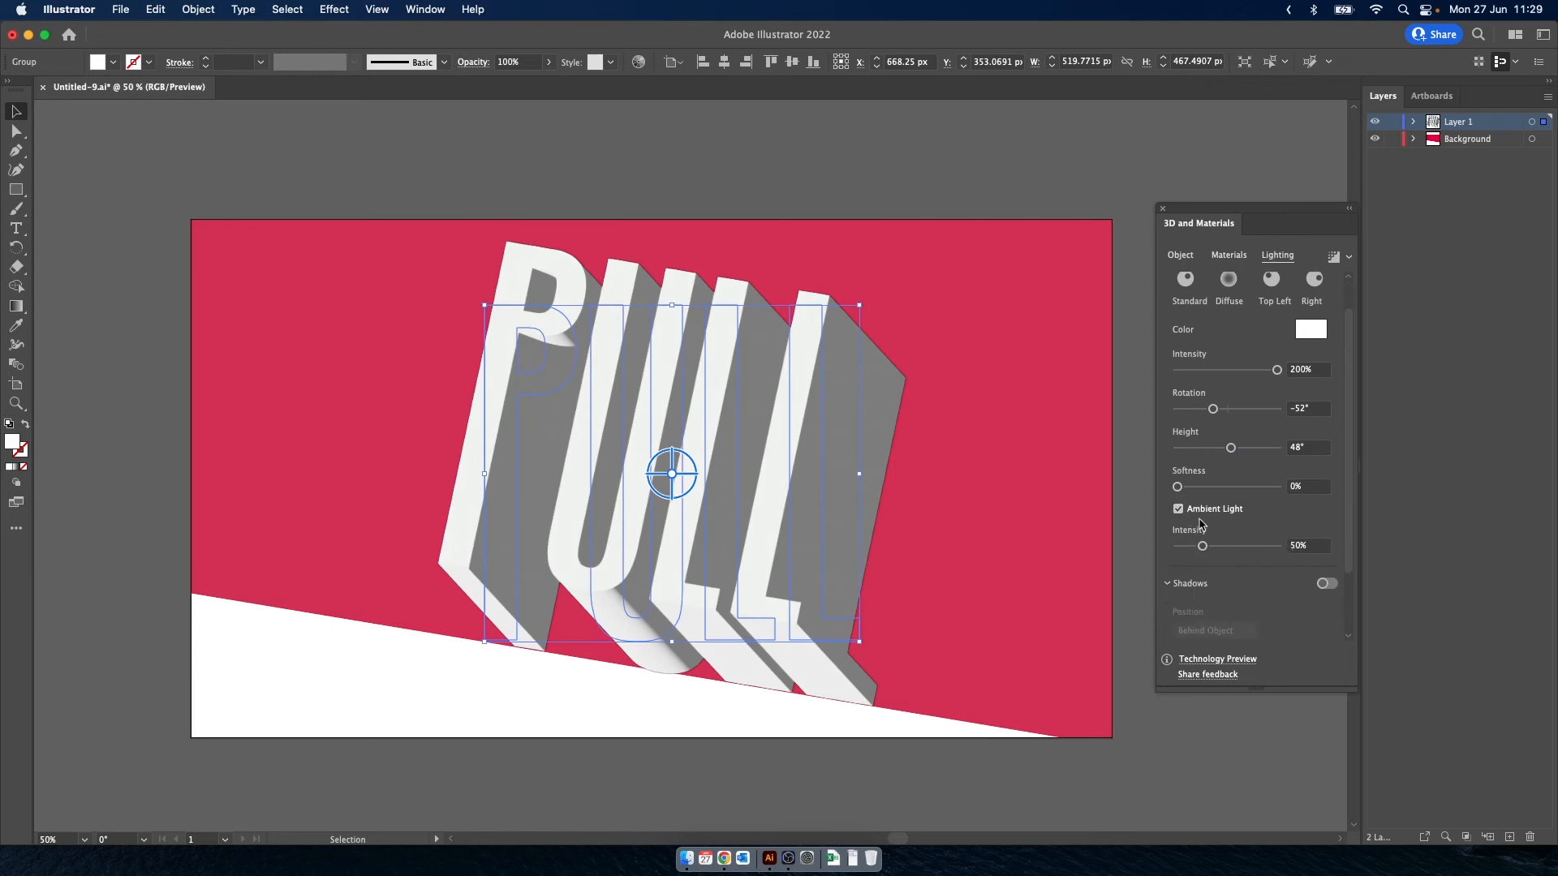
pyautogui.moveTo(1313, 554)
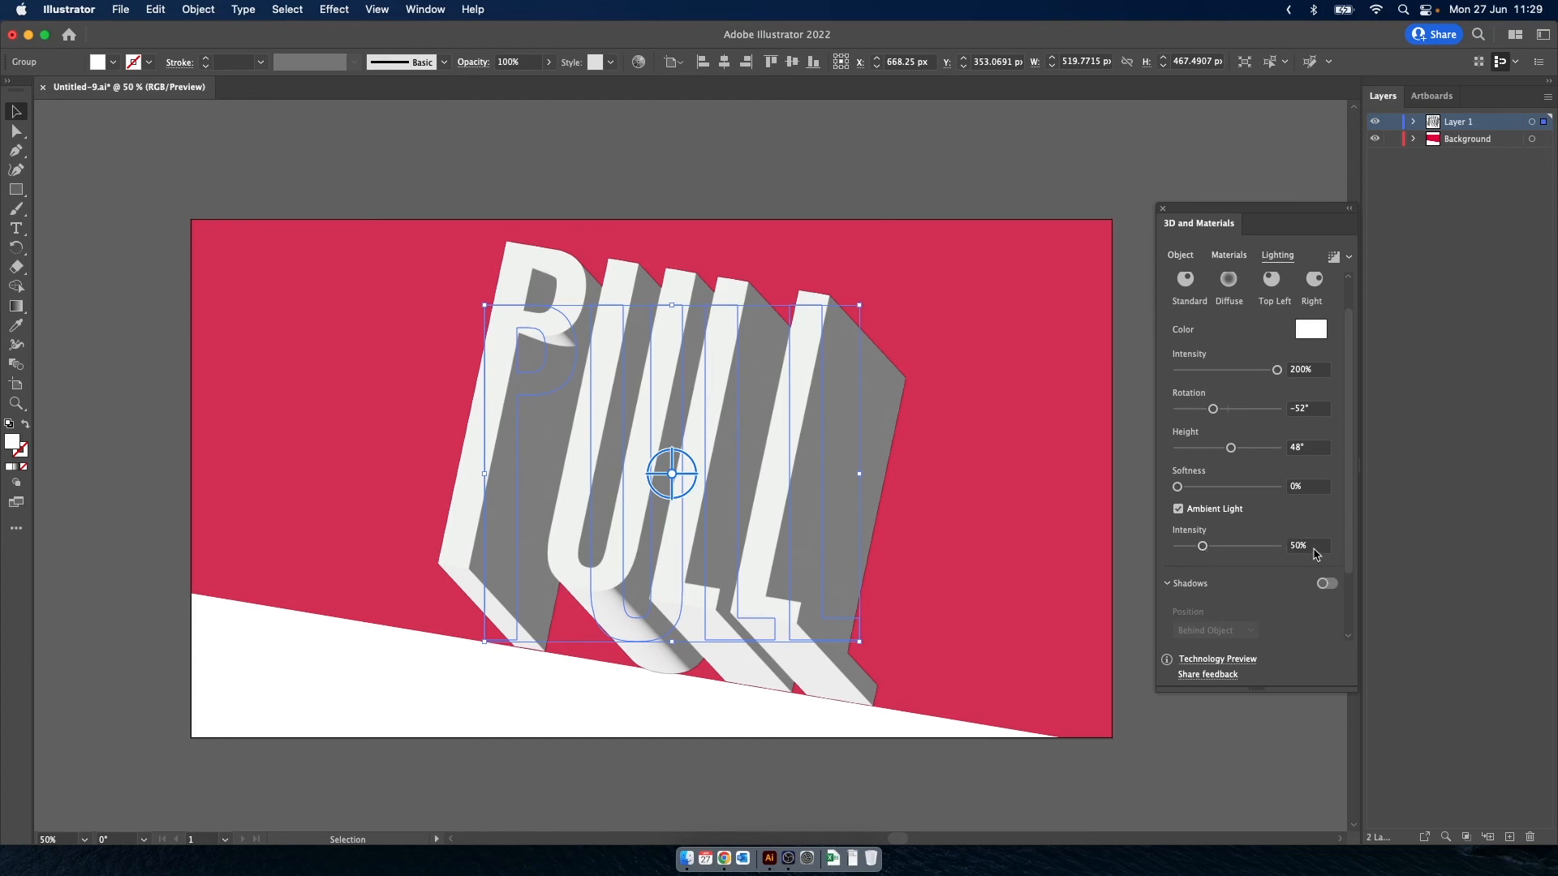
pyautogui.write('16')
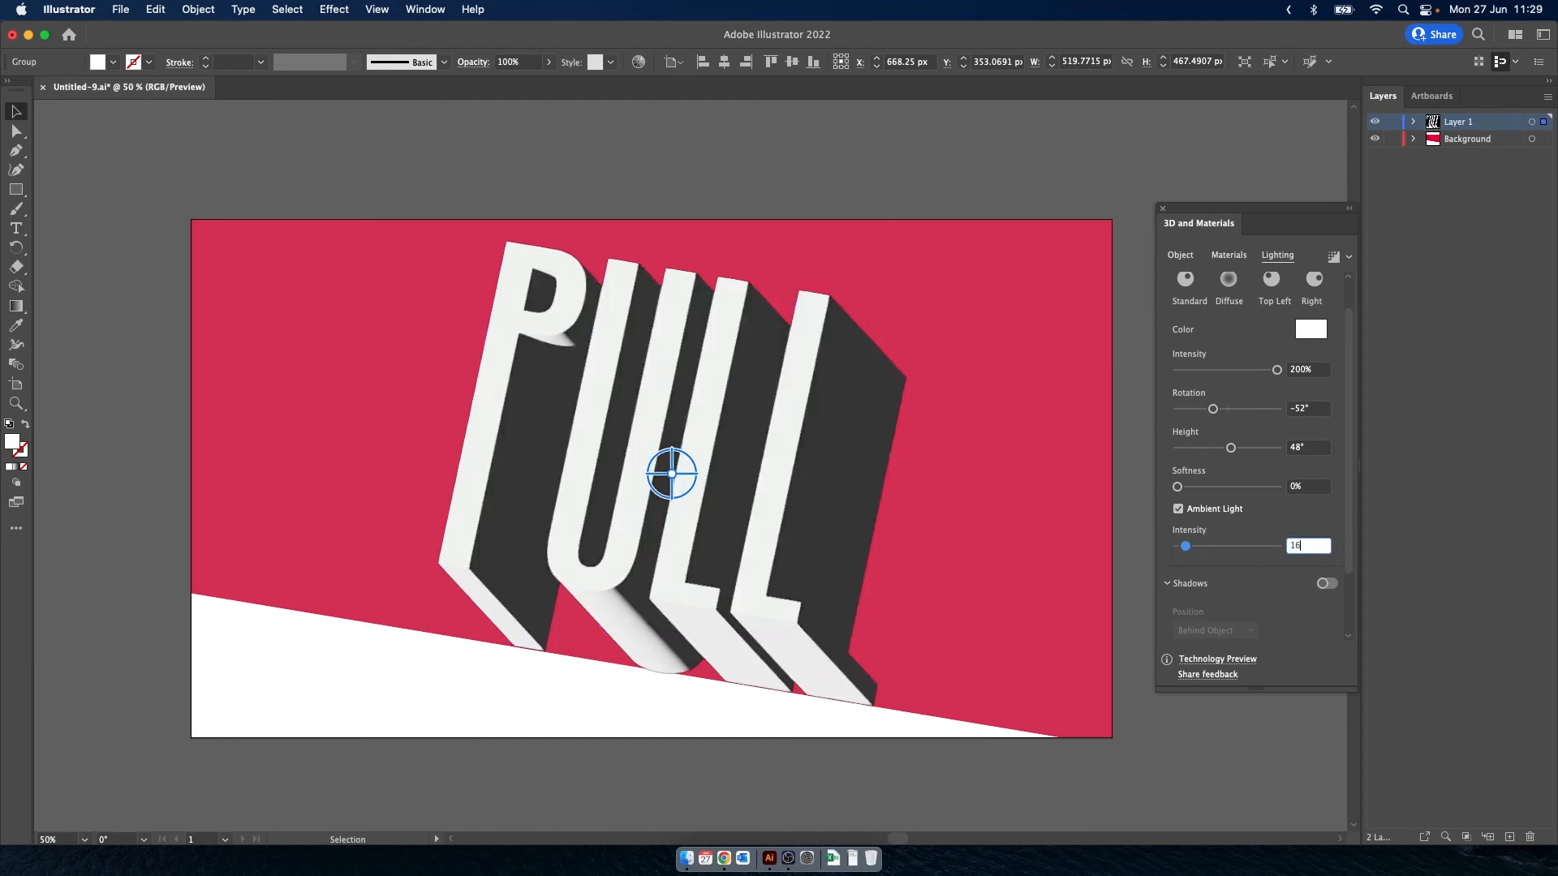
pyautogui.moveTo(1184, 546); pyautogui.dragTo(1257, 546)
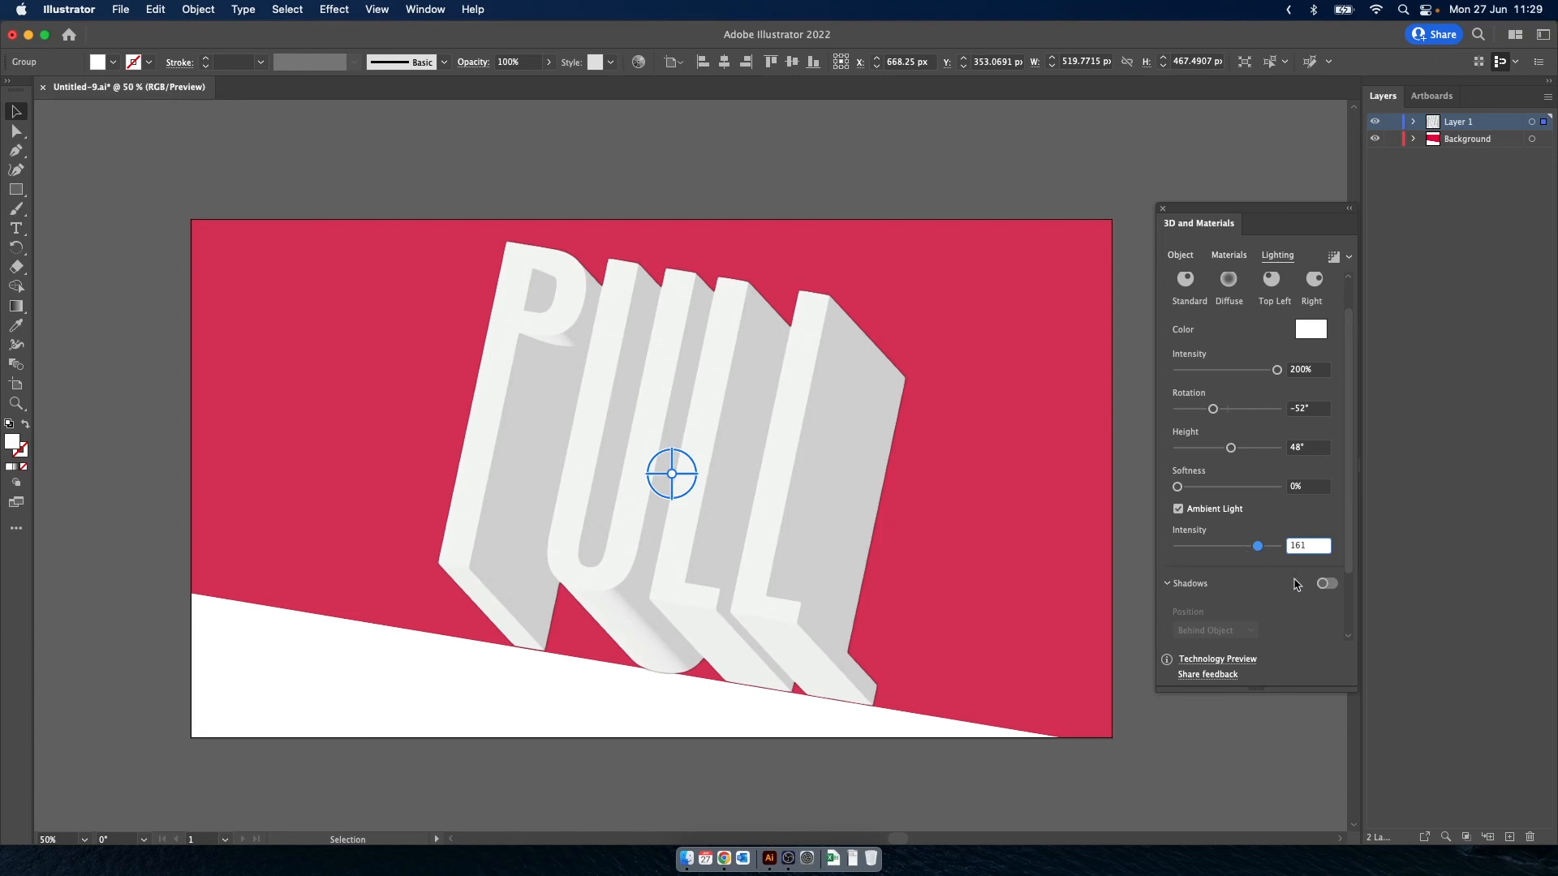
# Enable Shadows on the PULL text, preview the cast shadow, then reselect the text
pyautogui.click(1326, 583)
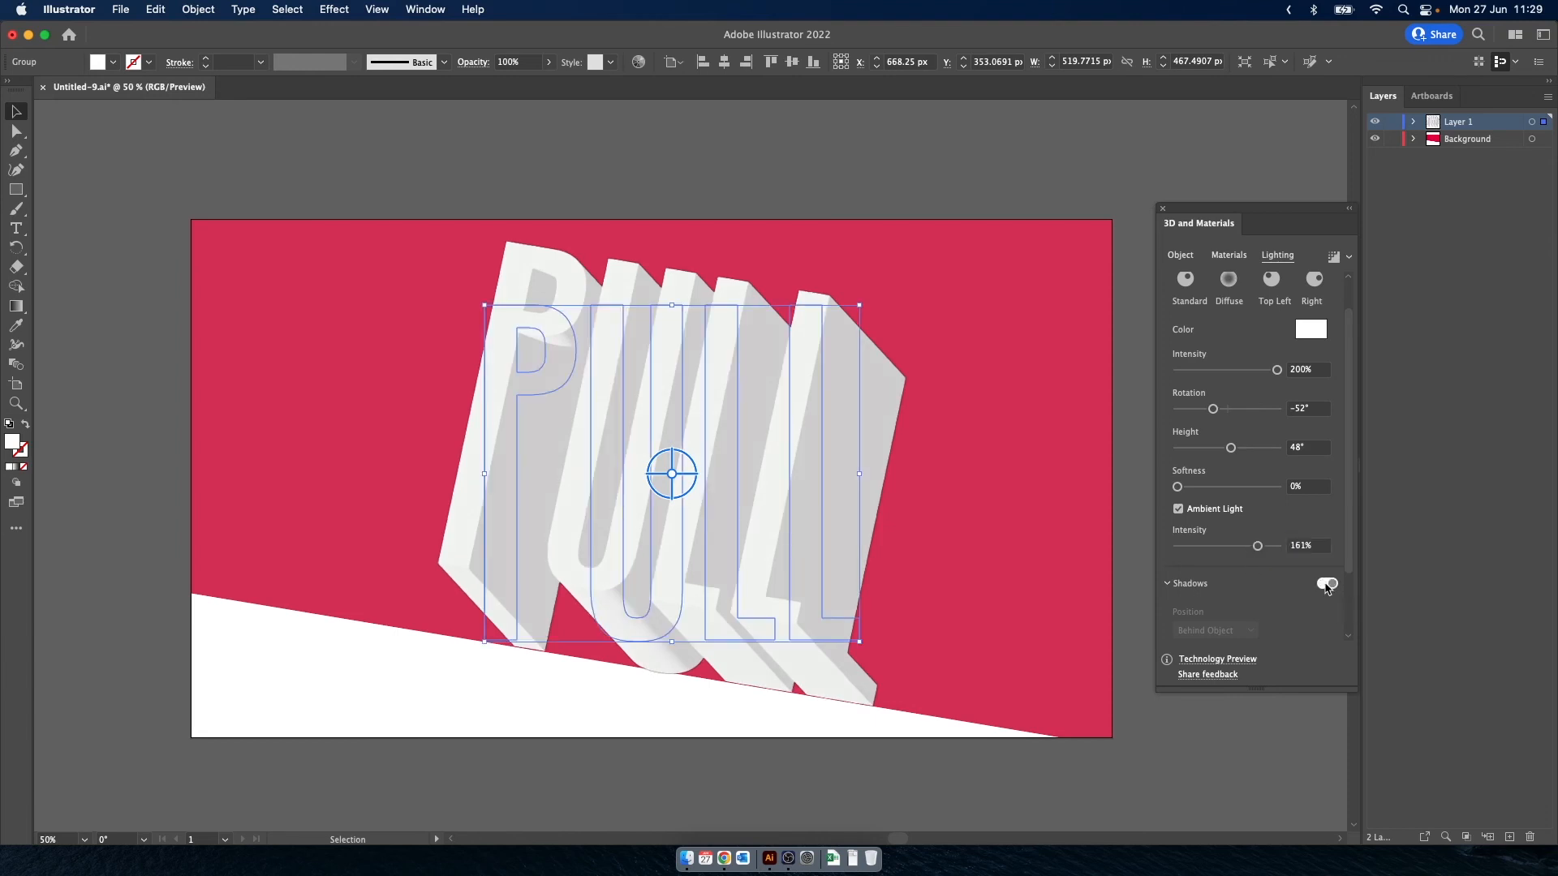
pyautogui.click(1327, 583)
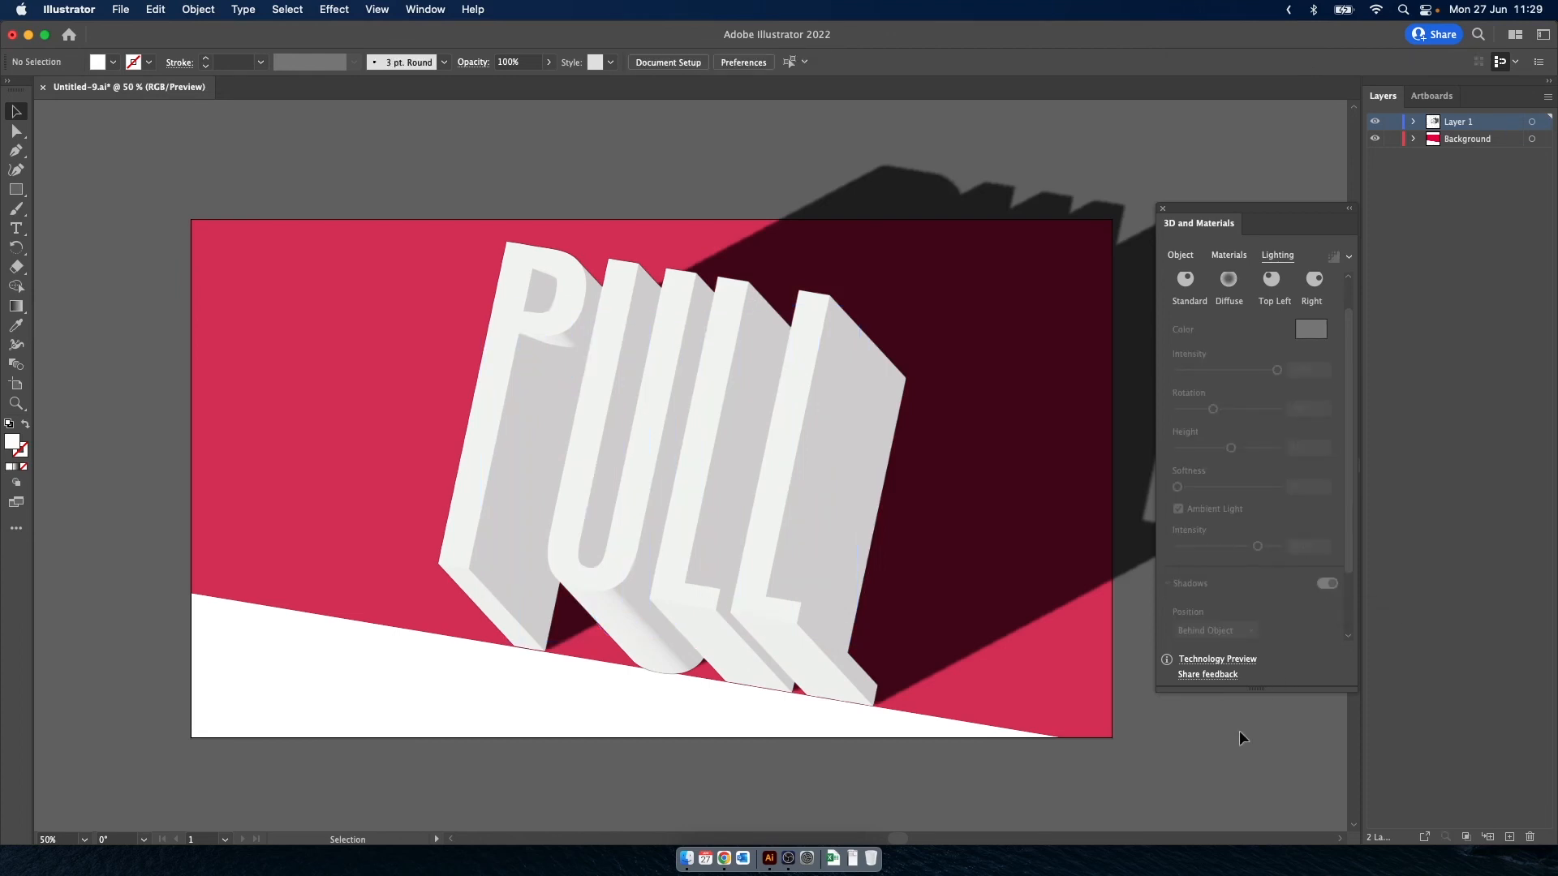
pyautogui.click(671, 474)
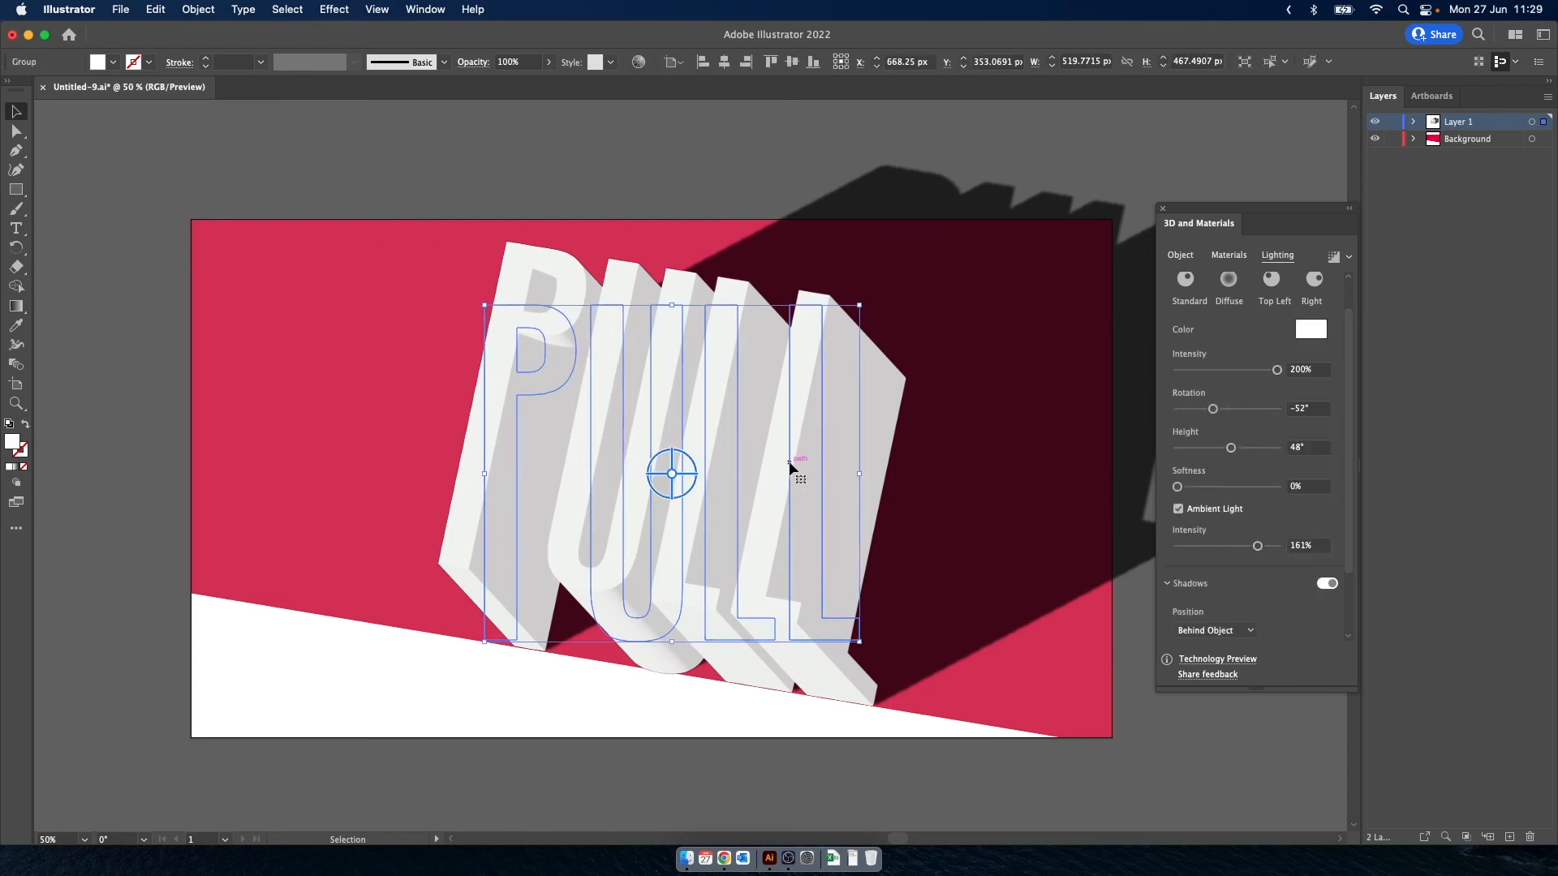
pyautogui.moveTo(795, 468)
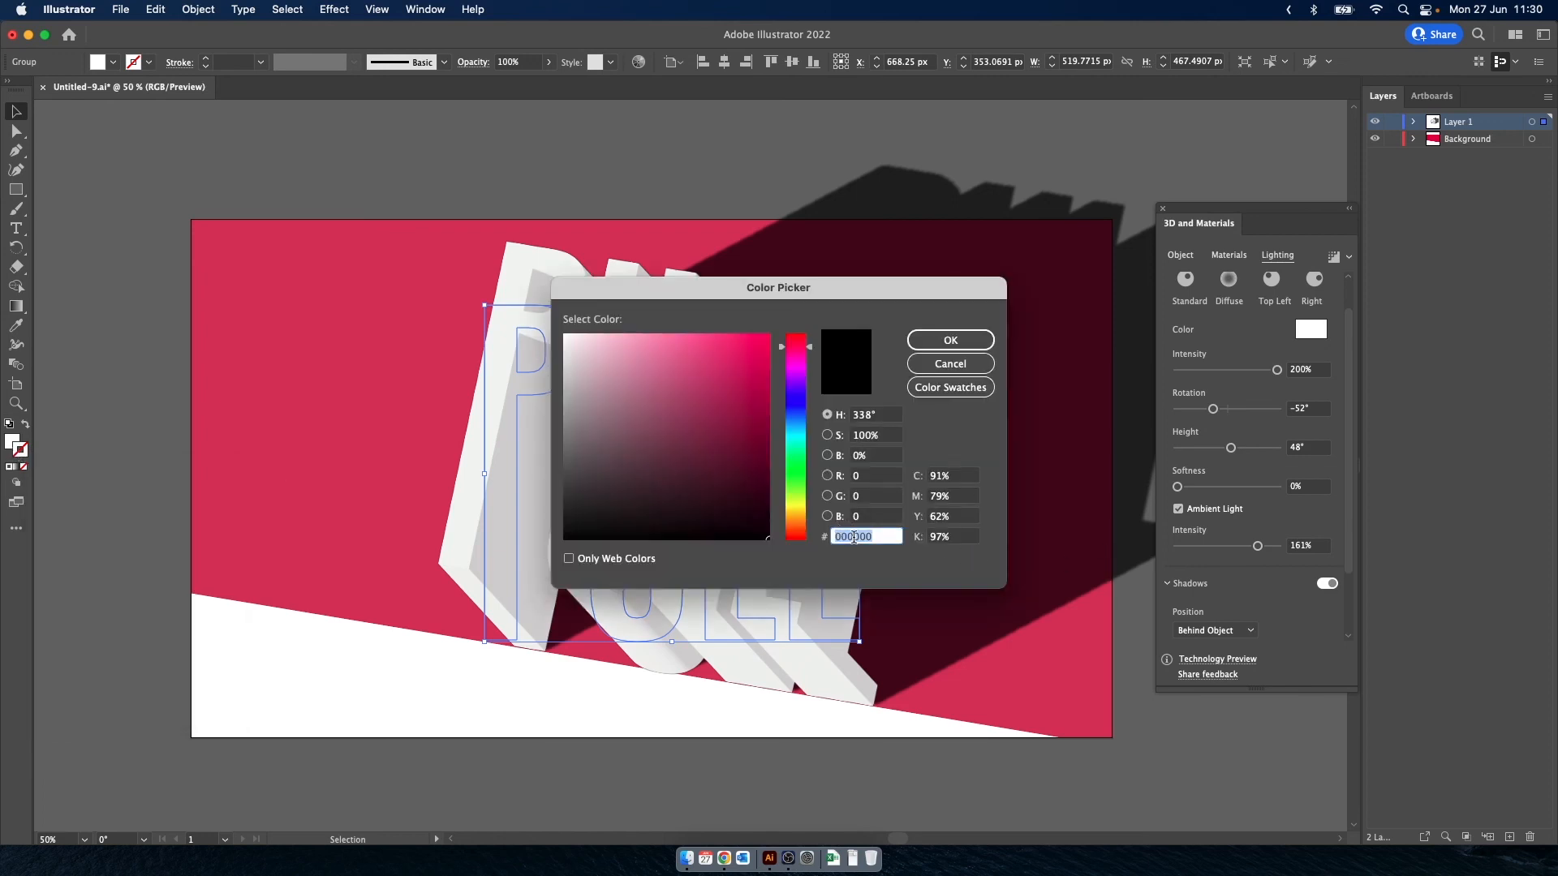
# Set the light colour to hex E73747 and confirm it
pyautogui.write('E')
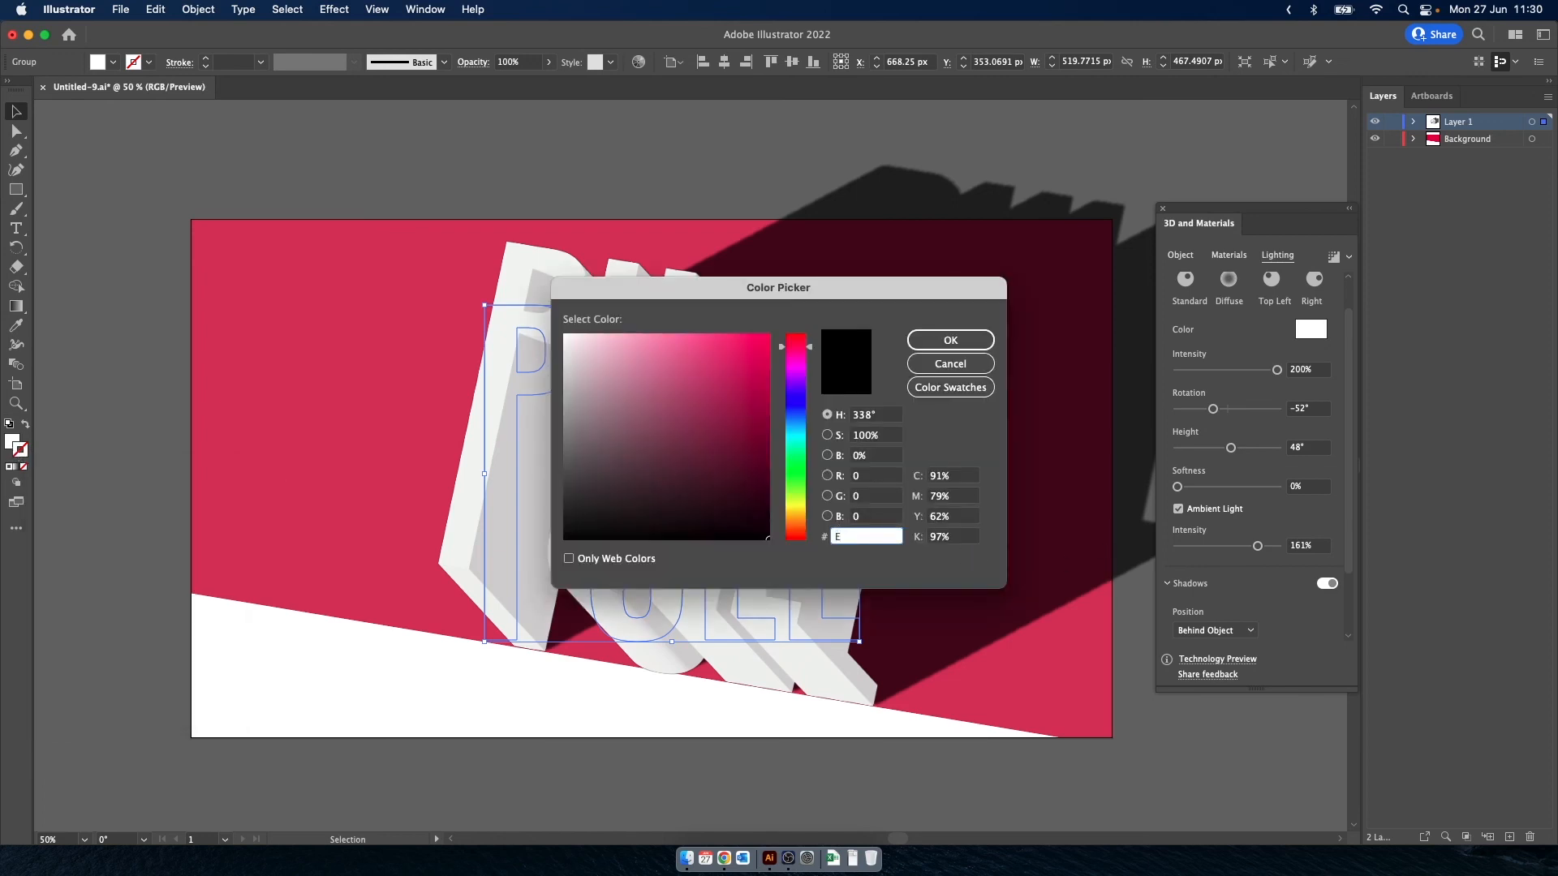
pyautogui.write('737')
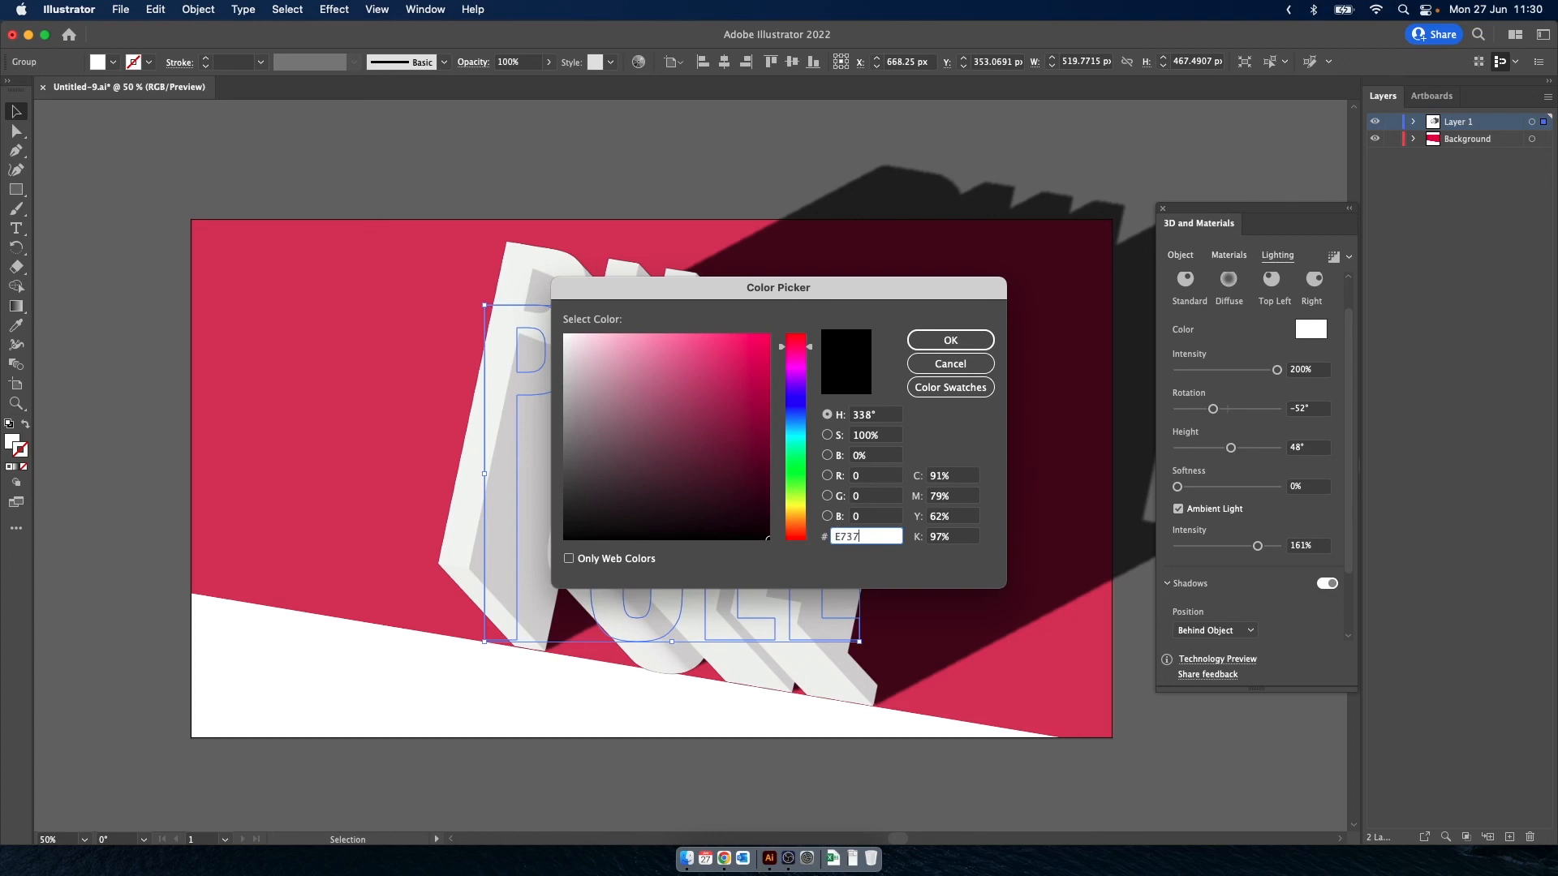
pyautogui.click(720, 354)
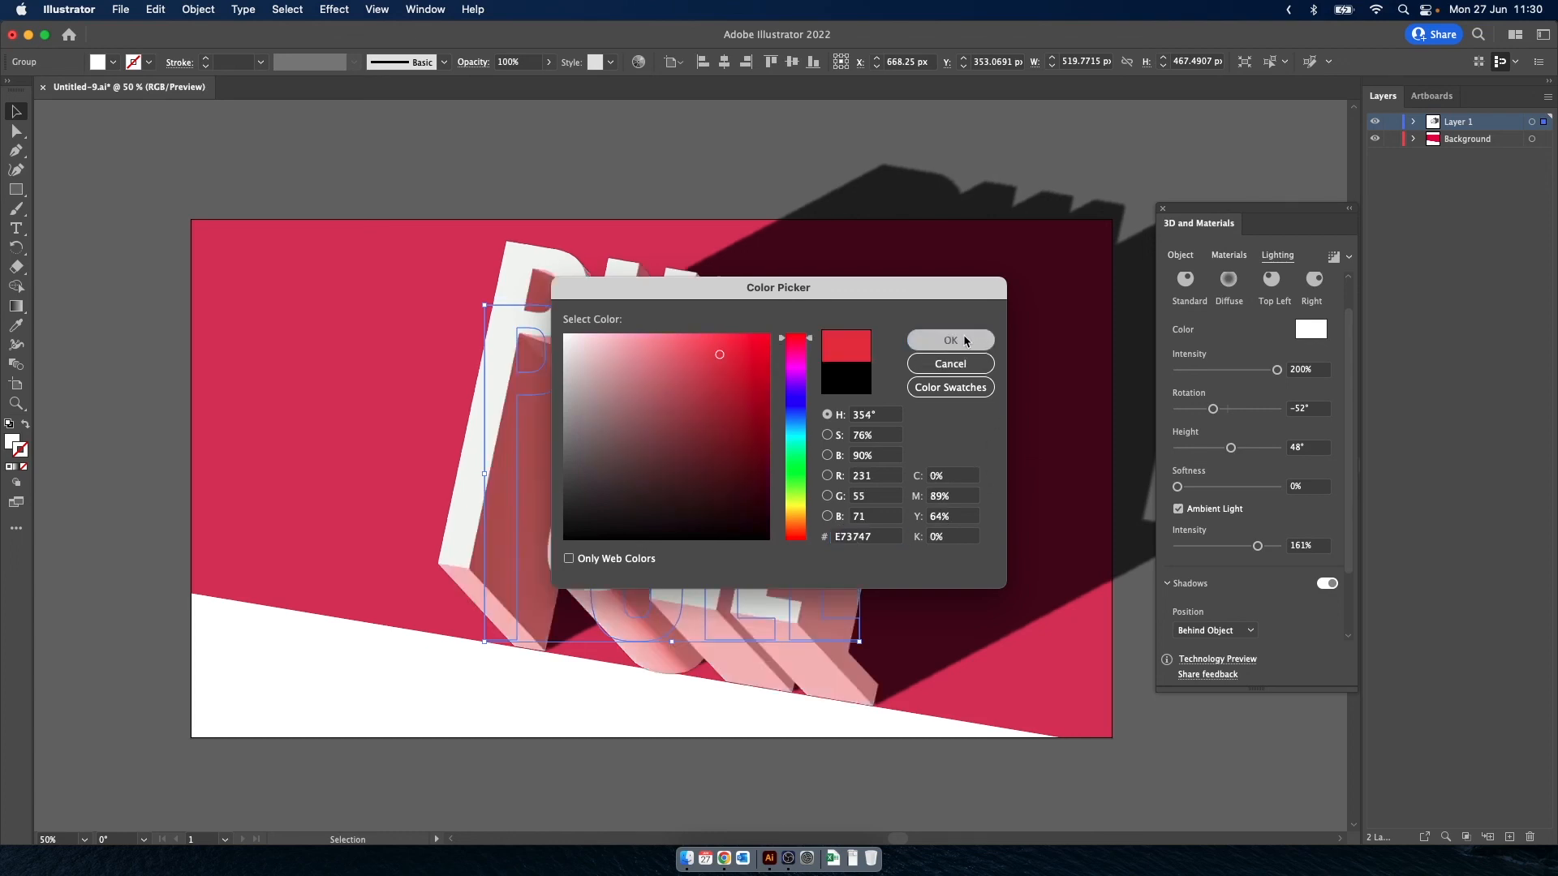
pyautogui.click(950, 340)
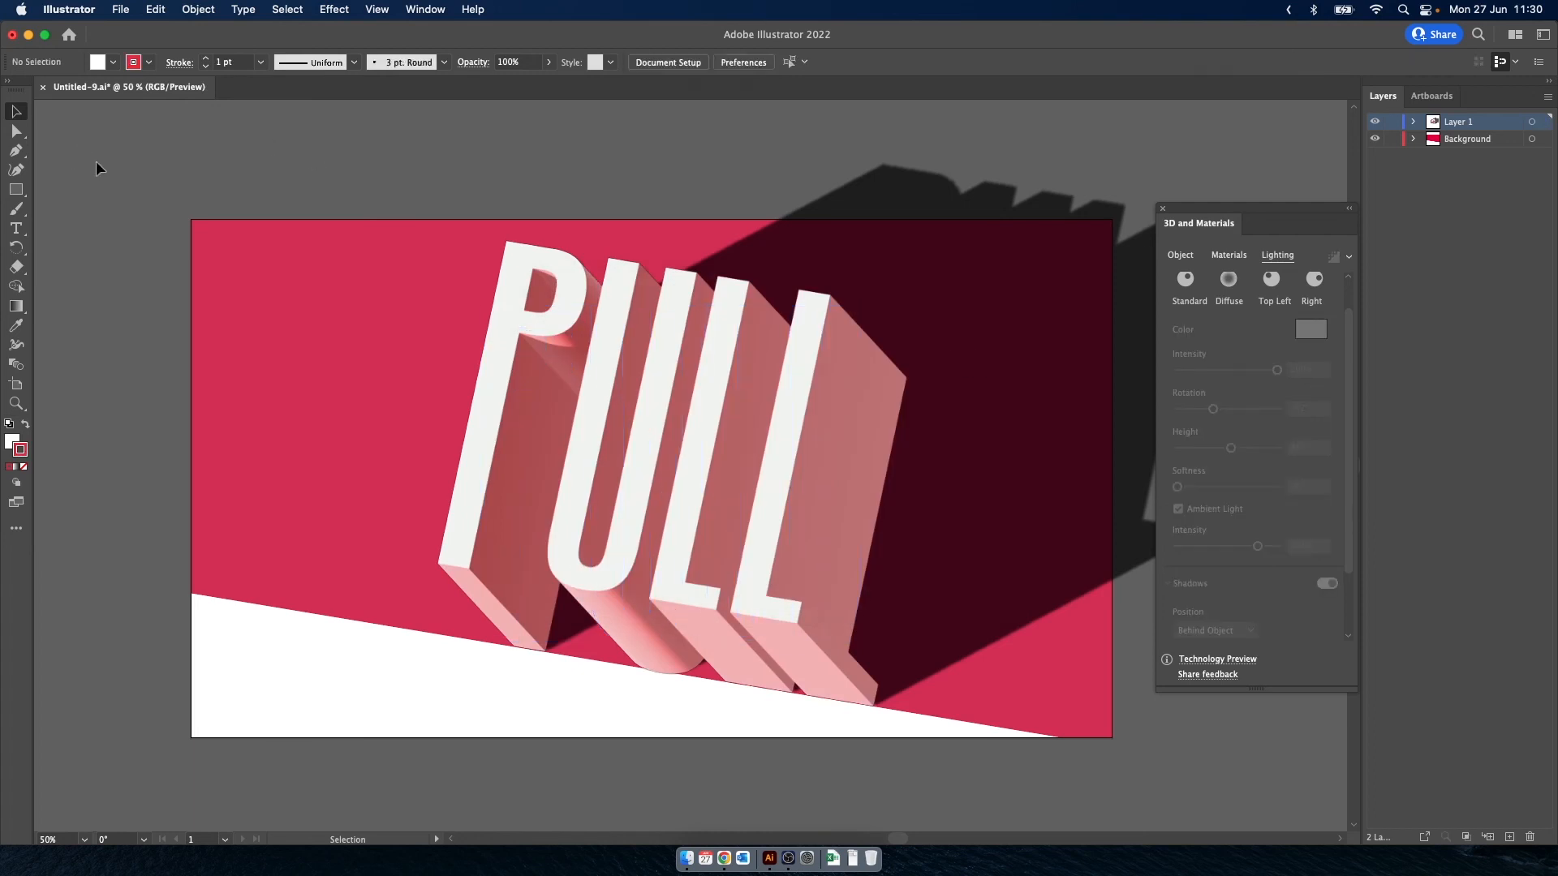